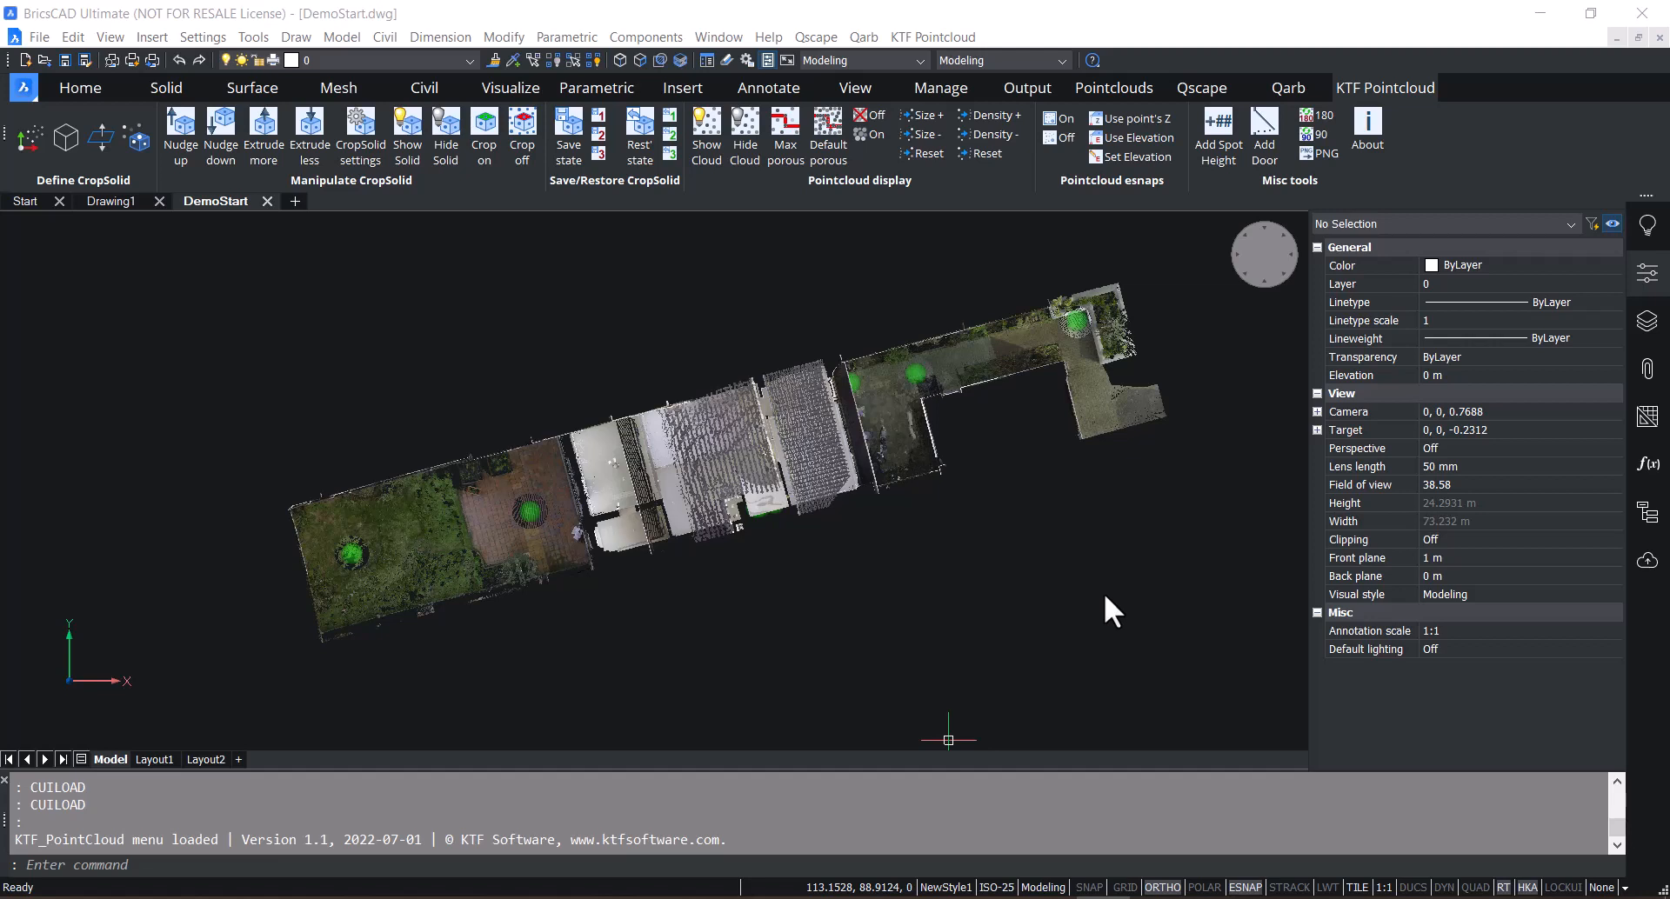
mouse_move(1379, 101)
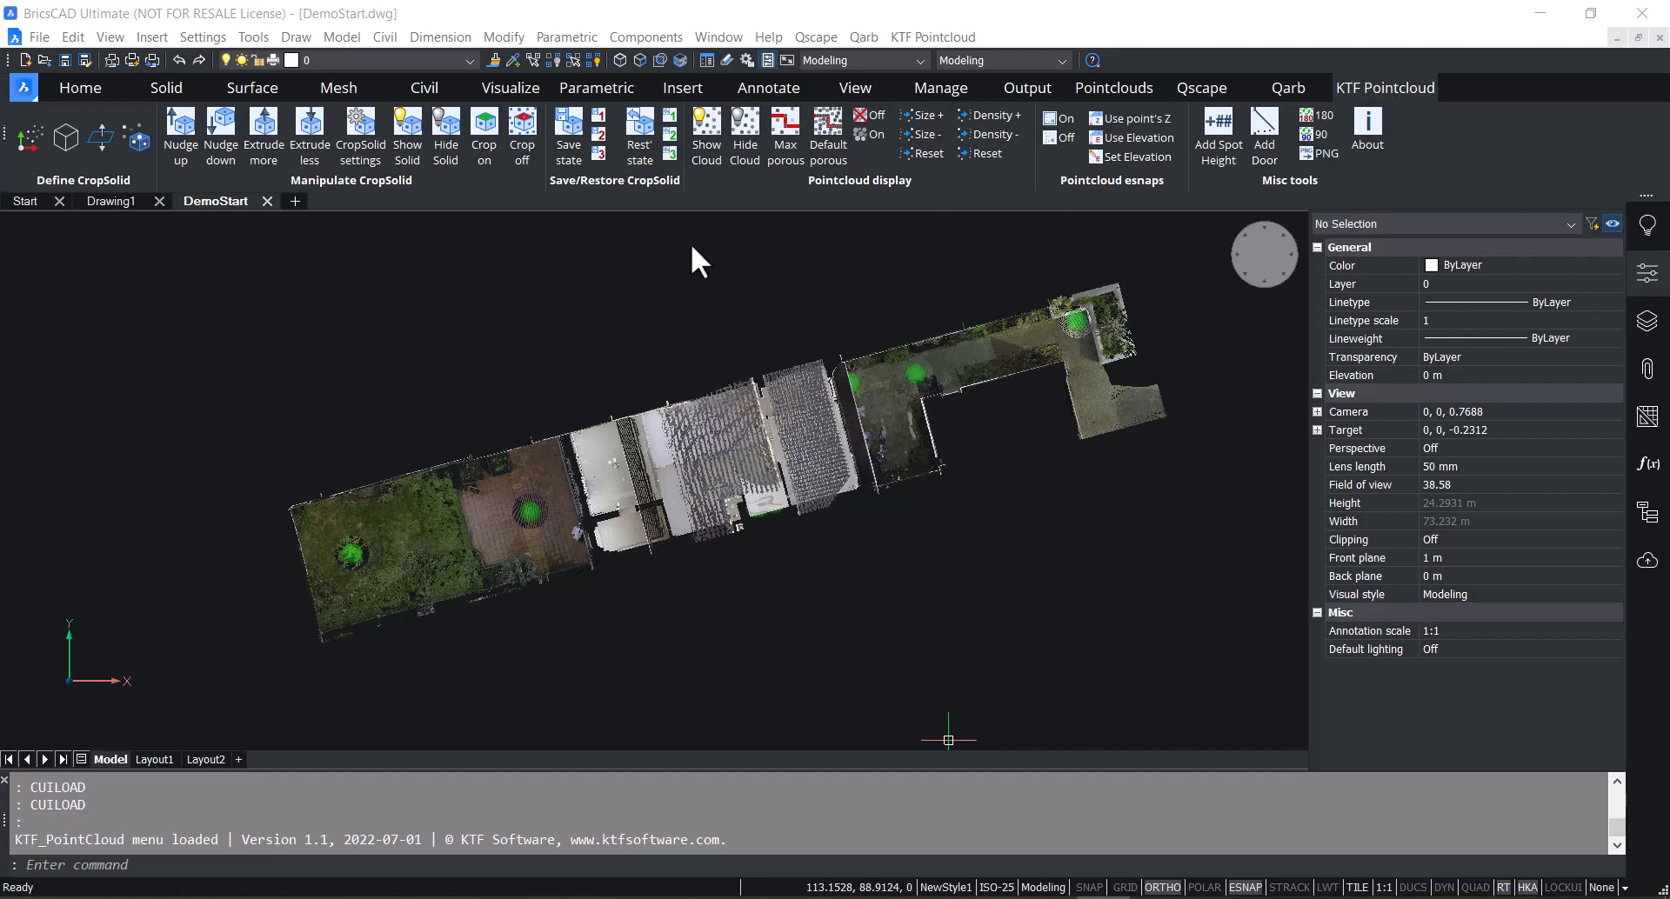
mouse_move(8, 208)
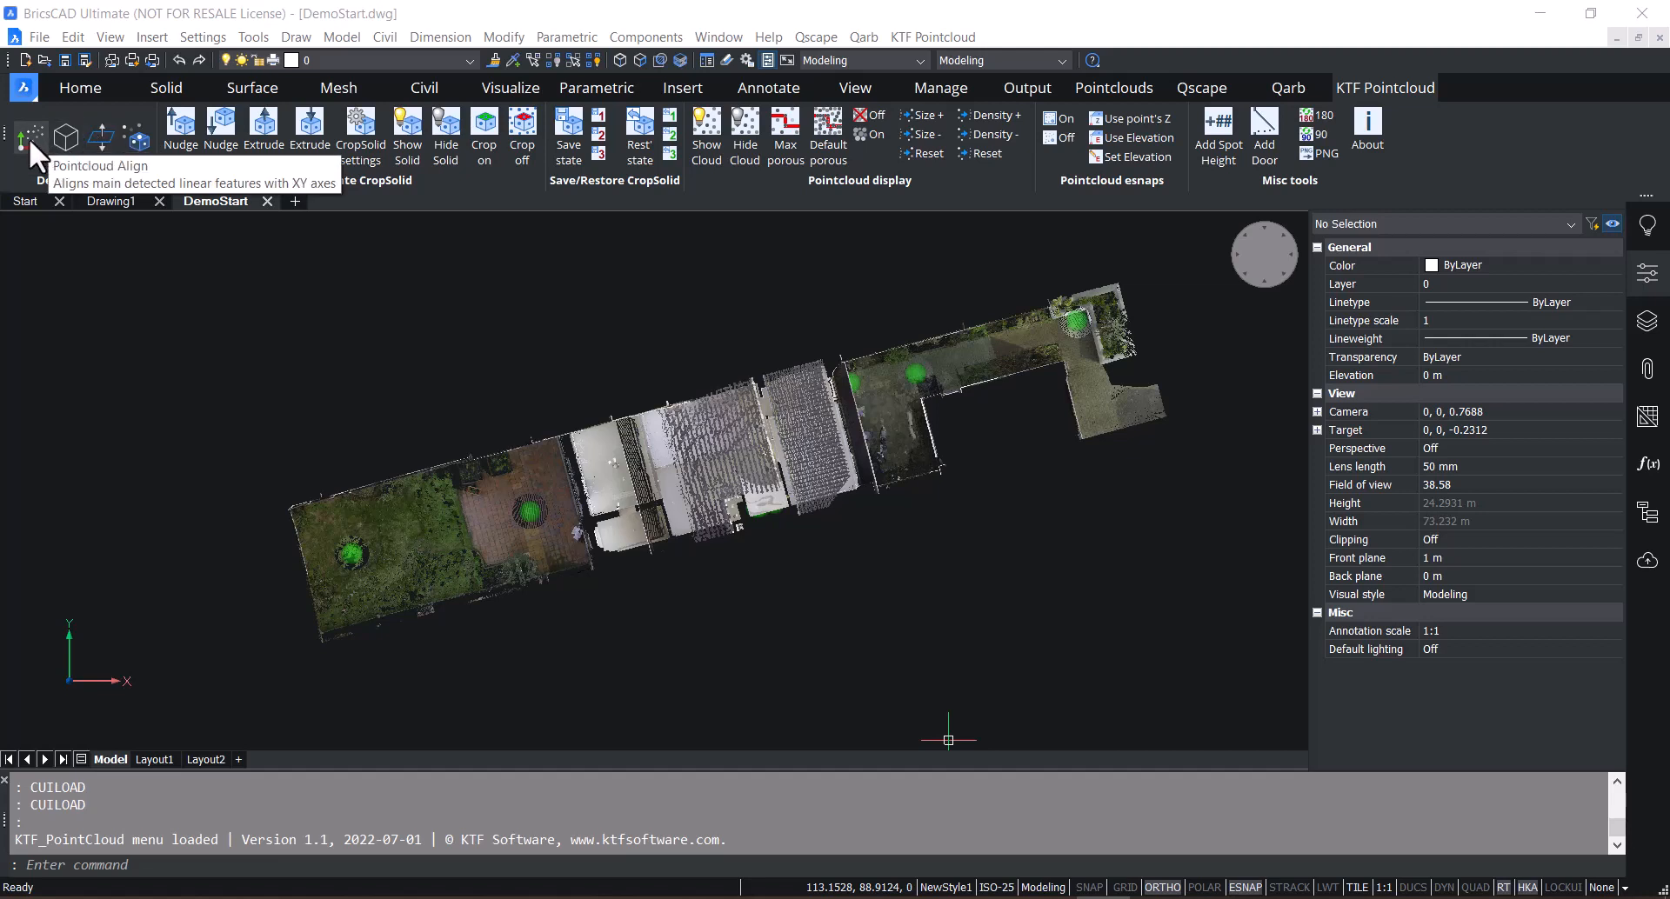
- Align the house point cloud to the drawing axes using a window over the wall area
left_click(32, 135)
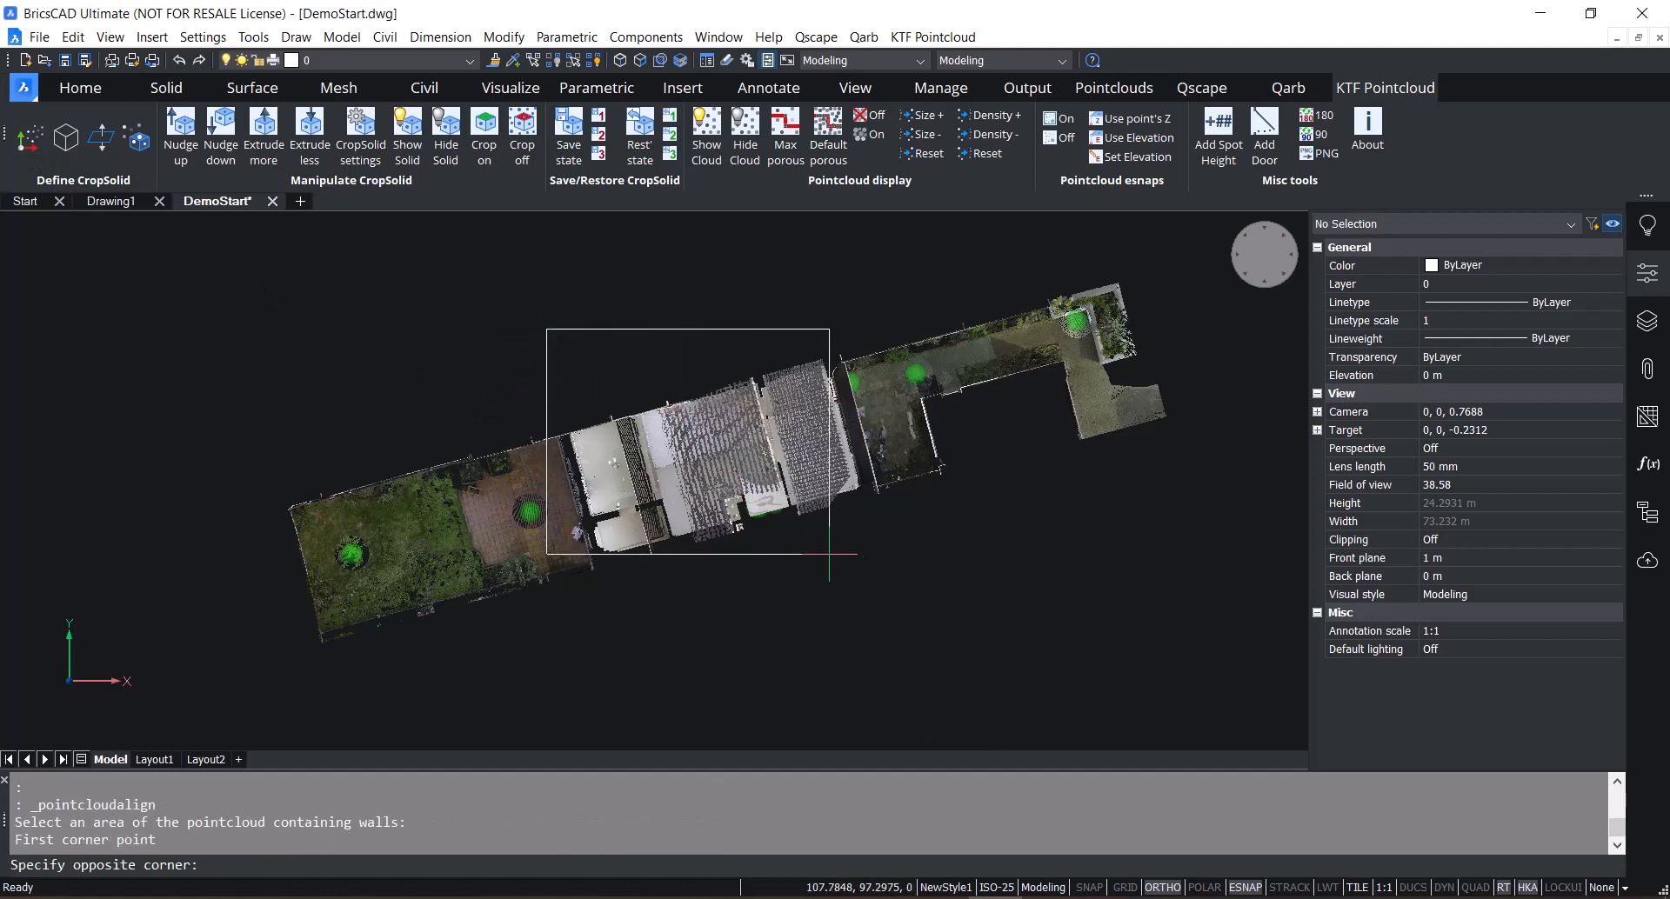
left_click(642, 621)
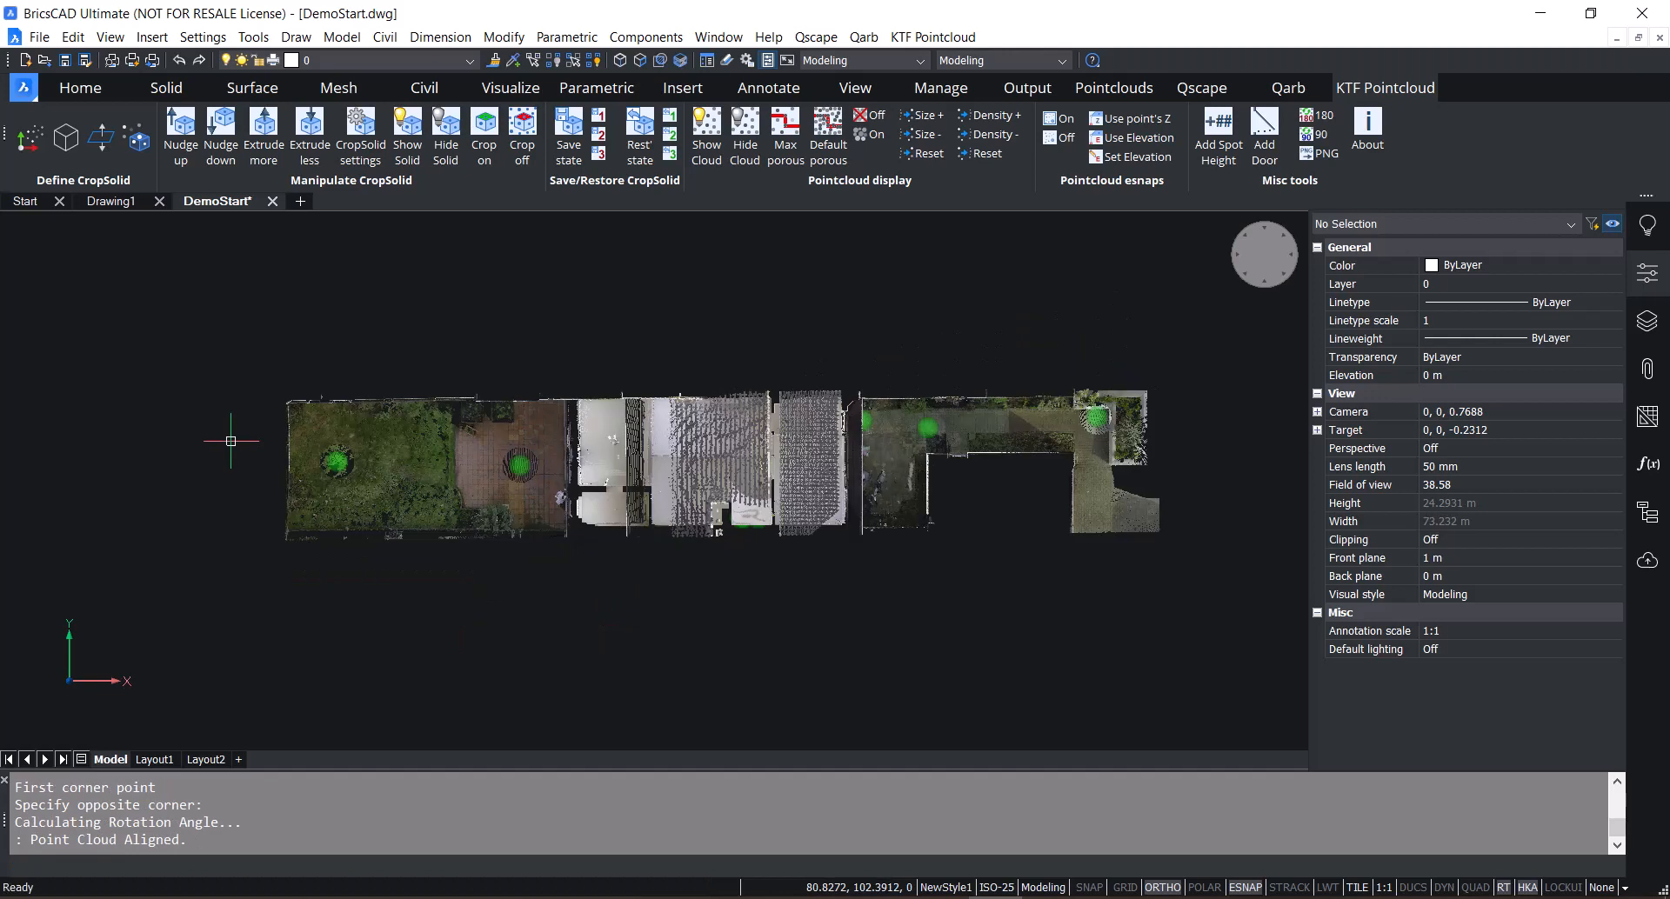
mouse_move(1235, 275)
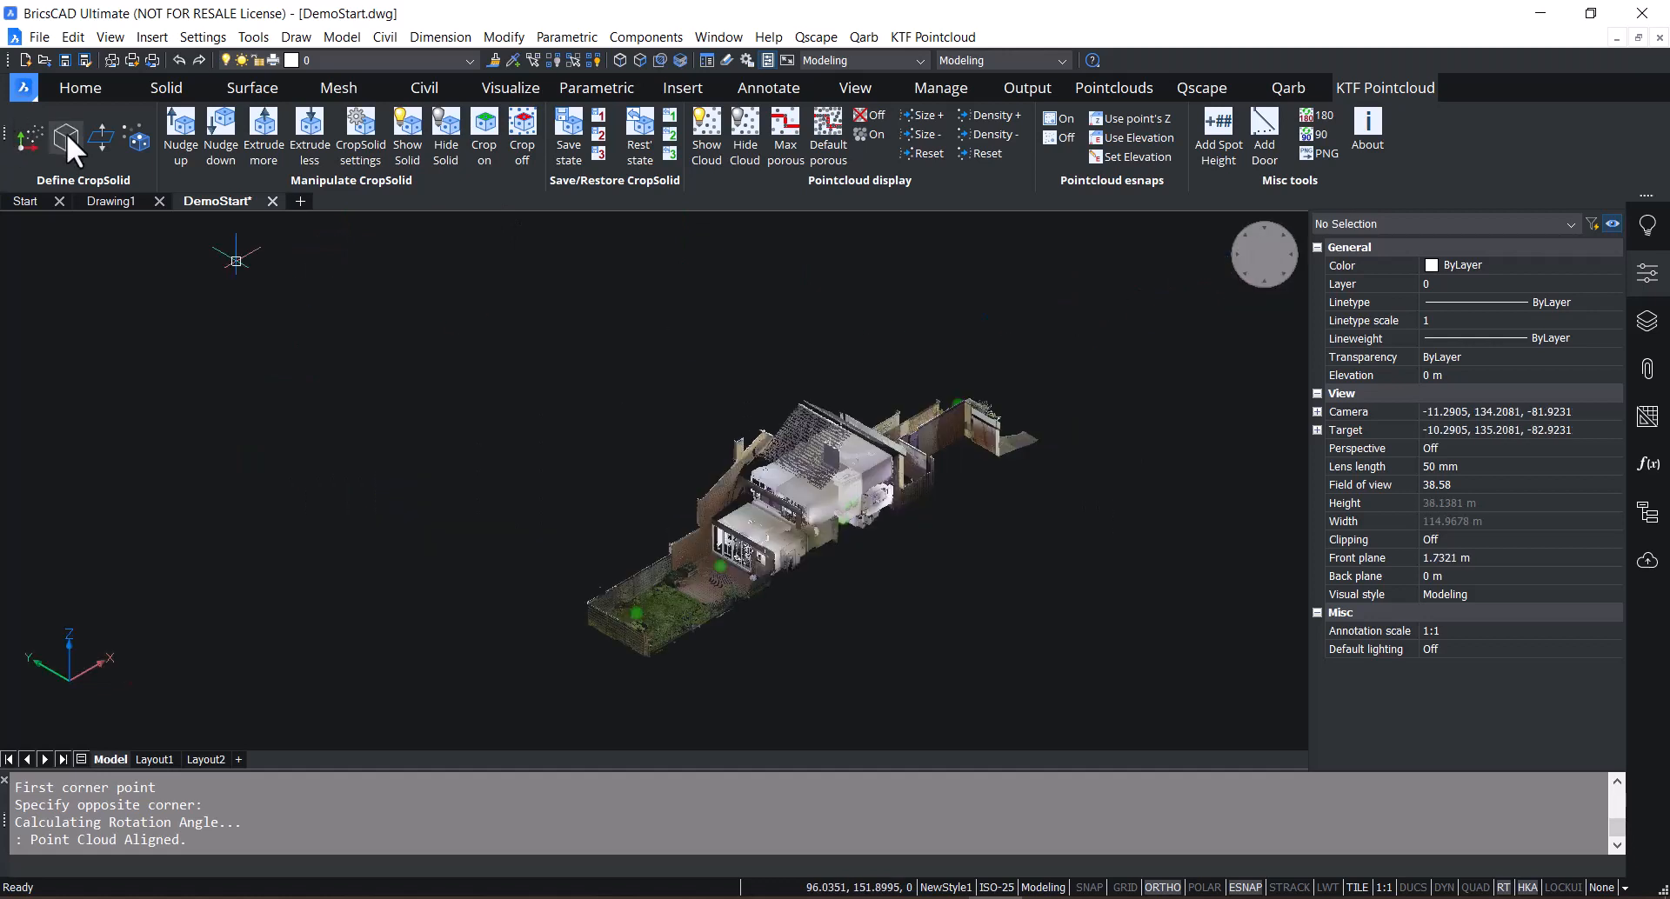
mouse_move(66, 135)
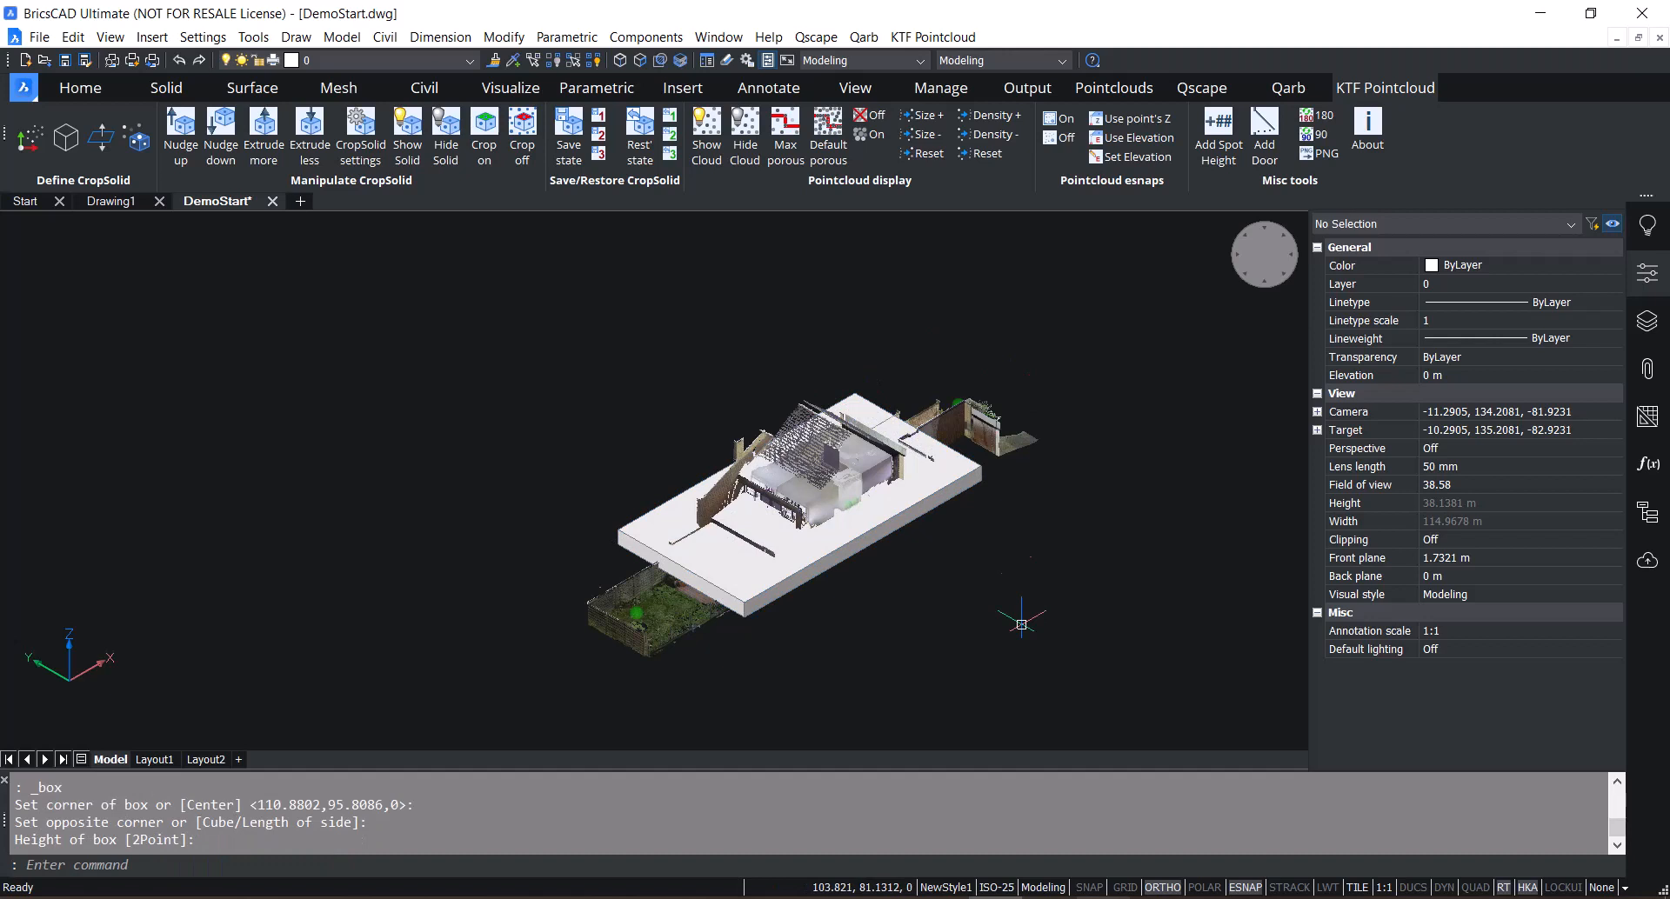
mouse_move(889, 635)
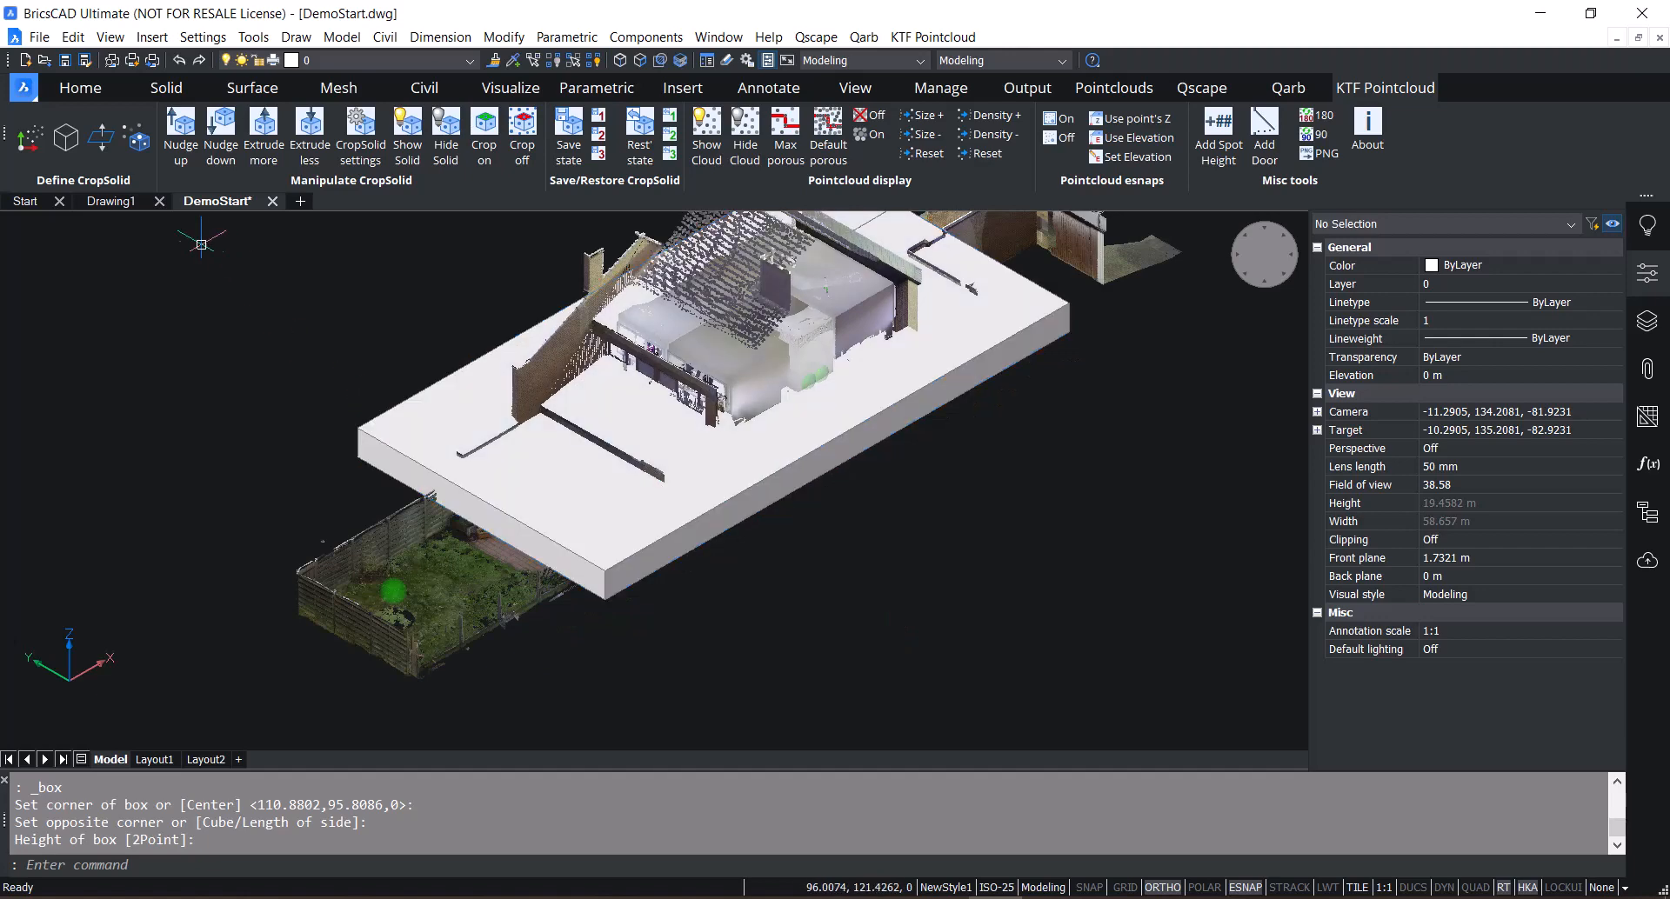
mouse_move(101, 136)
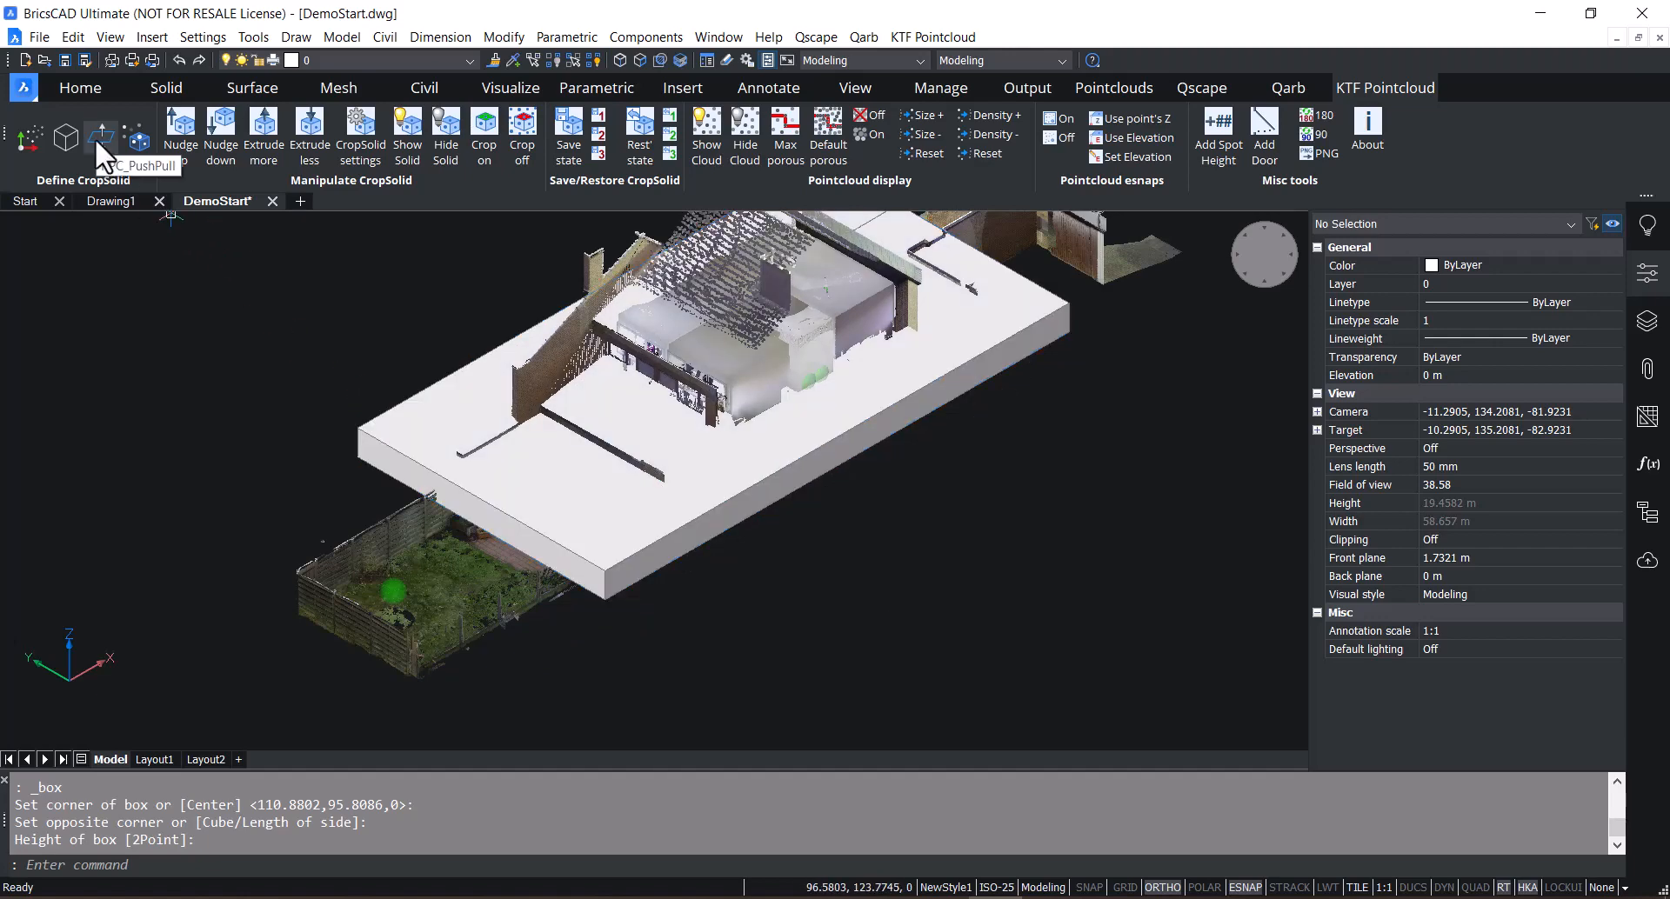
mouse_move(103, 149)
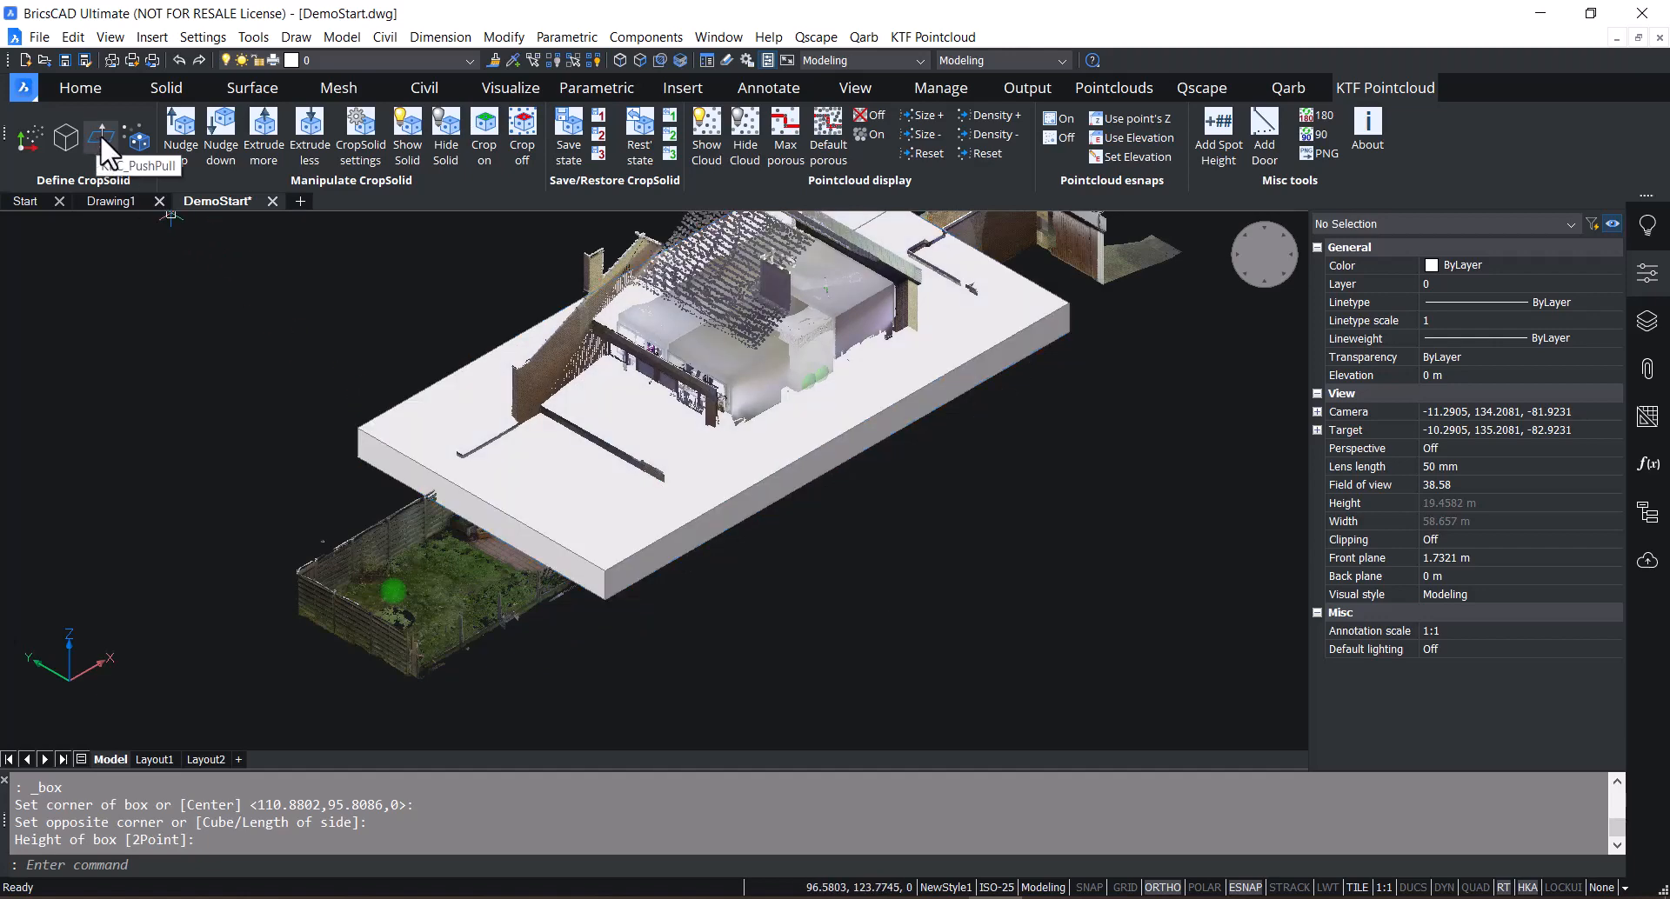
- Push-pull the top face of the crop box to adjust its height over the house
left_click(102, 136)
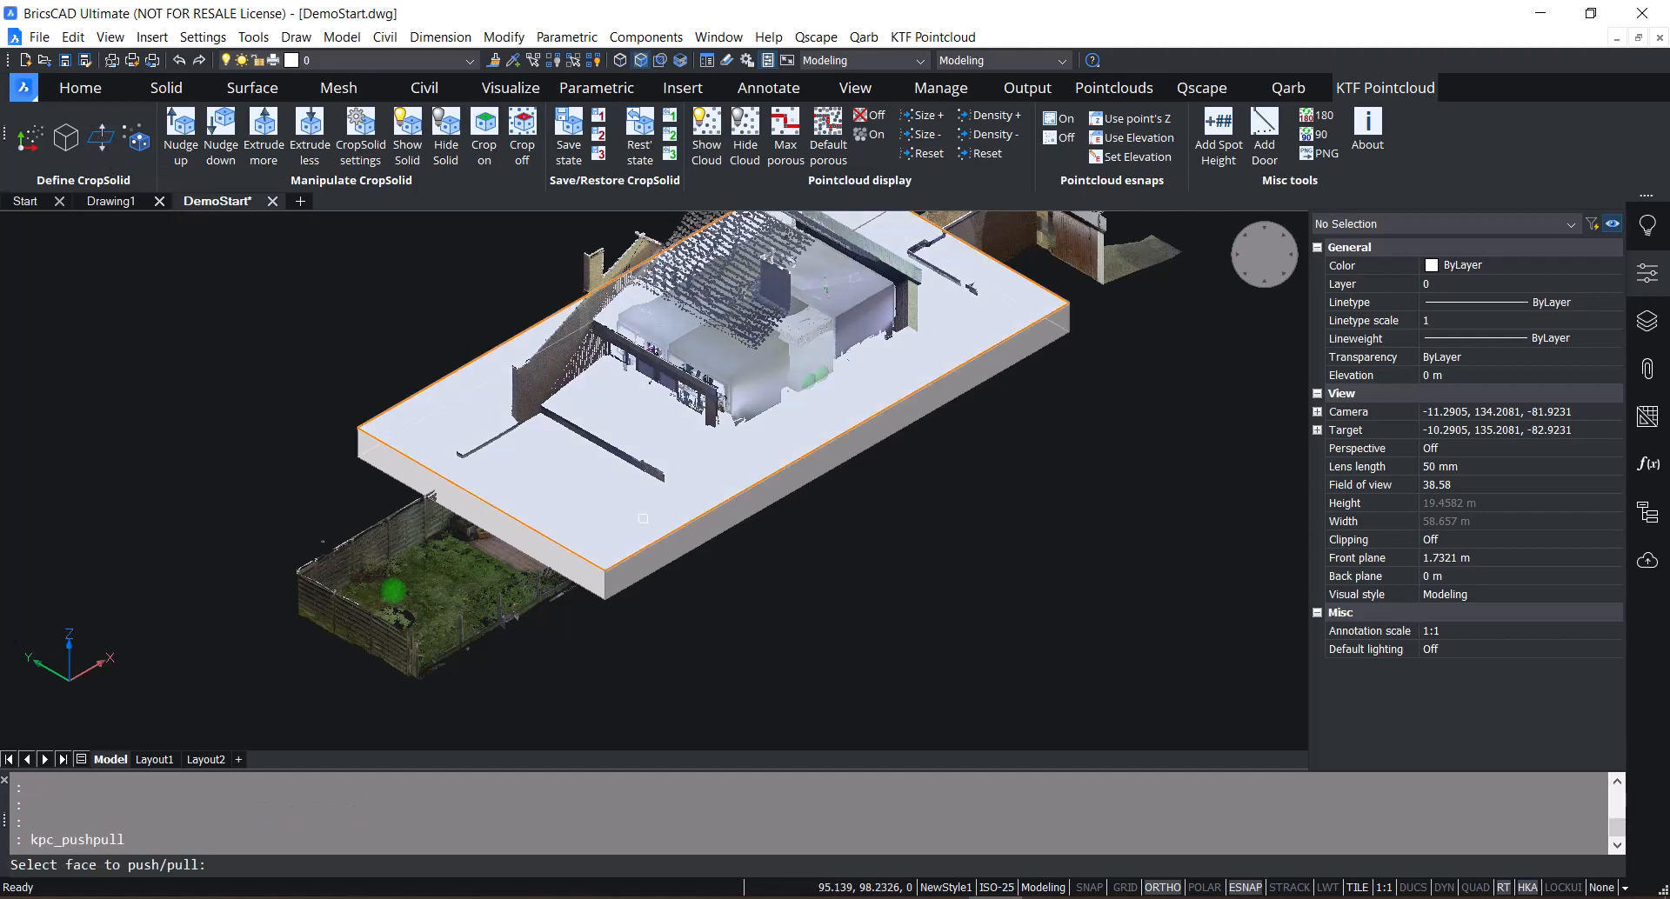
left_click(777, 515)
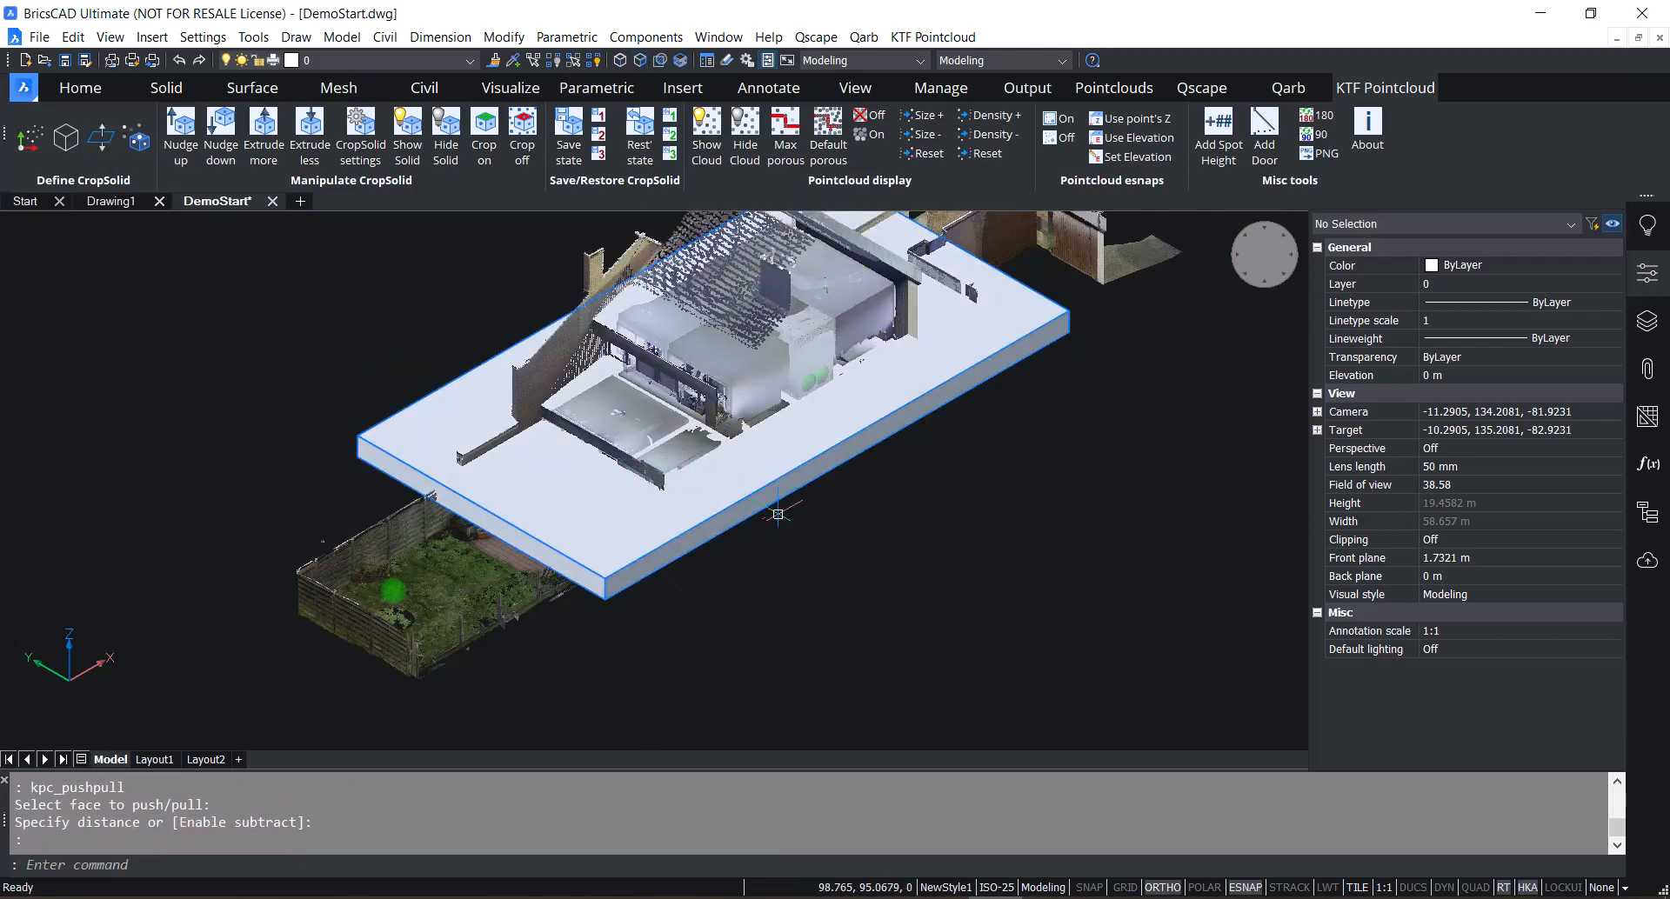
mouse_move(707, 584)
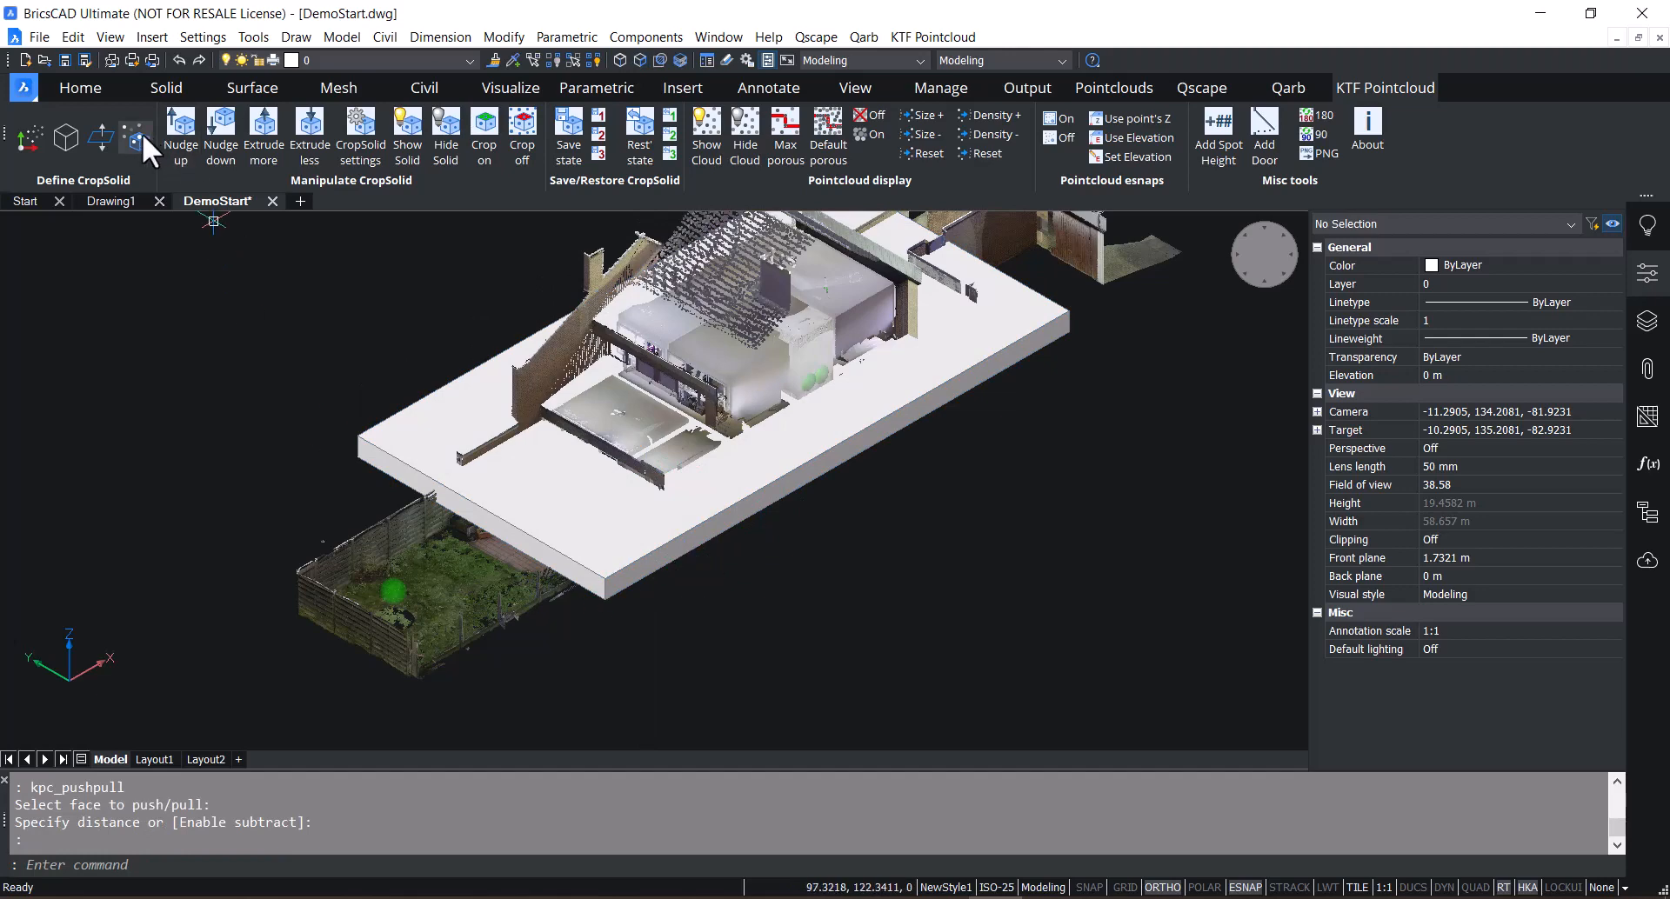
mouse_move(136, 134)
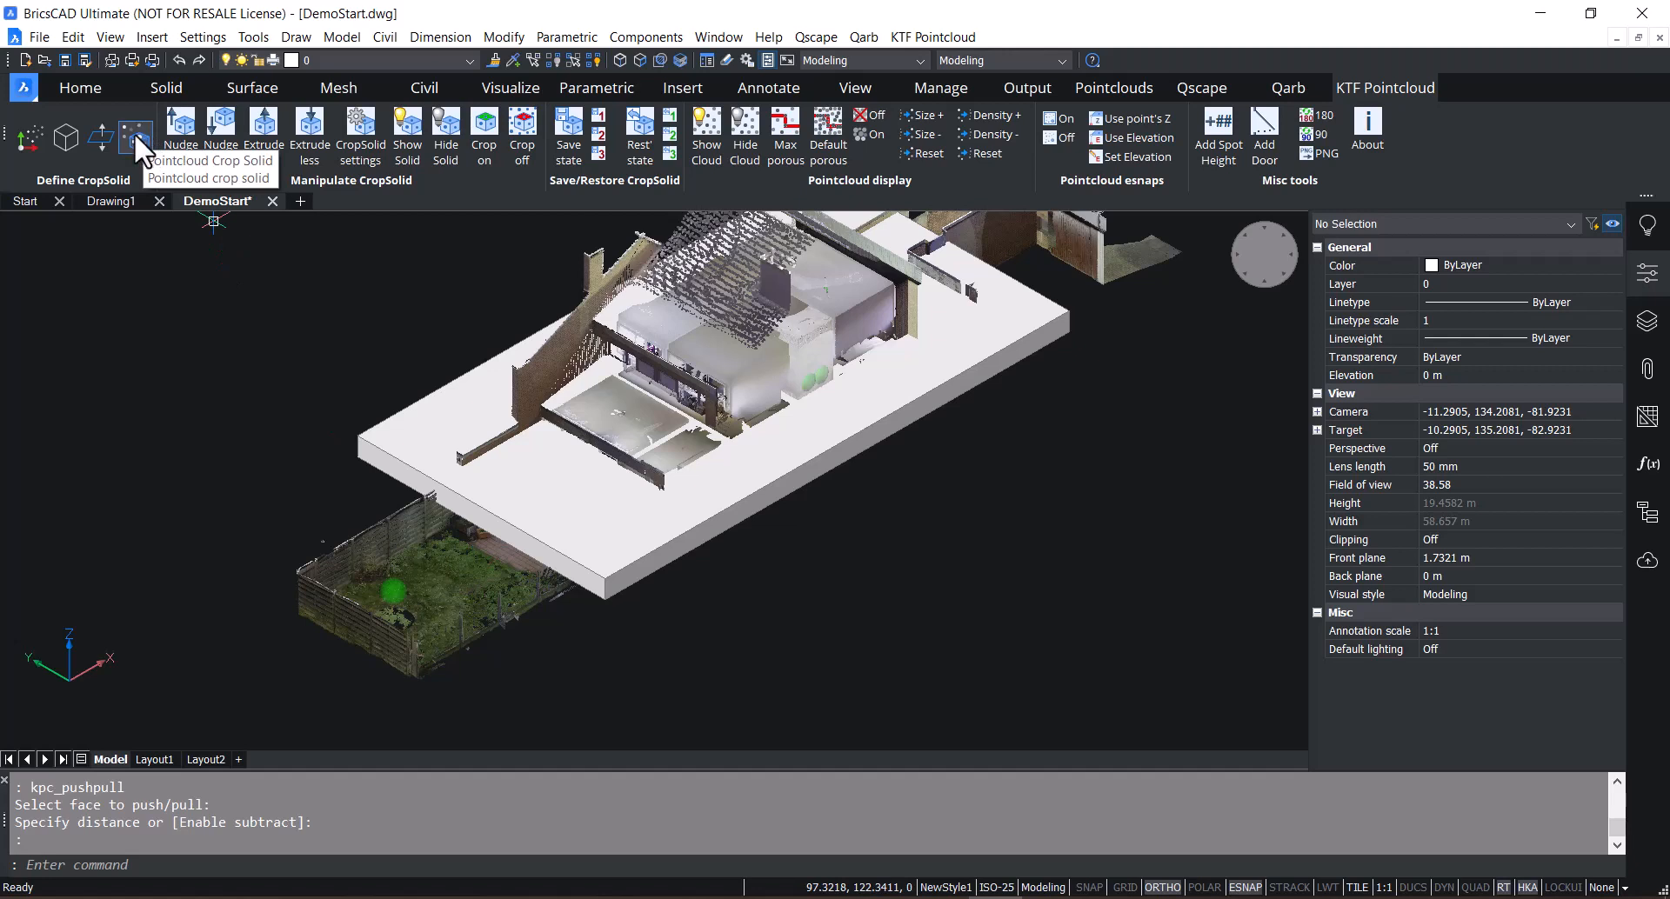
- Convert the box into a point cloud crop solid that shows only the house interior
left_click(136, 136)
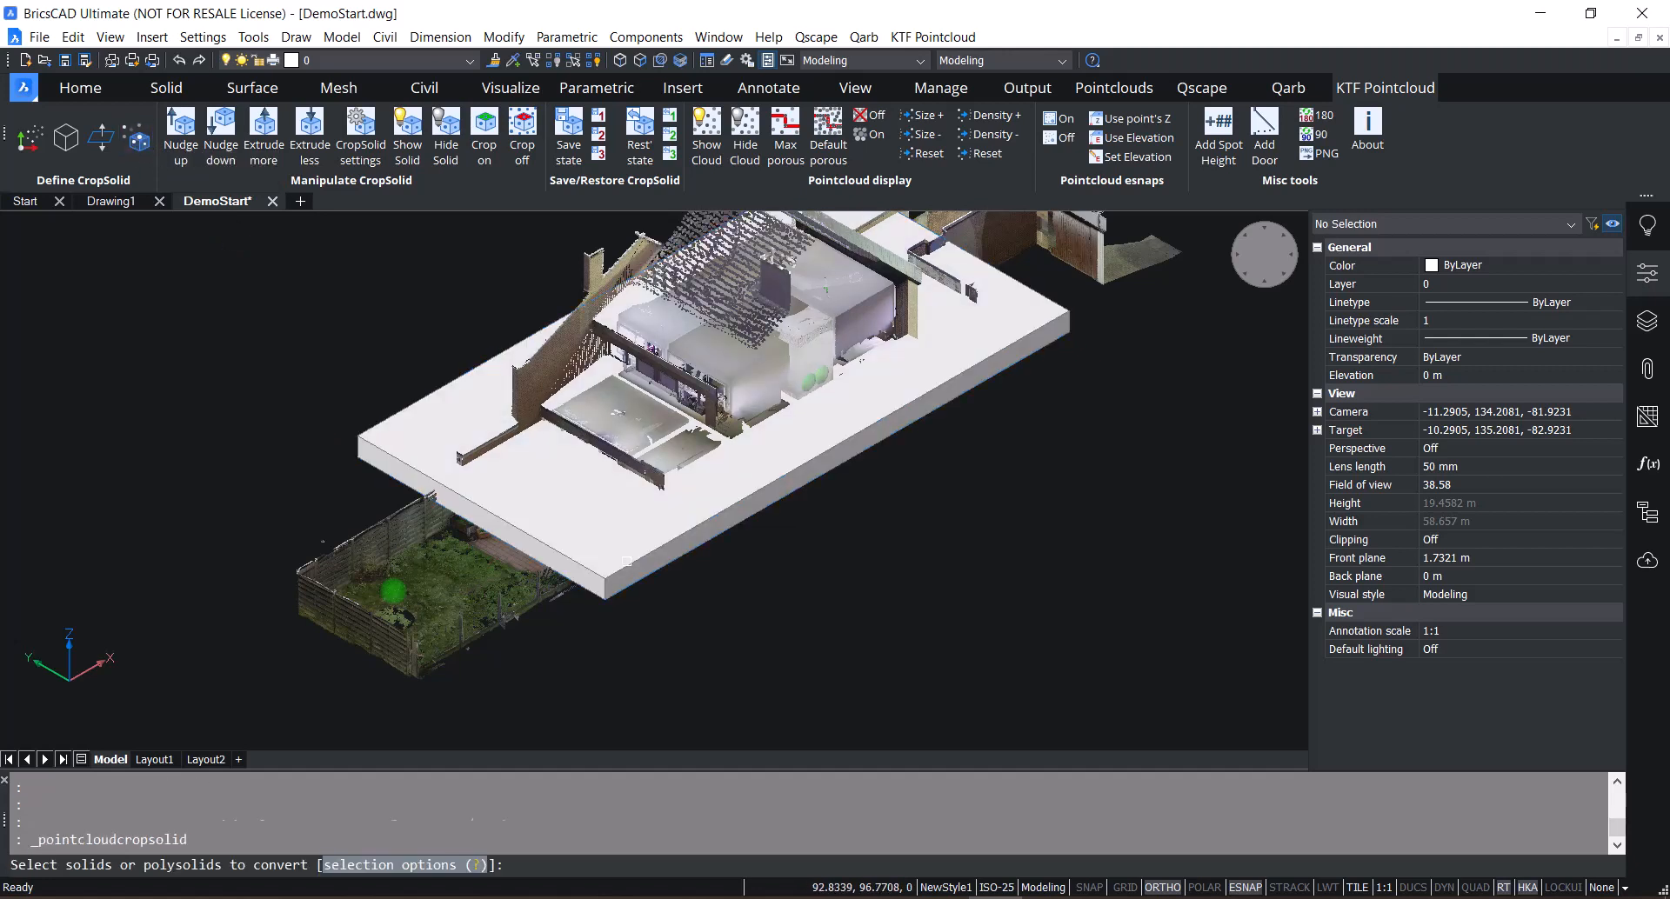
left_click(581, 548)
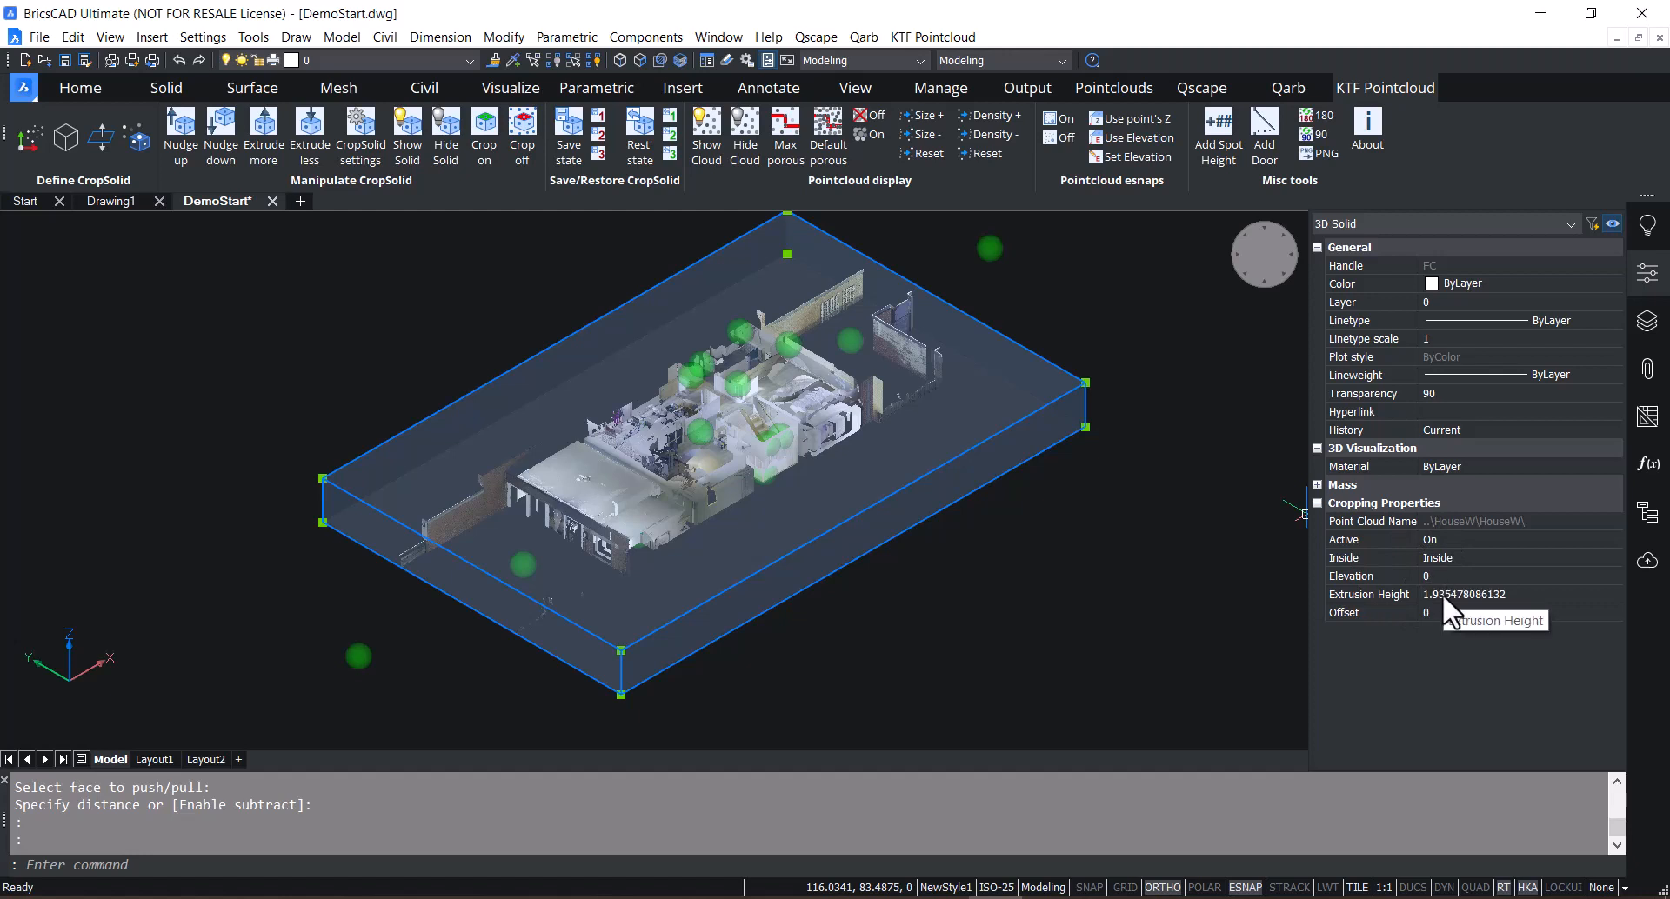
- Set the crop solid's Extrusion Height to 1 and Elevation to 1 in Properties, then deselect it
left_click(1480, 595)
type("1")
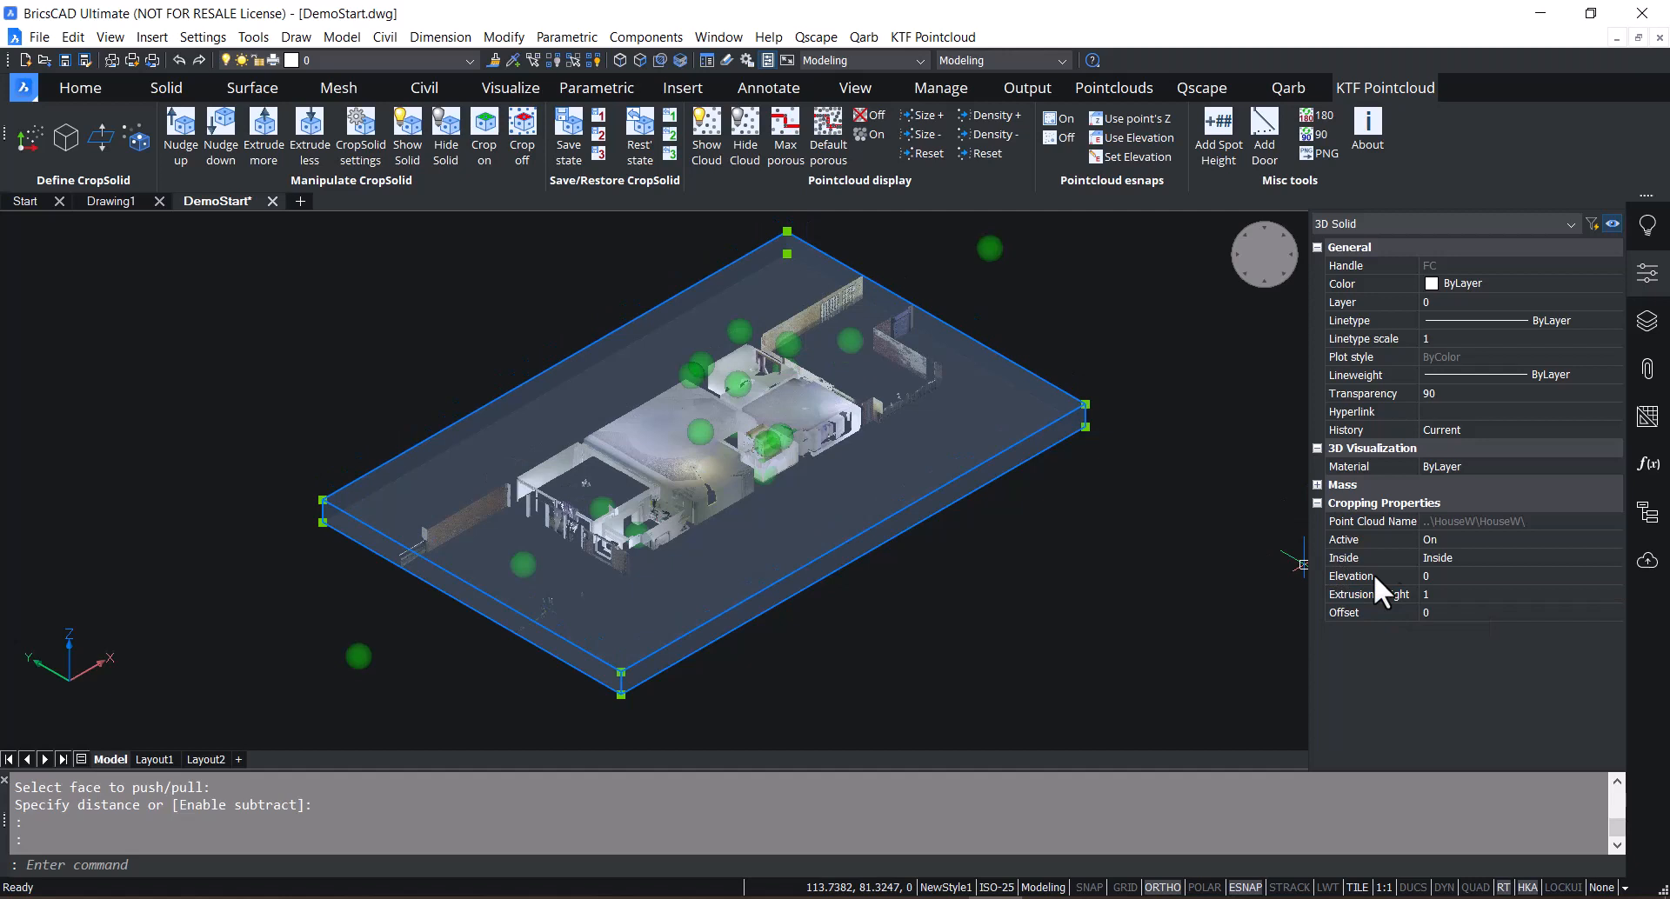
left_click(1354, 576)
type("1")
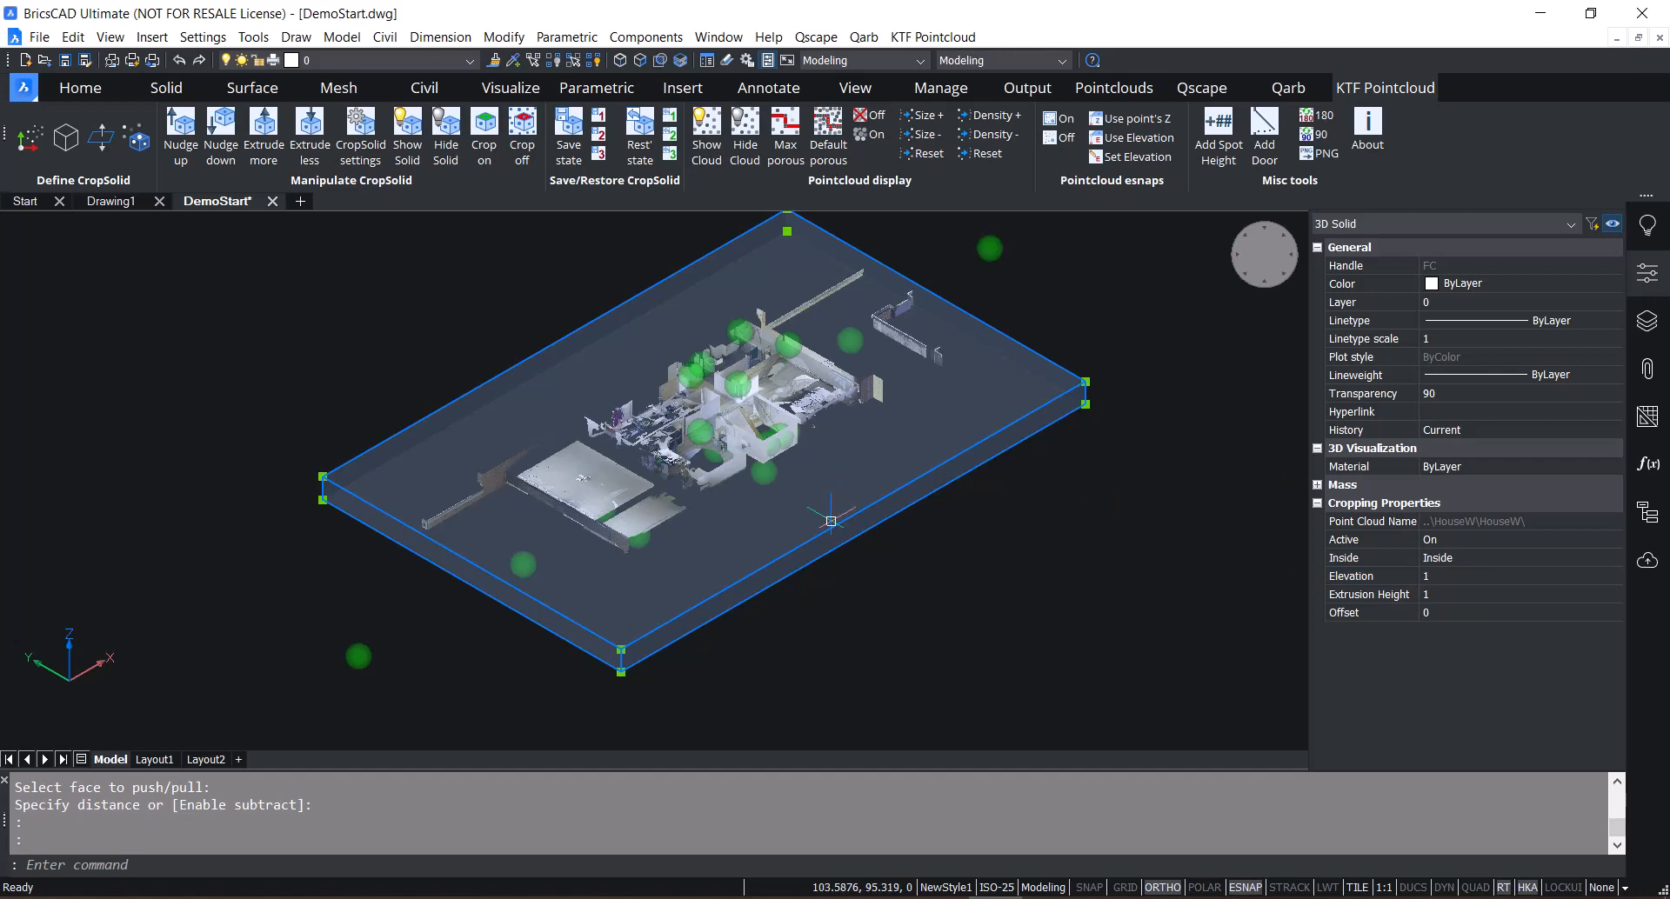
mouse_move(283, 319)
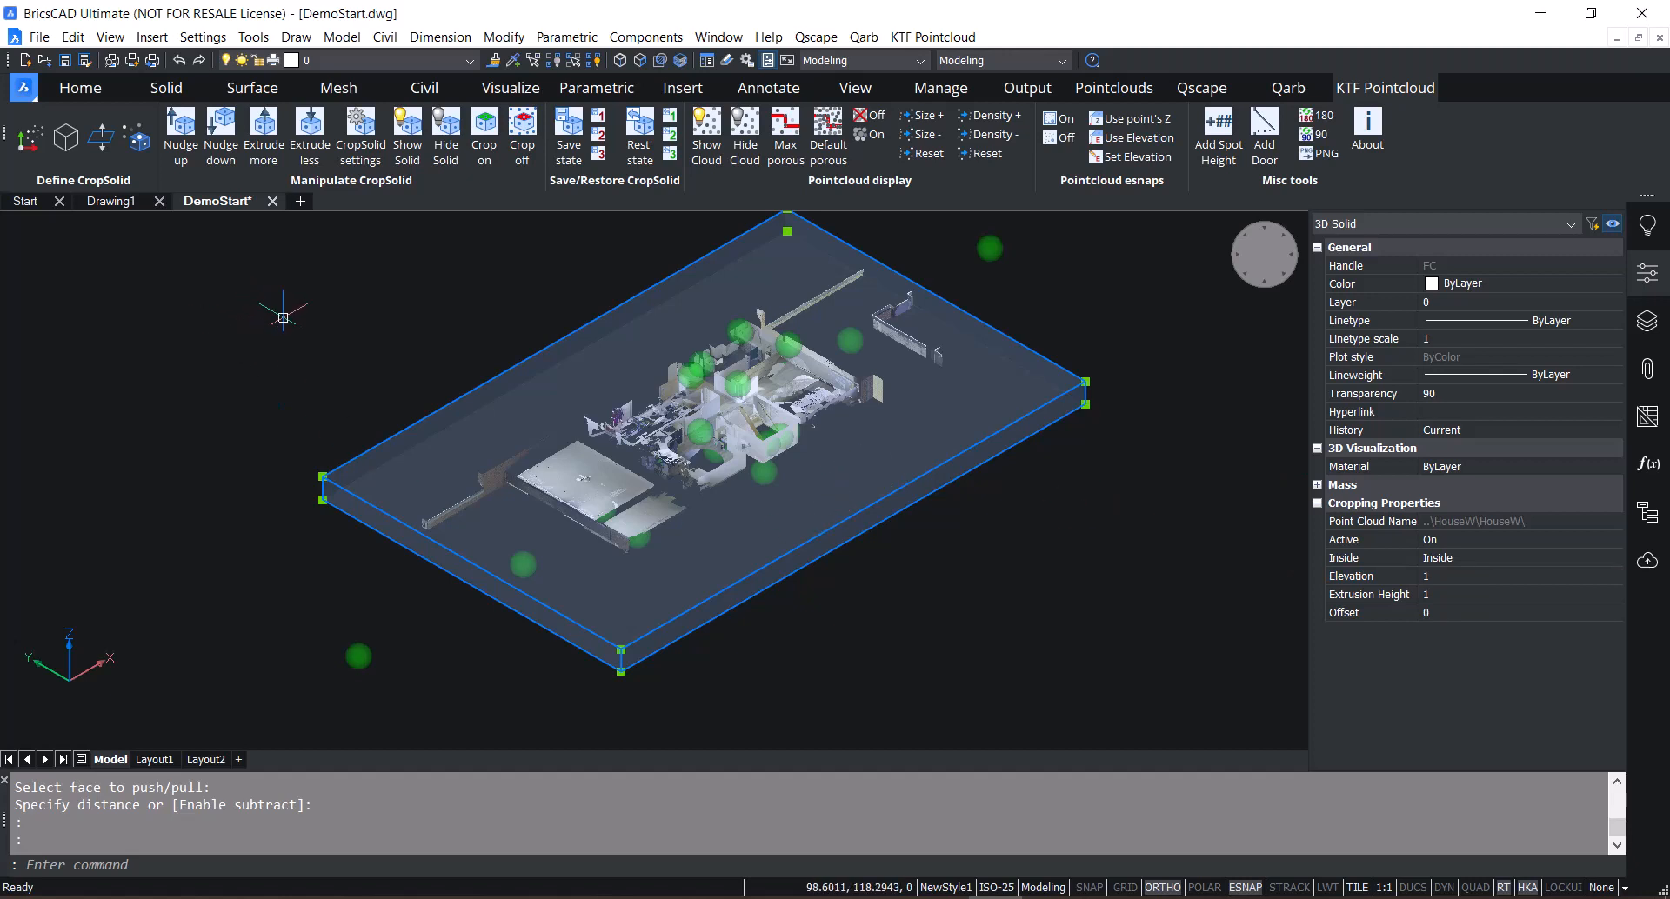
key("Escape")
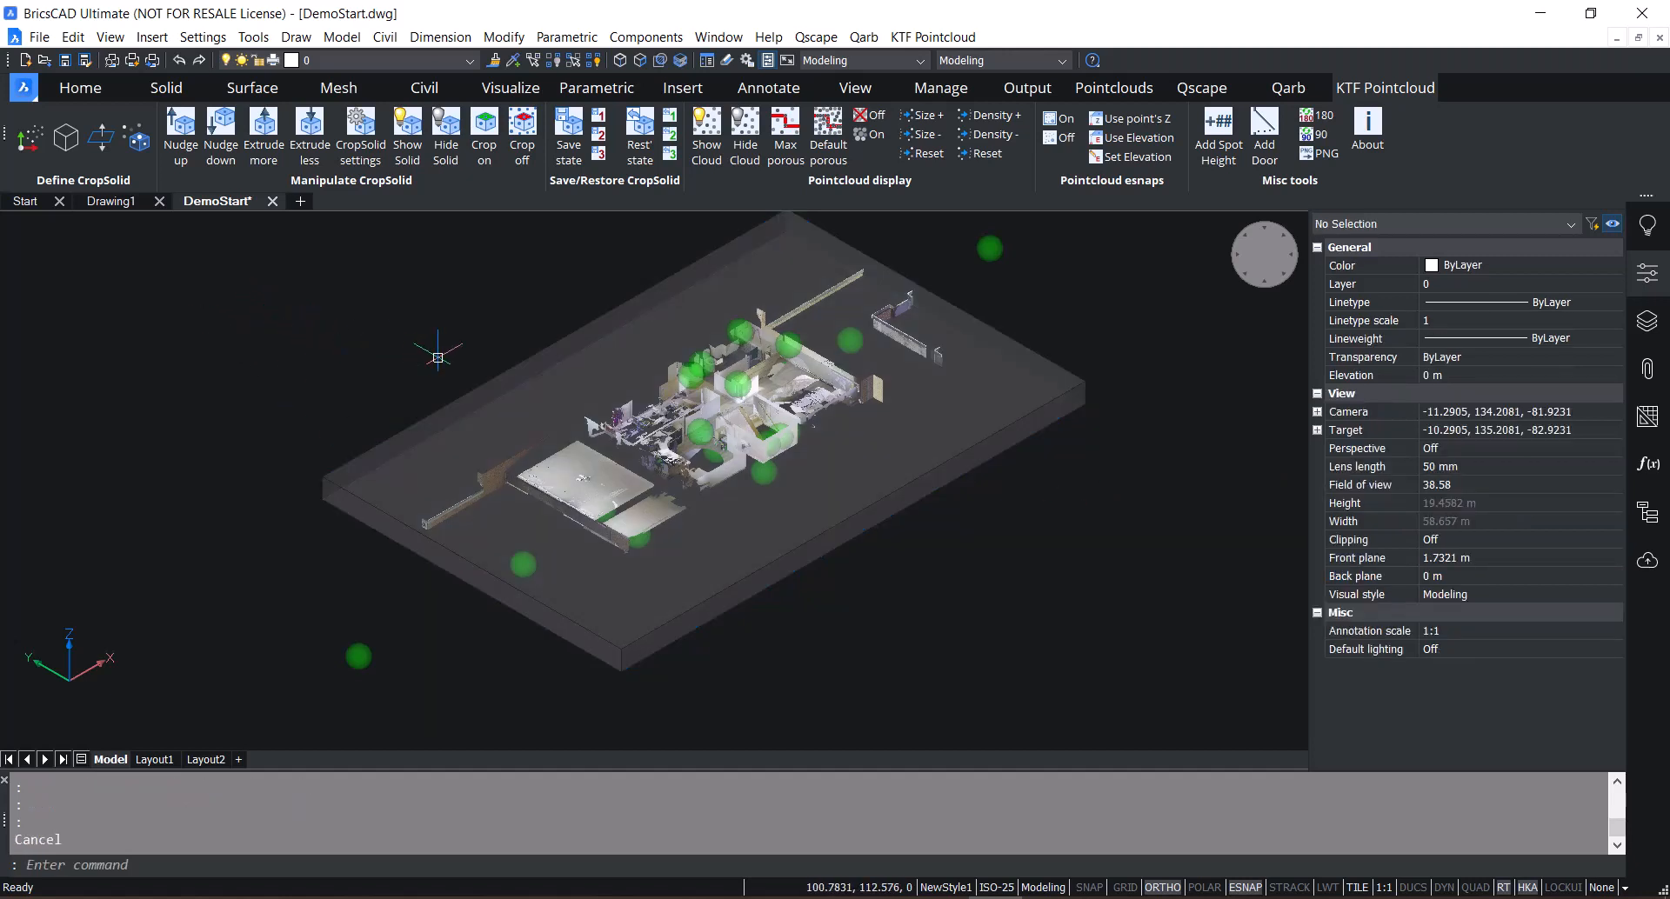
mouse_move(179, 134)
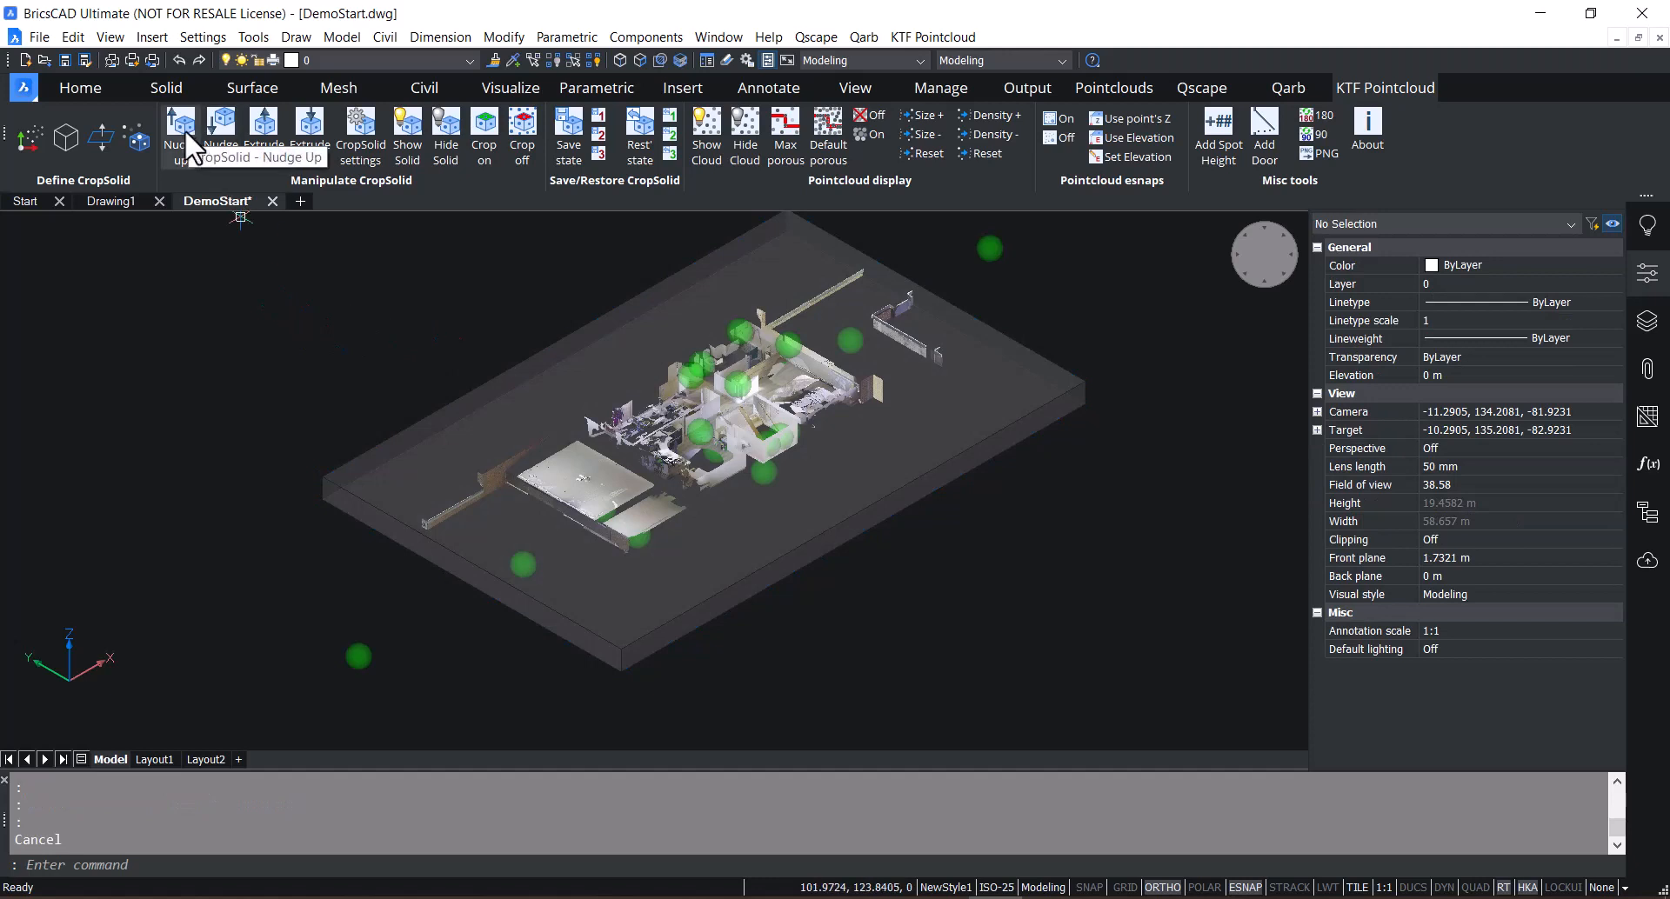
- Nudge the crop slice up 0.2 and back down to elevation 1
left_click(180, 135)
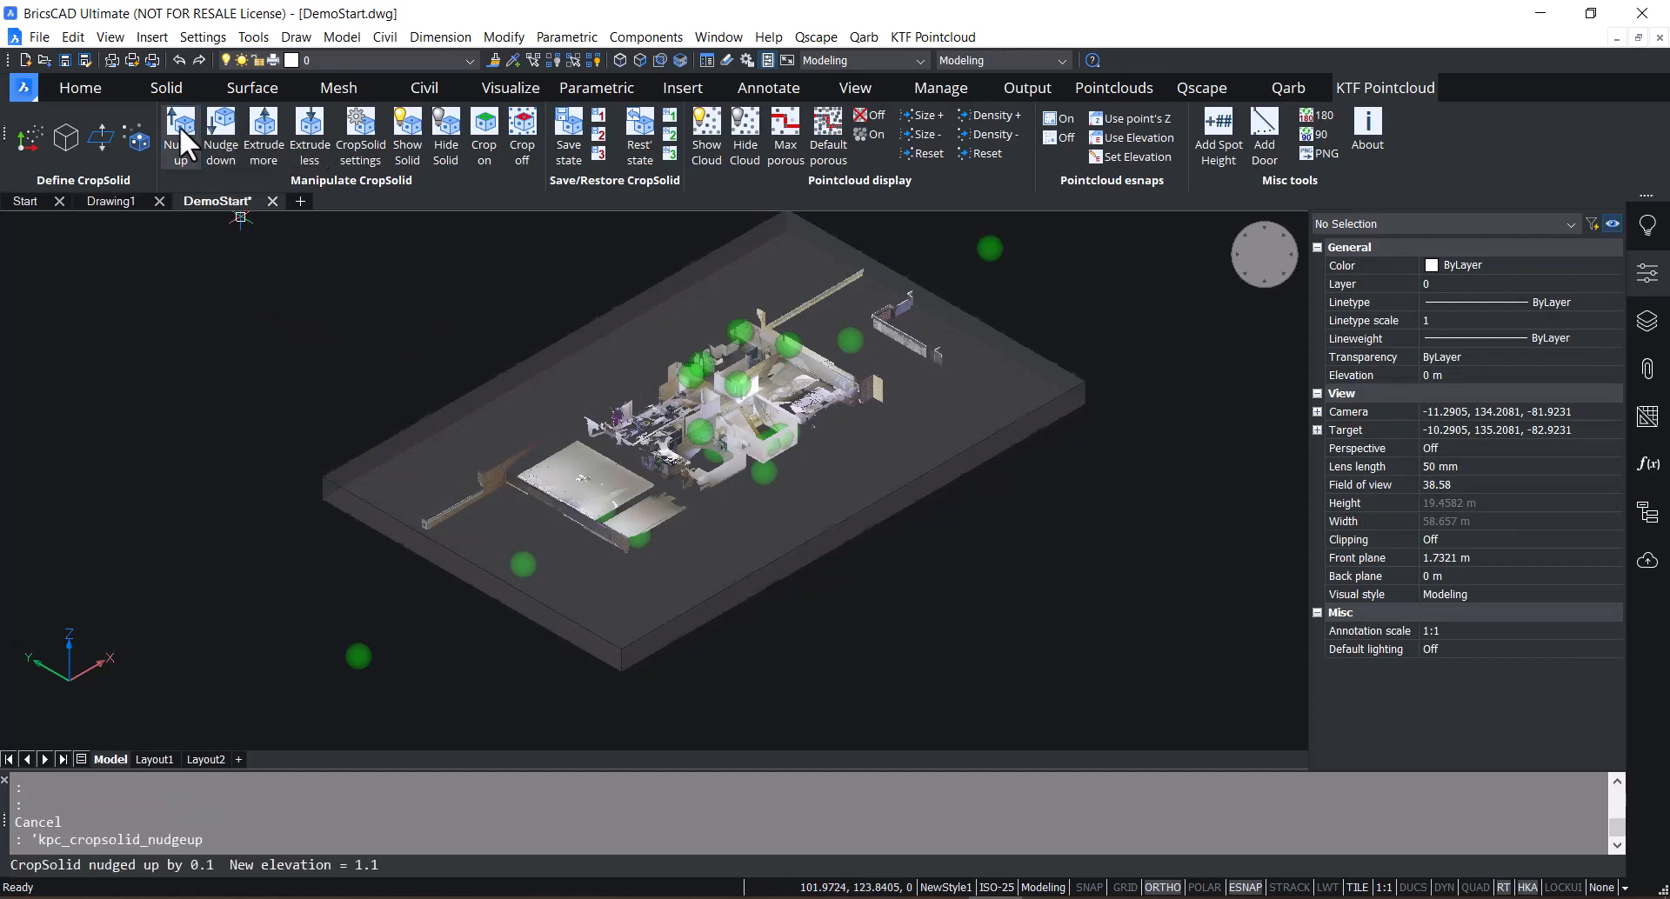
left_click(179, 135)
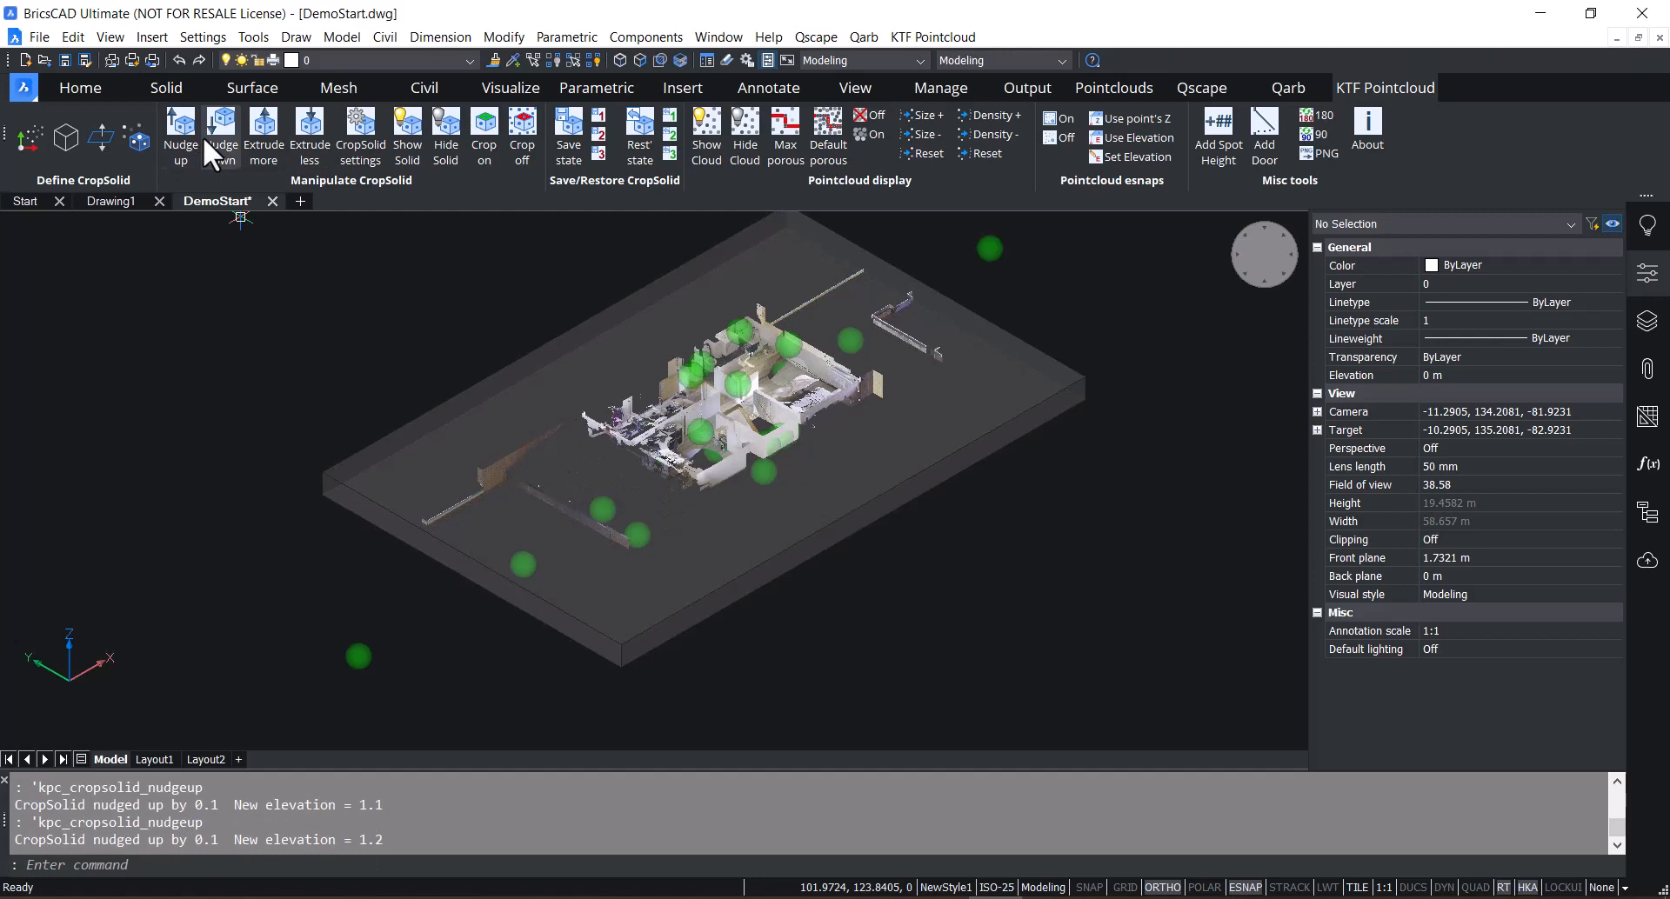
left_click(219, 136)
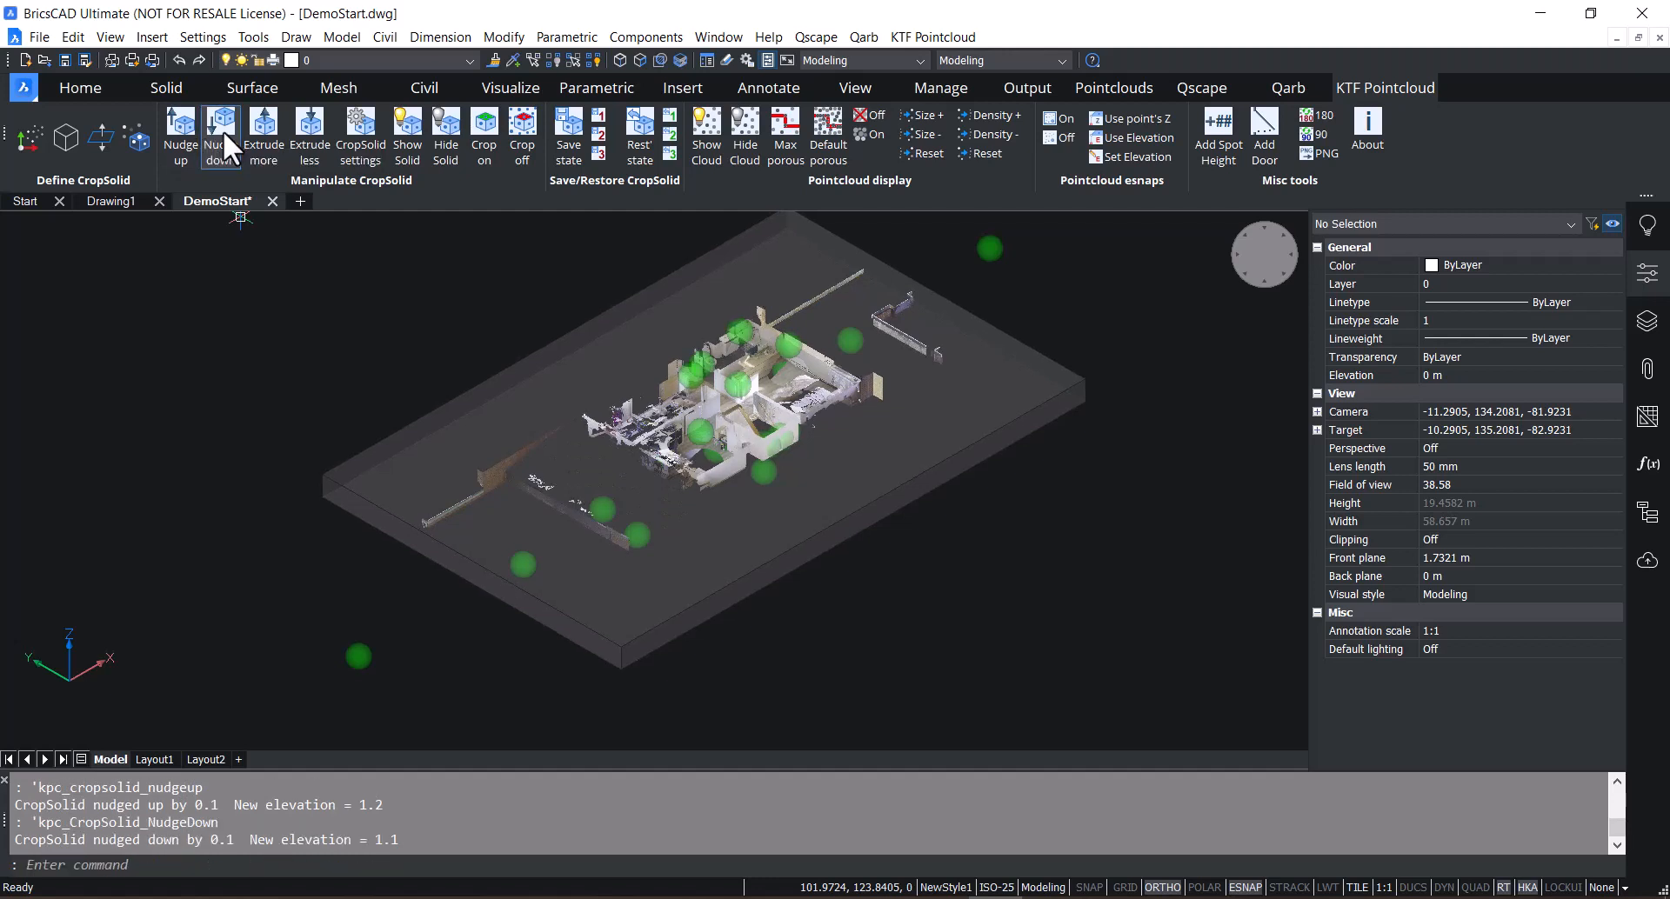
left_click(221, 139)
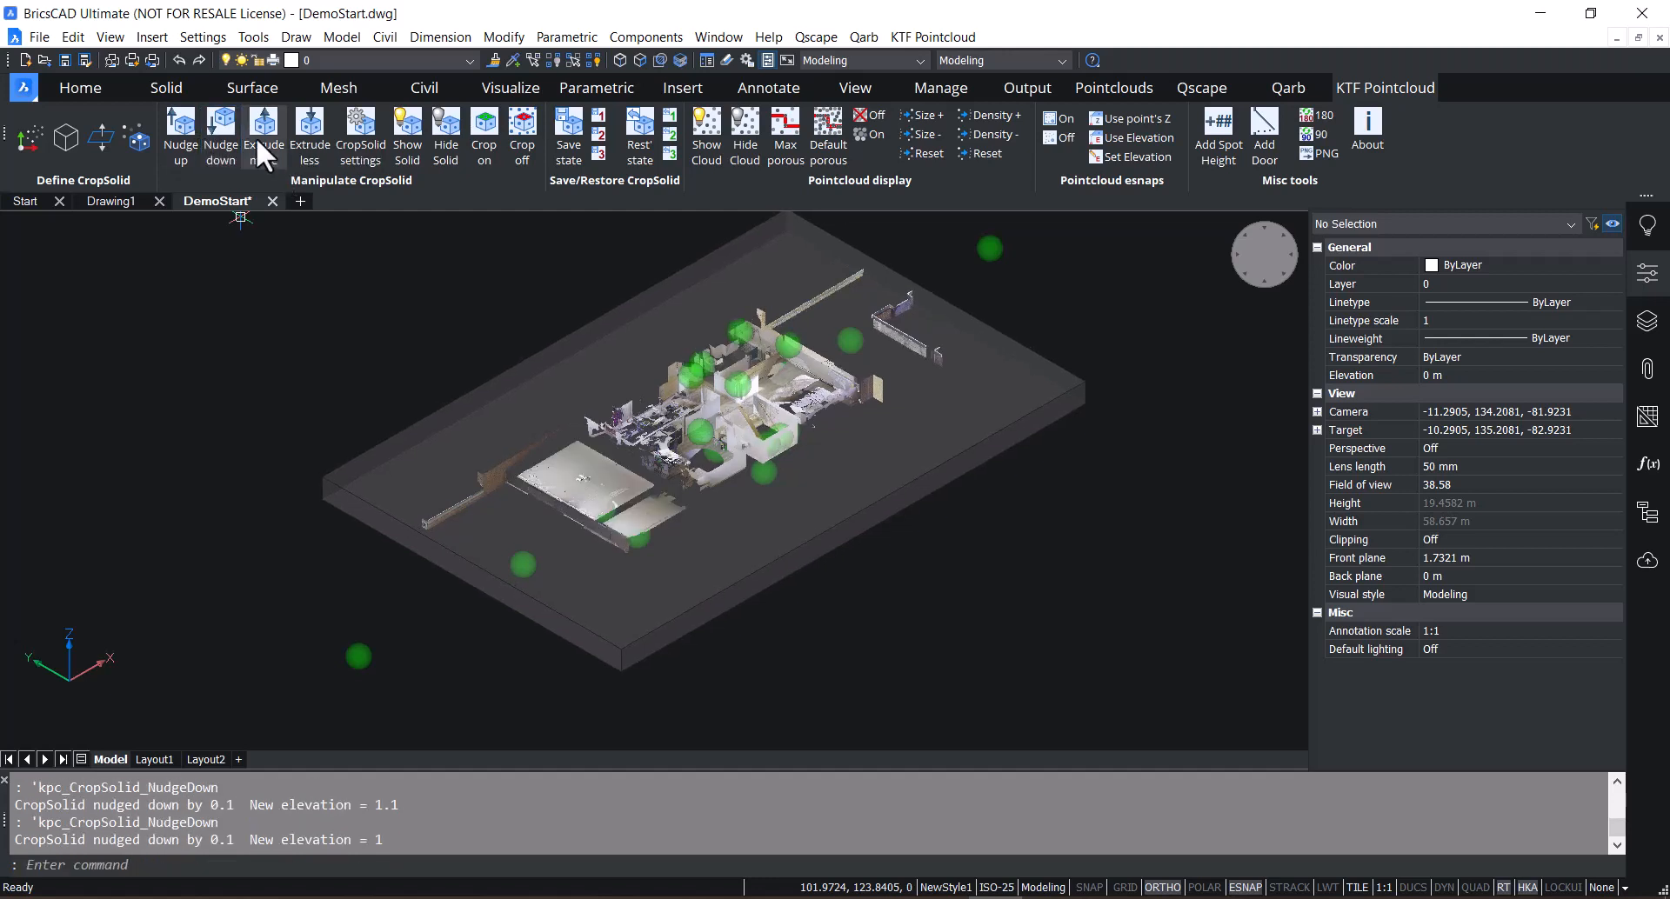
- Thicken the crop slice three steps, then thin it twice to thickness 1.1
left_click(264, 134)
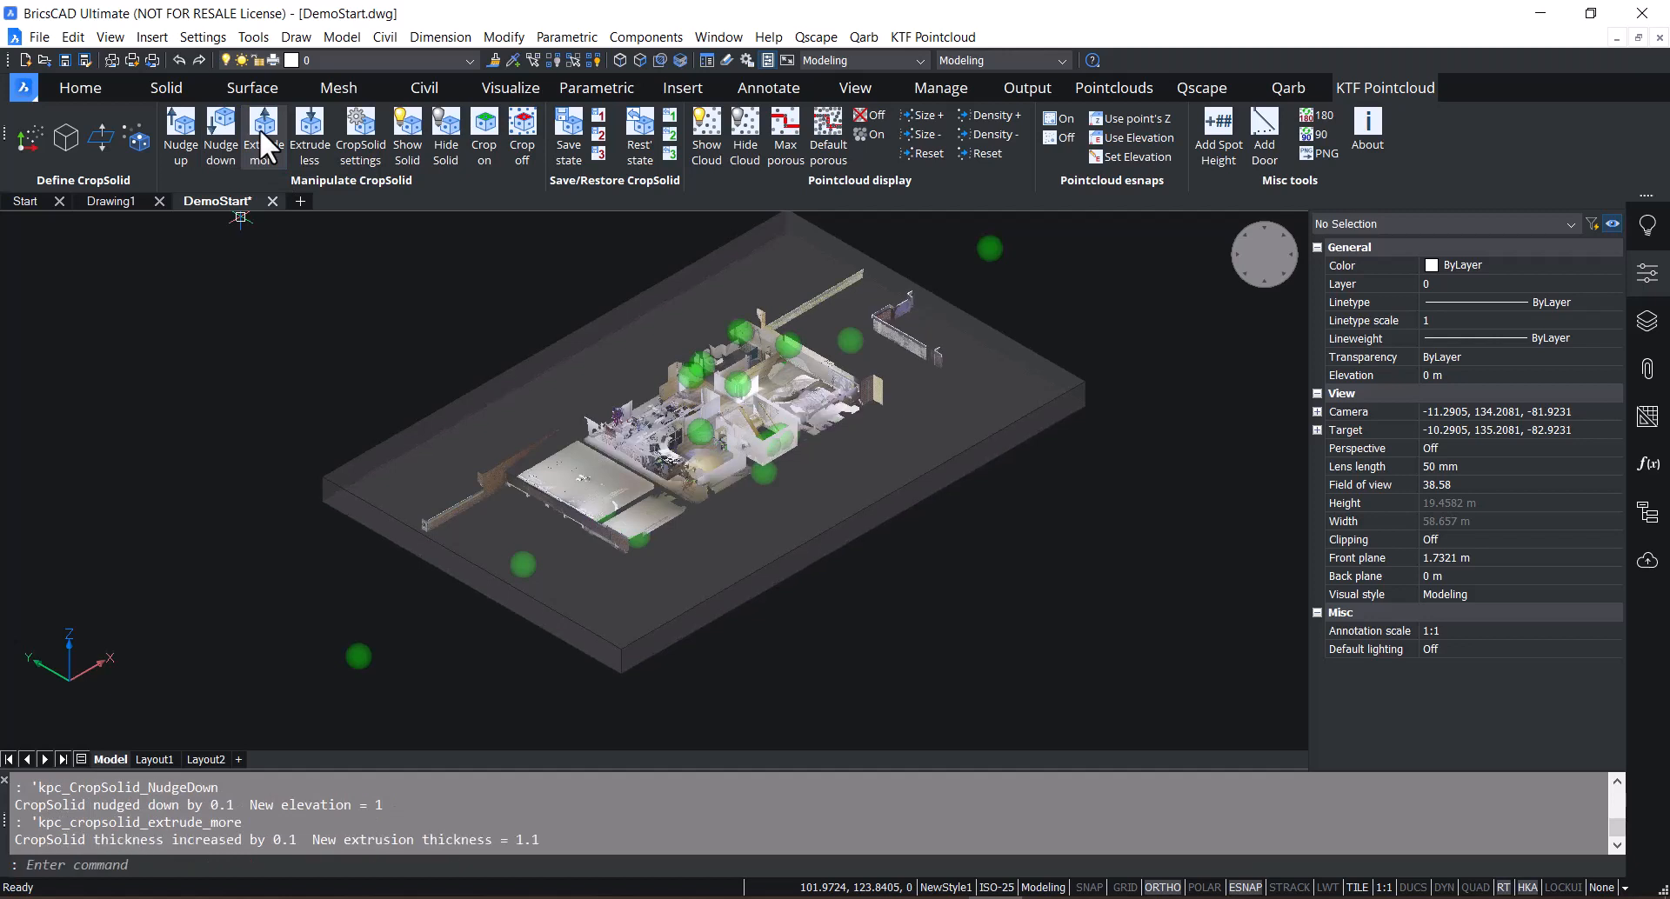
left_click(263, 135)
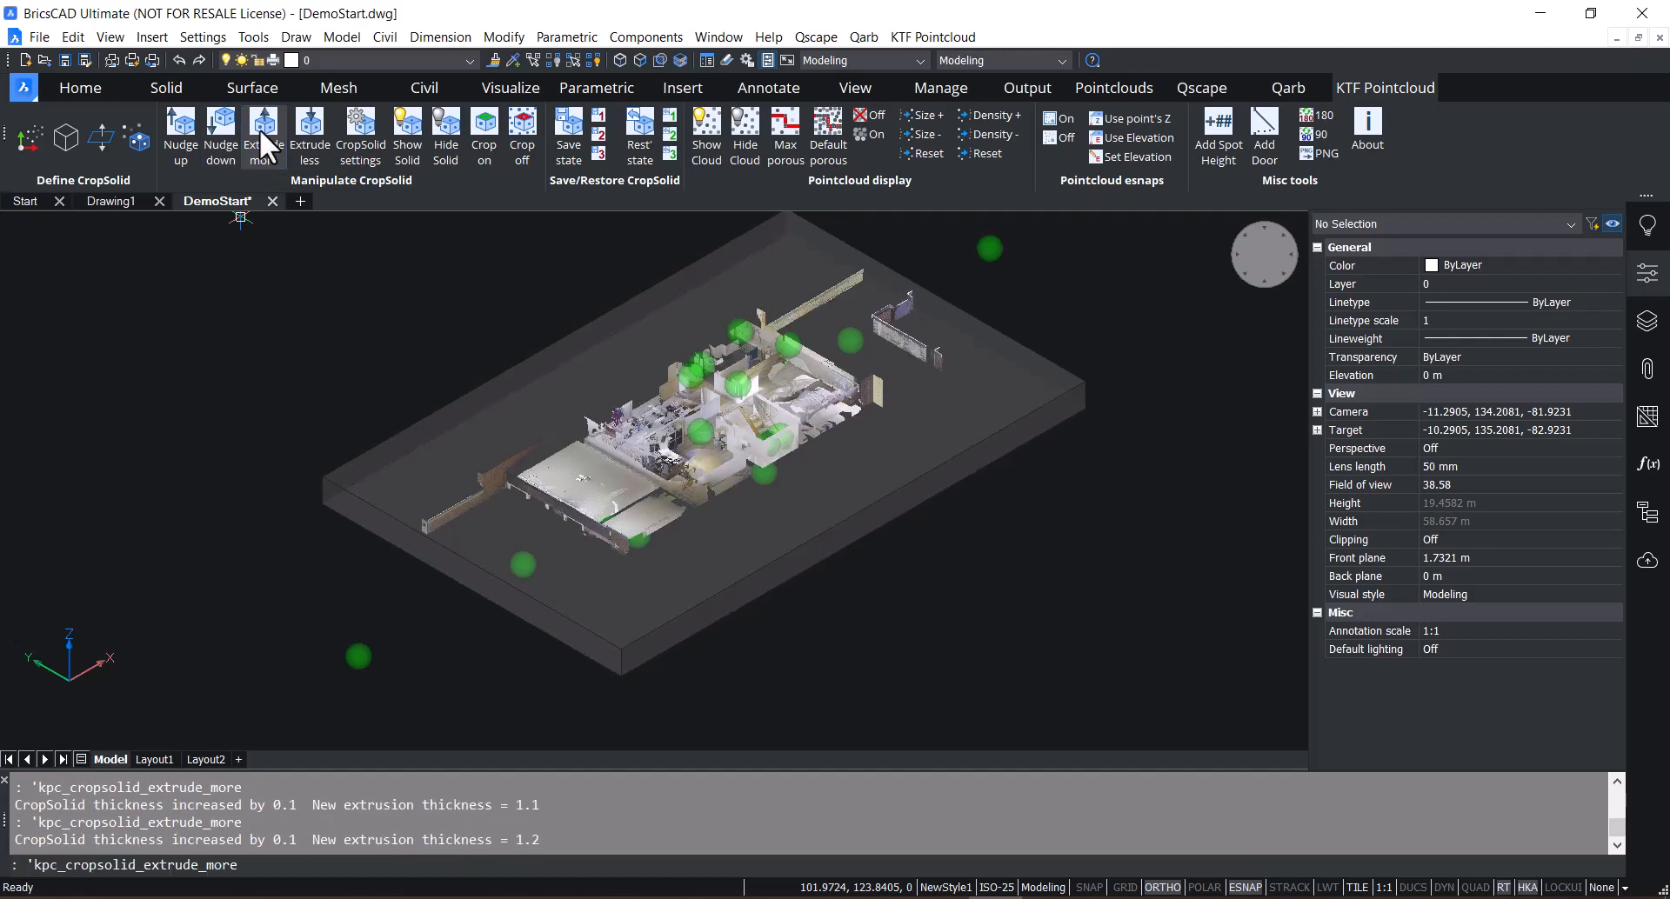
left_click(263, 139)
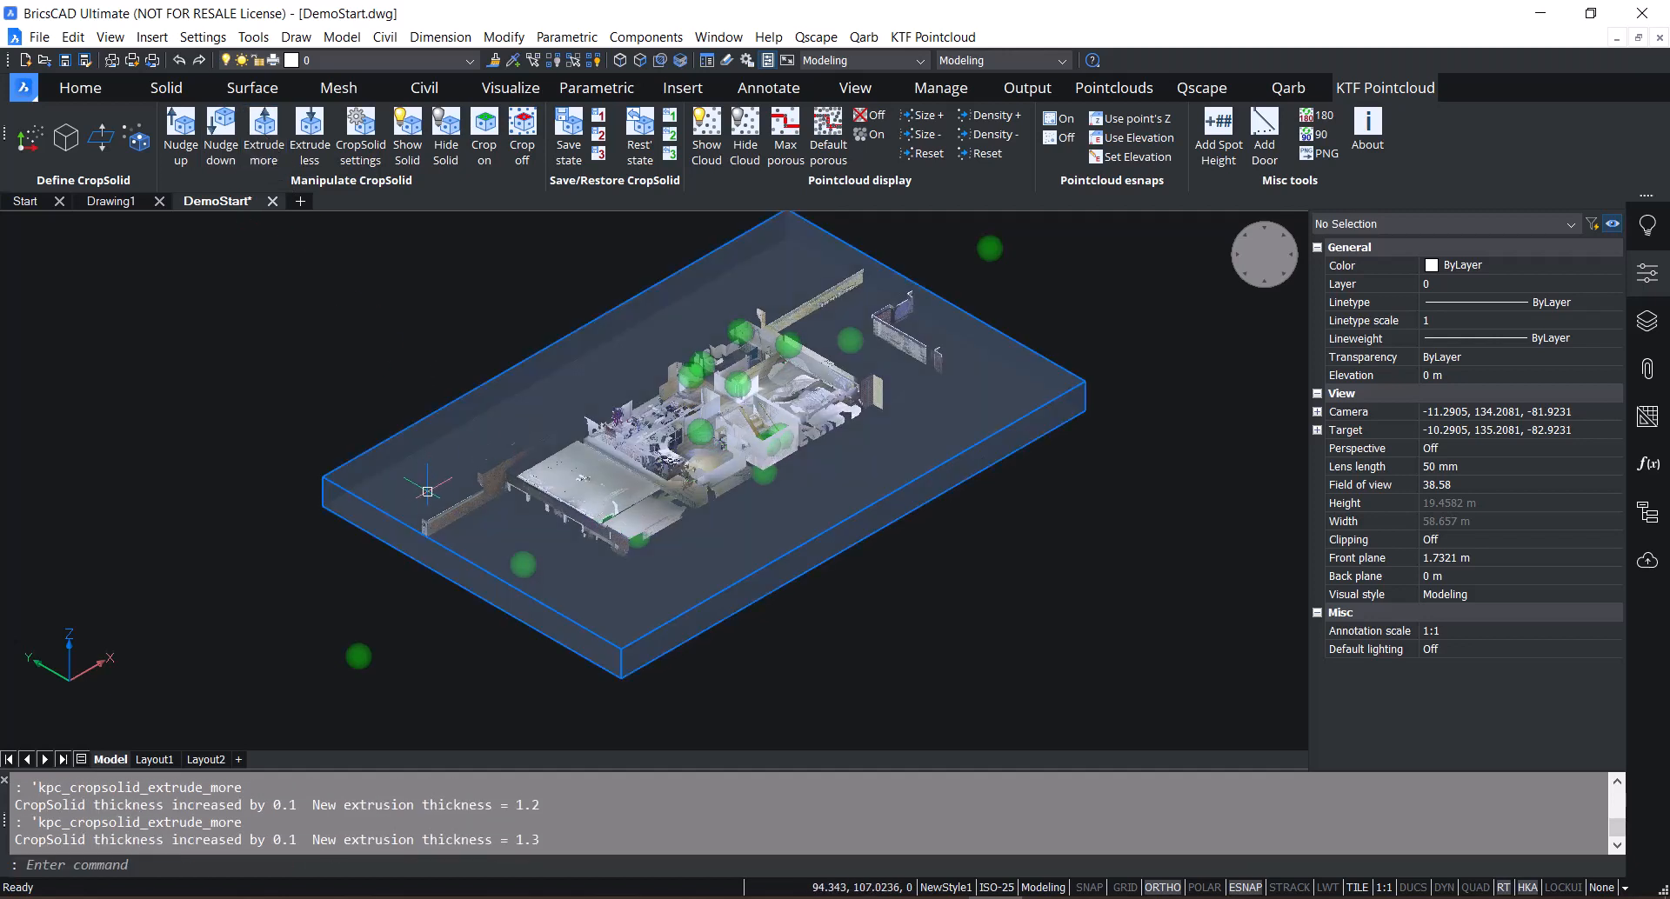
mouse_move(687, 433)
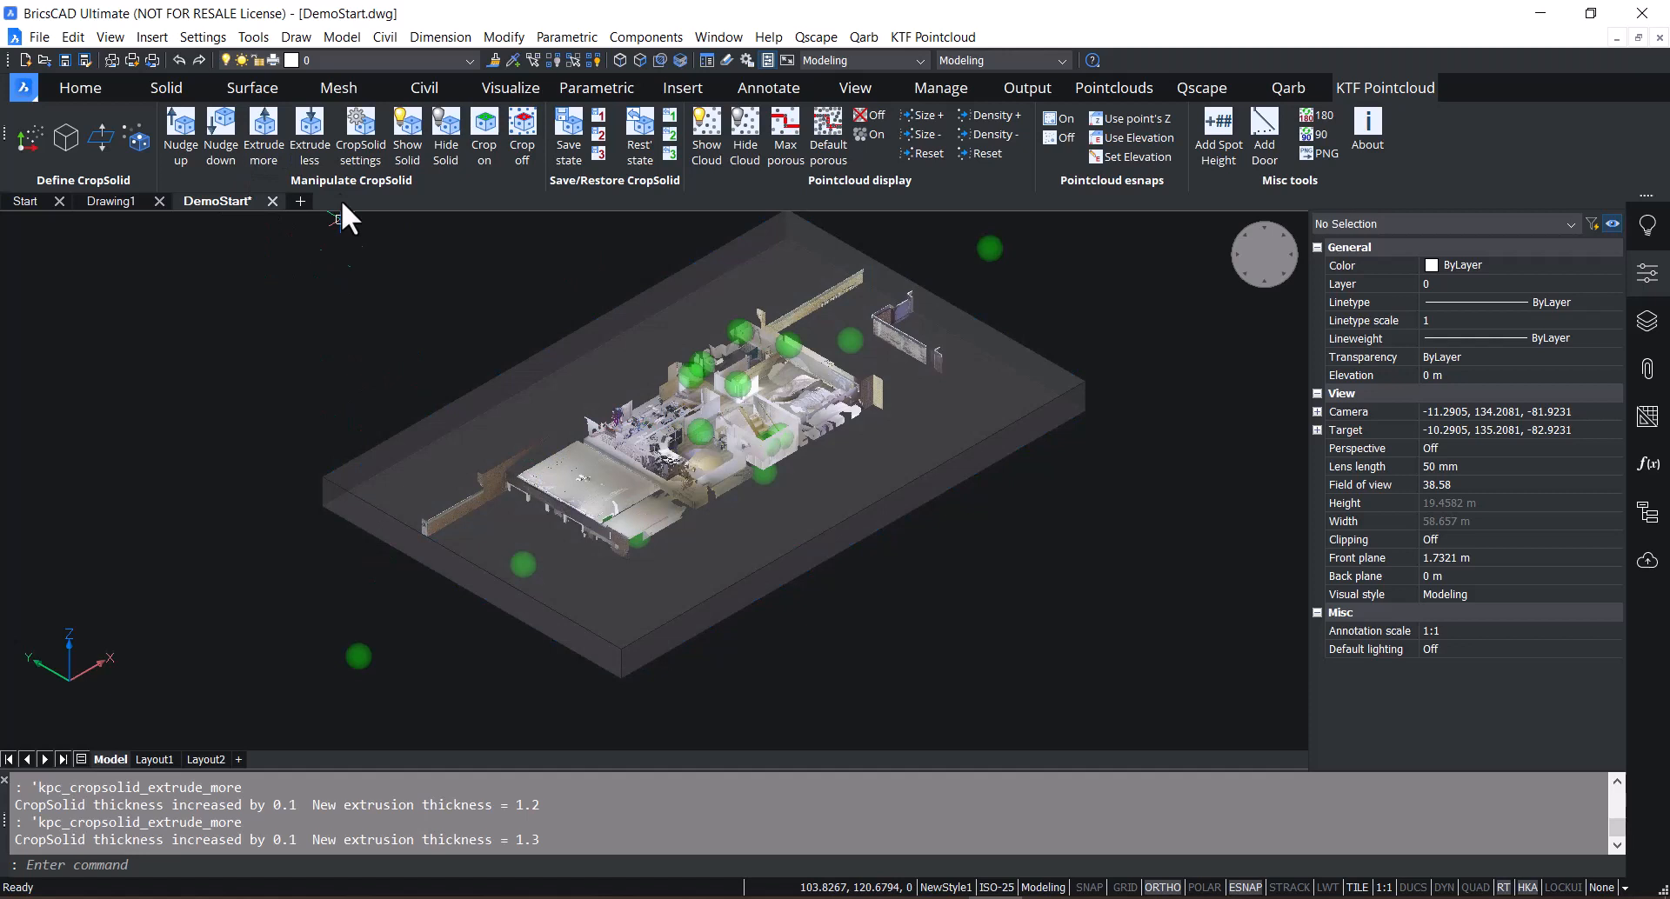
left_click(308, 134)
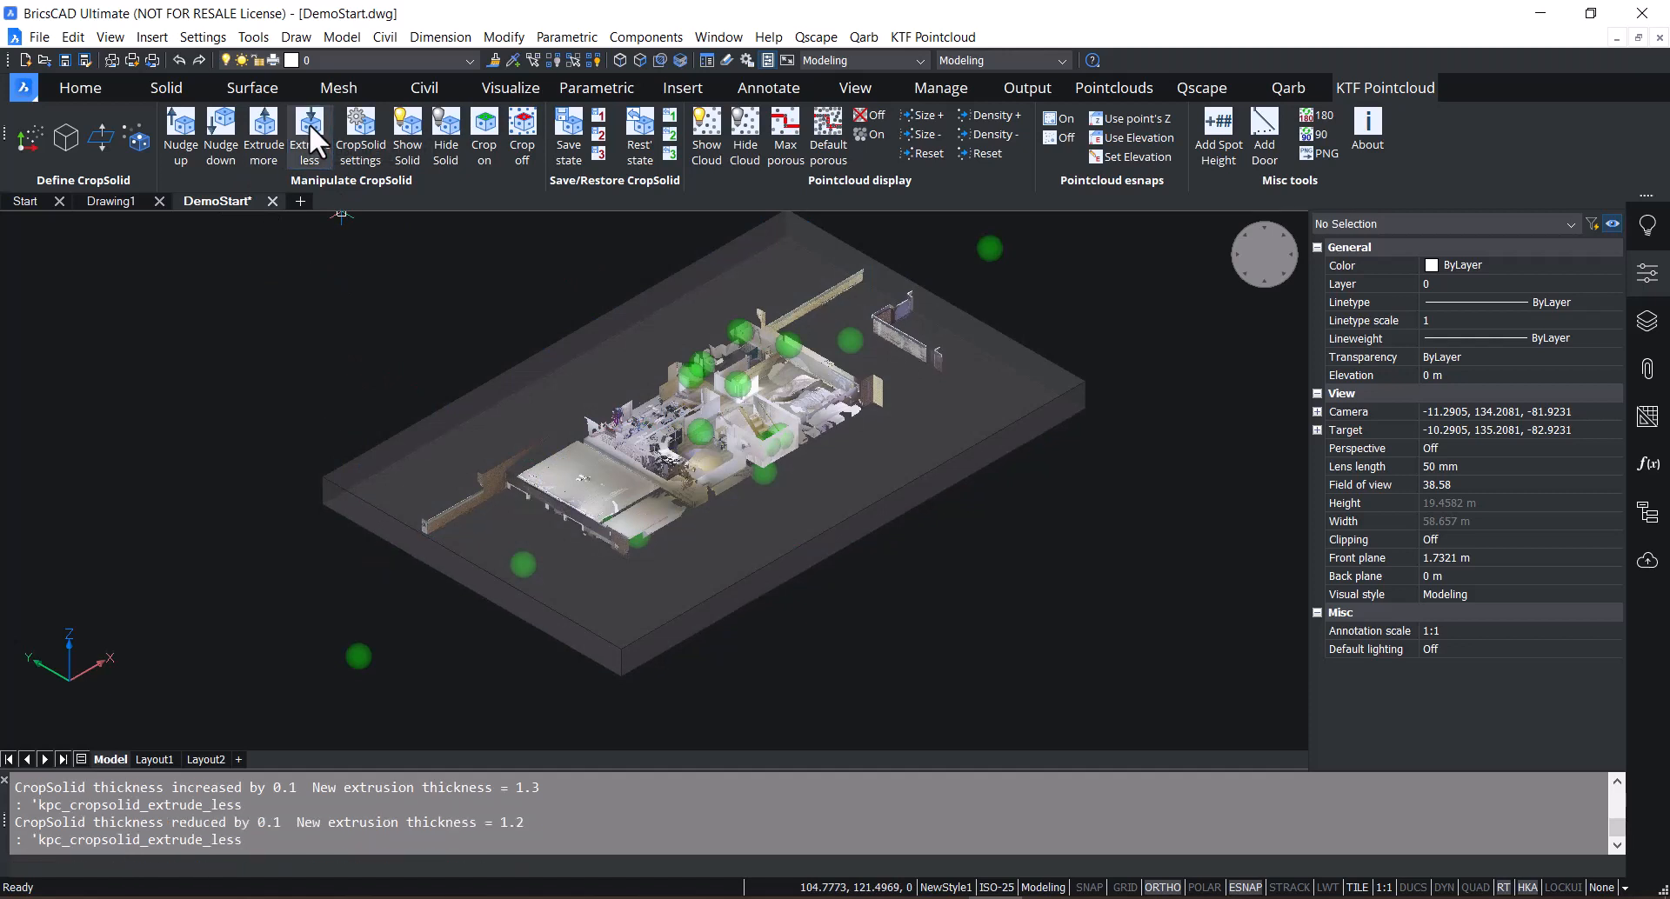
left_click(310, 134)
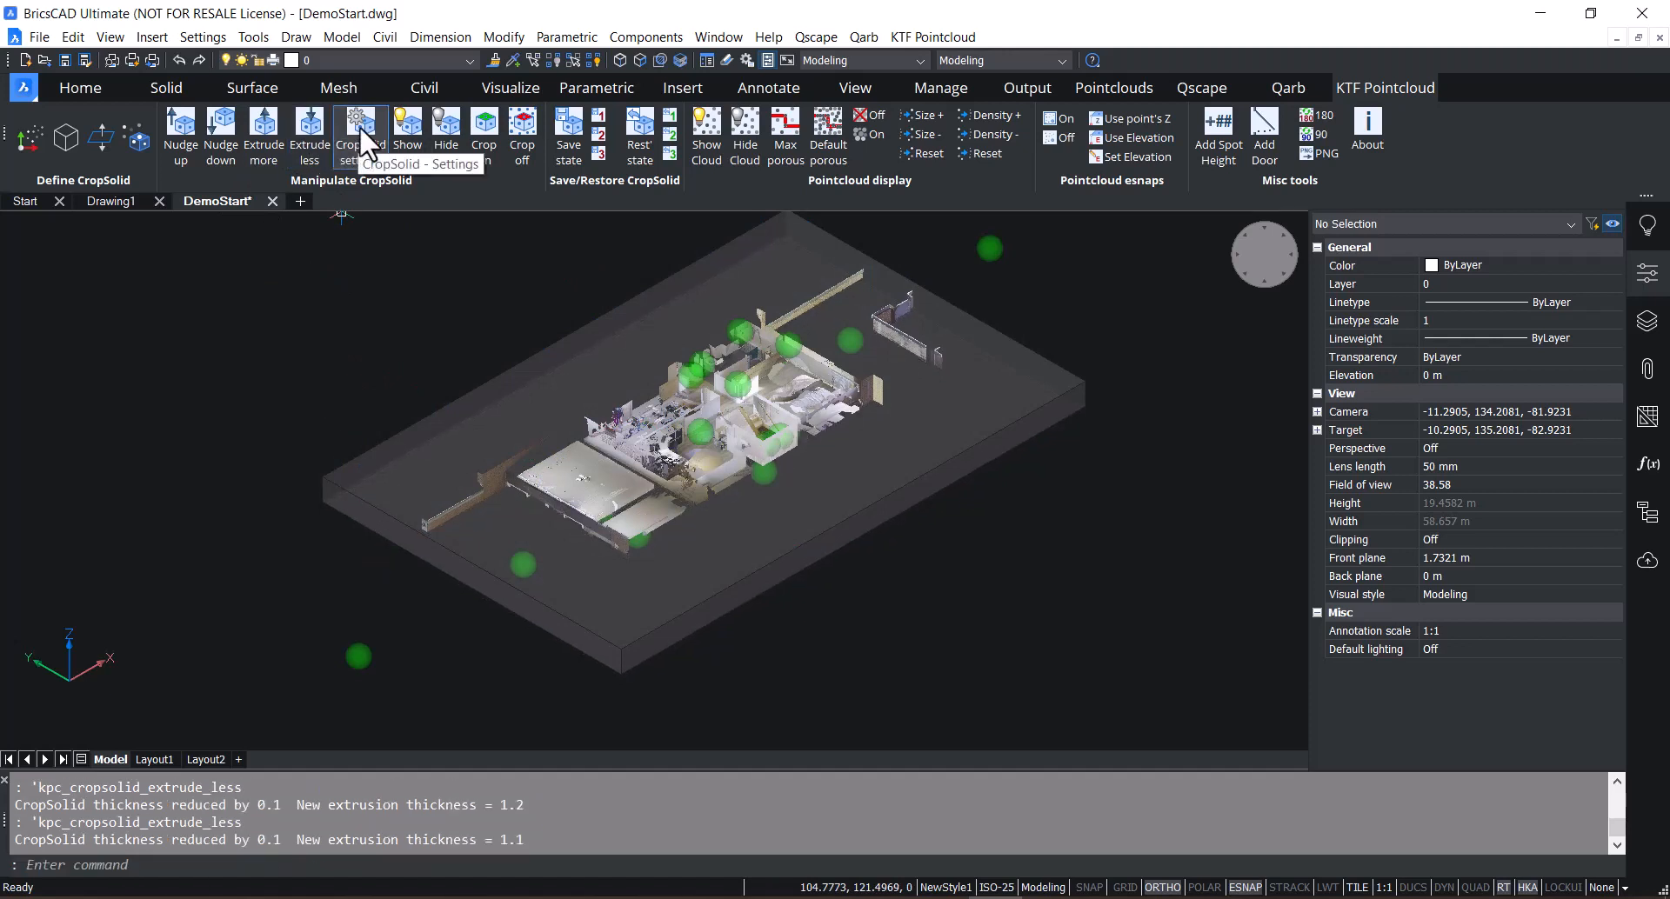
- Set the crop solid extrude thickness to 0.5 in CropSolid settings, then thicken it one step
left_click(360, 134)
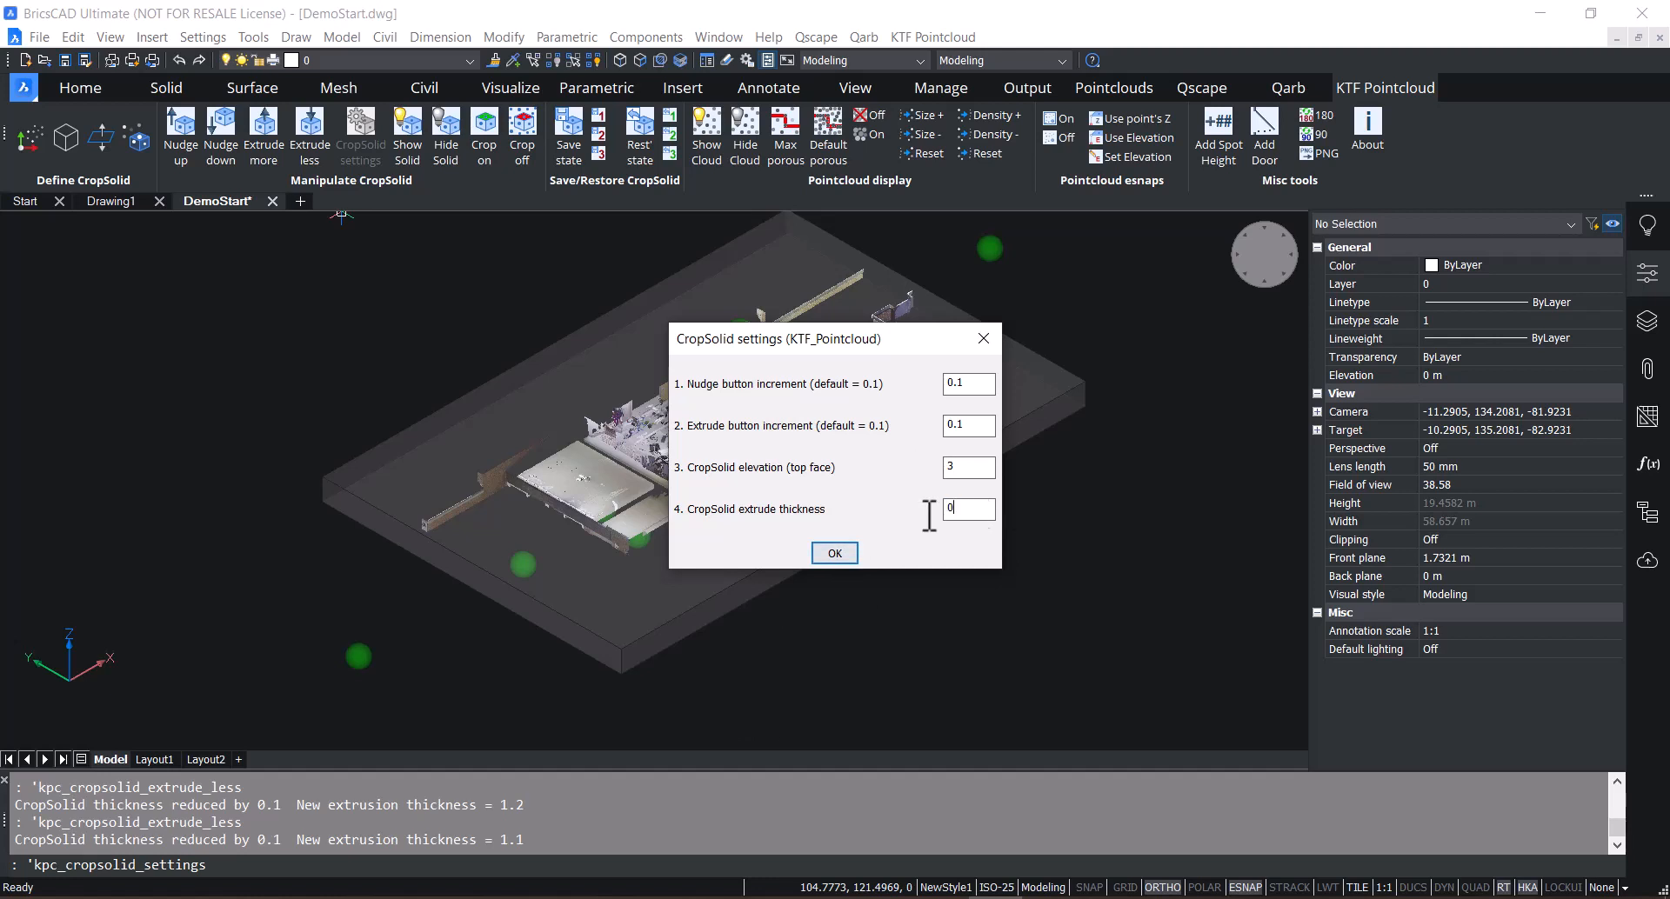
type("0.5")
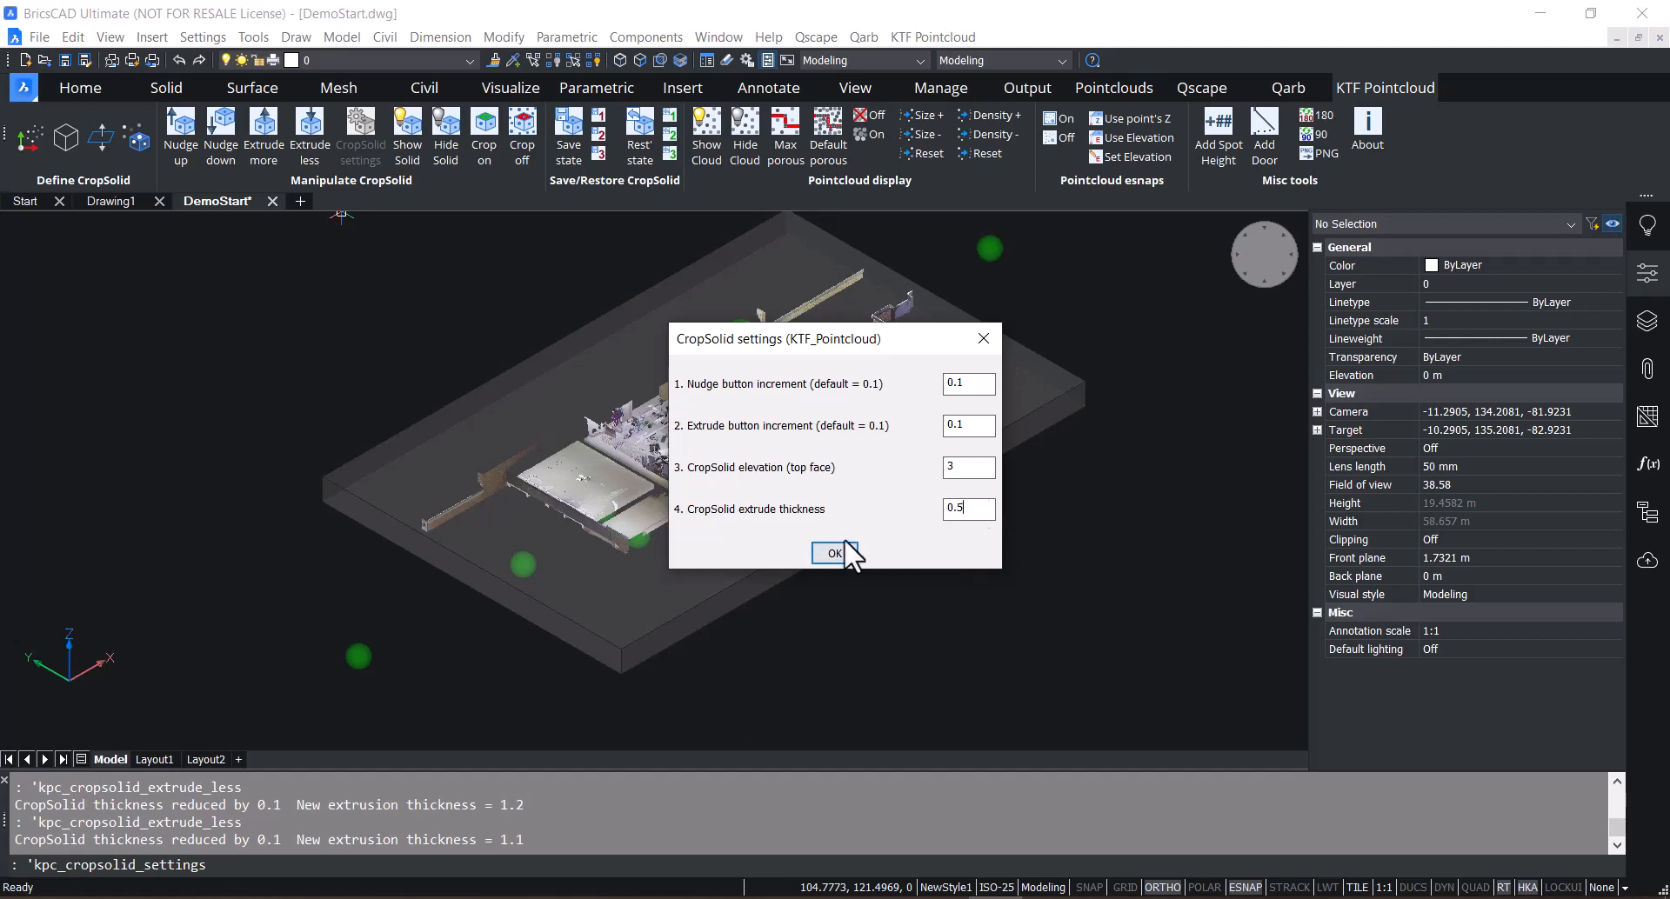
left_click(831, 553)
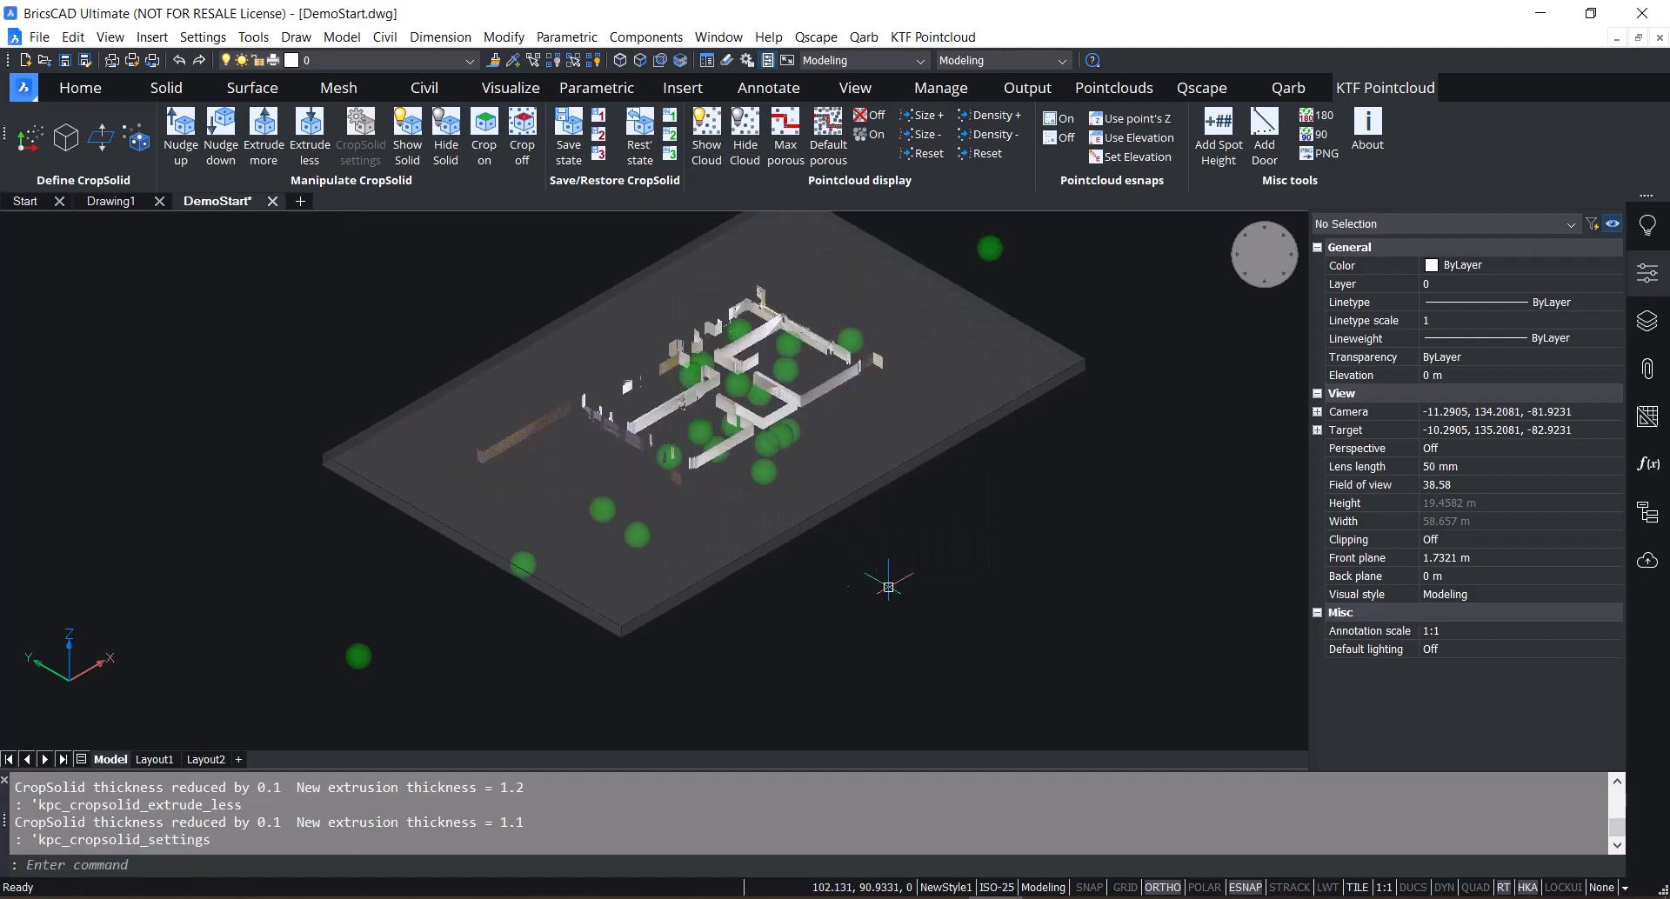
left_click(263, 134)
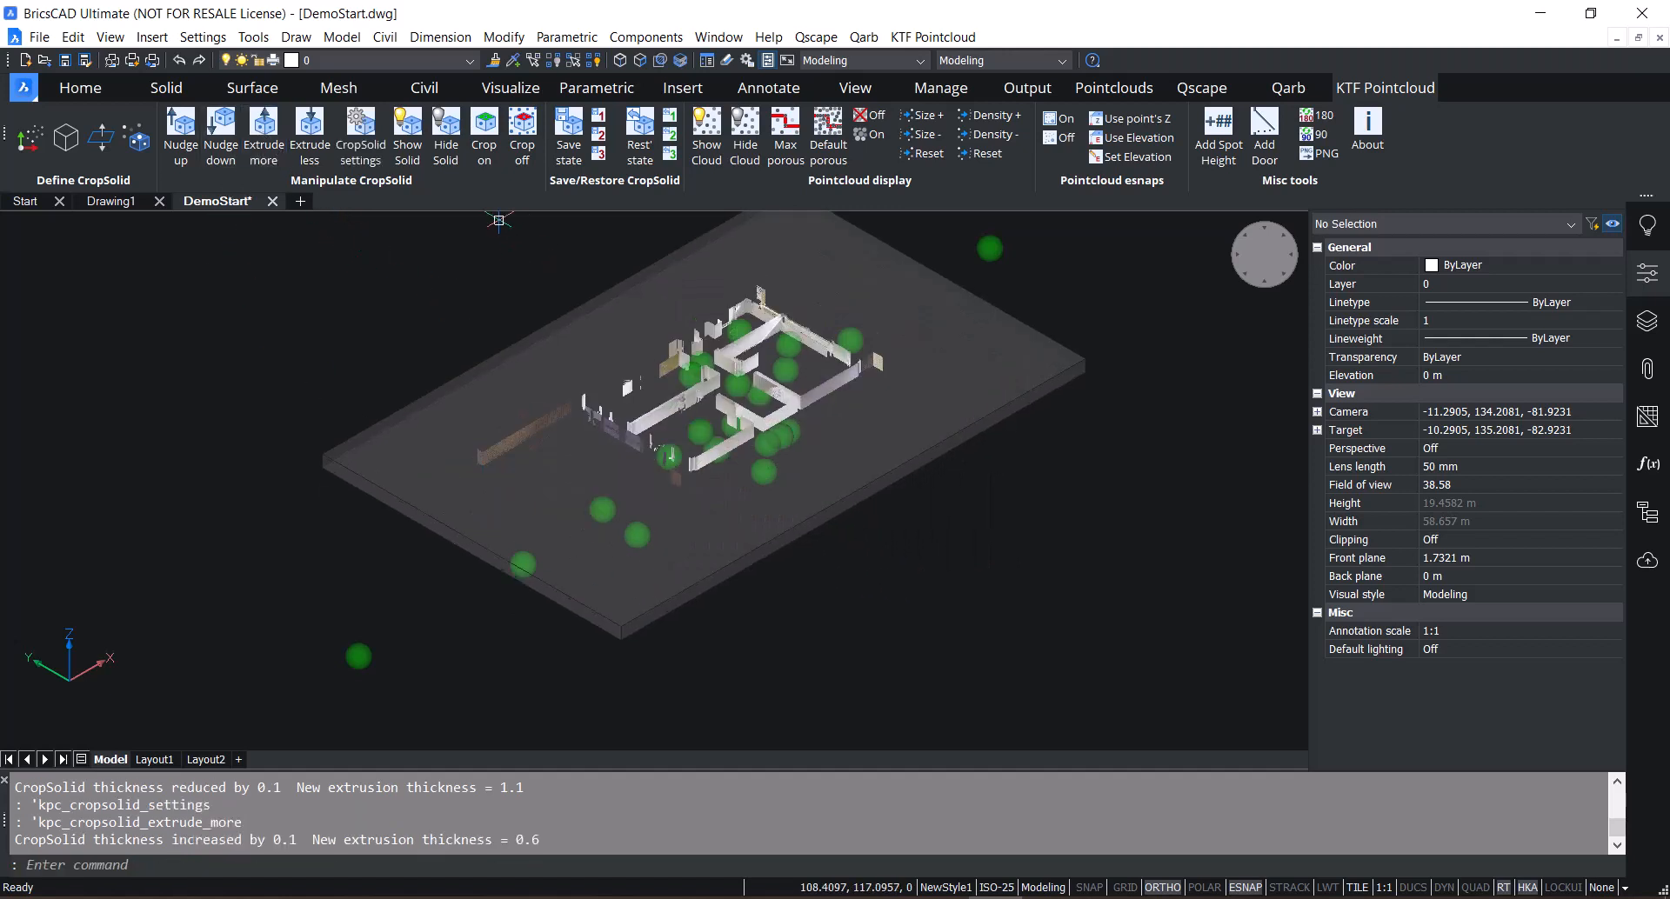
mouse_move(445, 128)
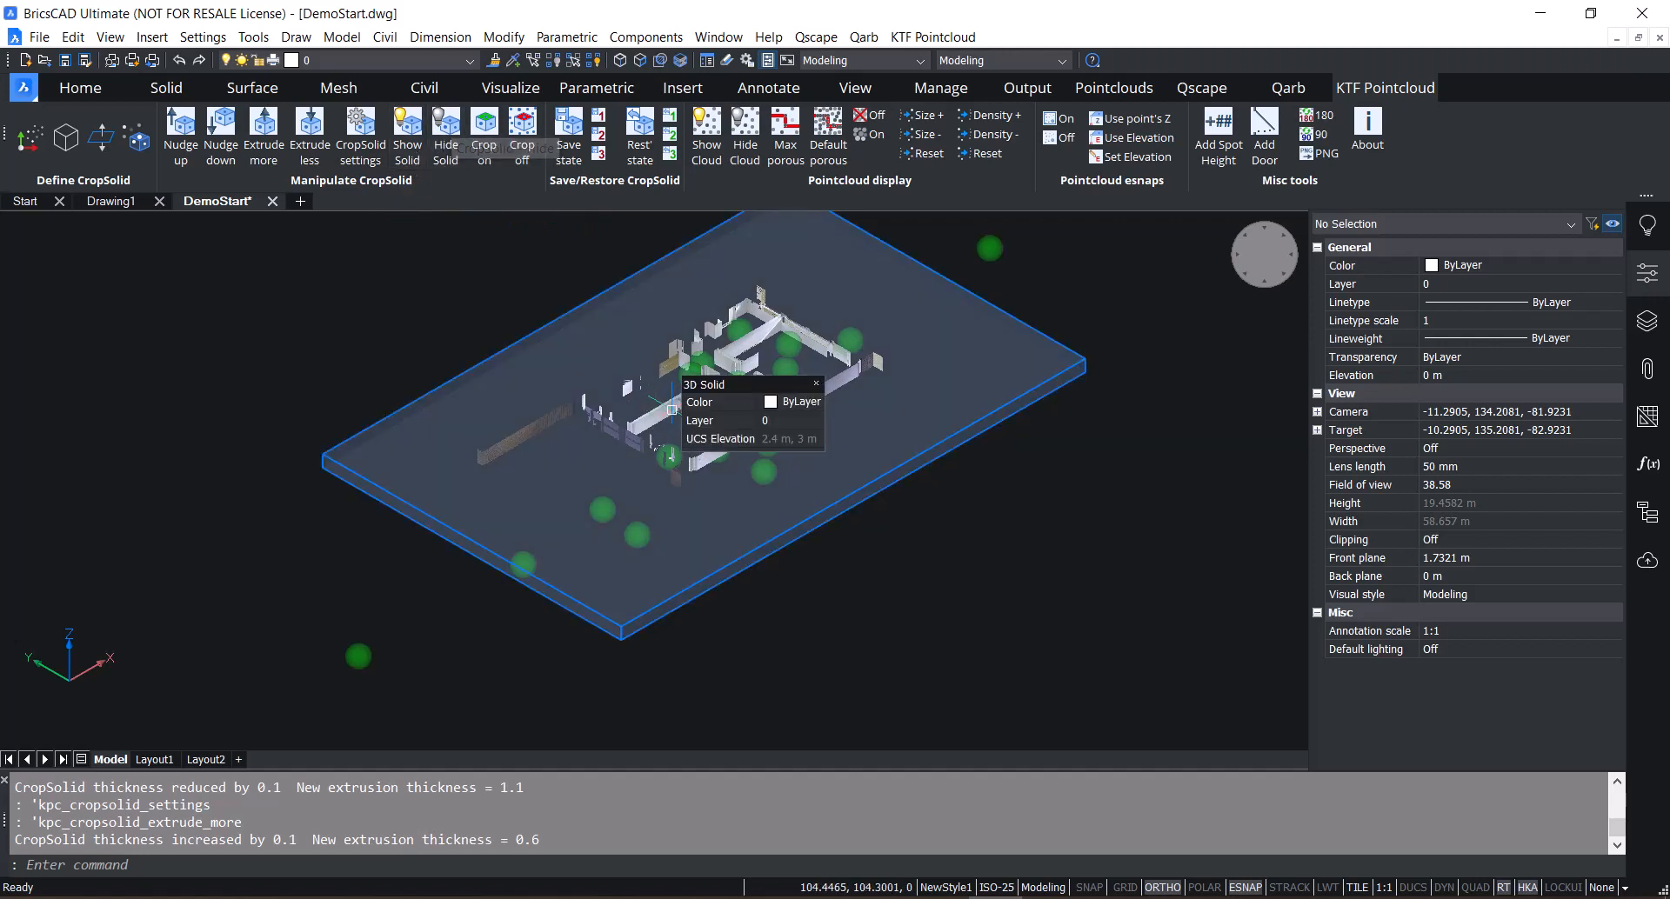
- Hide the crop solid, then nudge the slice up and back down to elevation 2.4
left_click(445, 136)
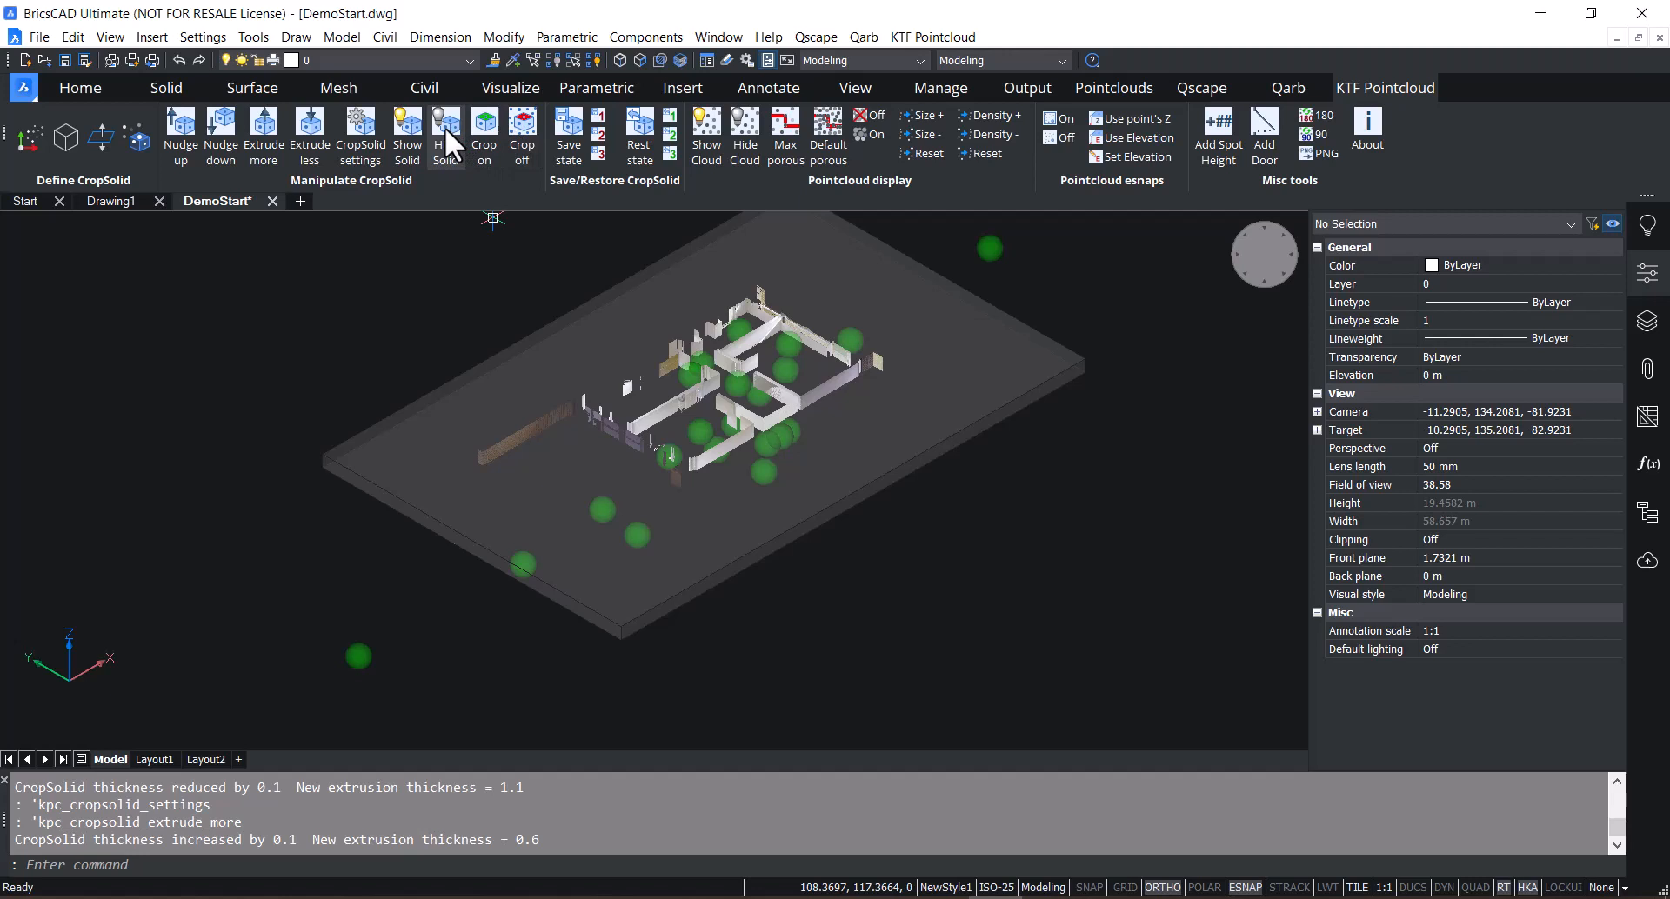
left_click(446, 136)
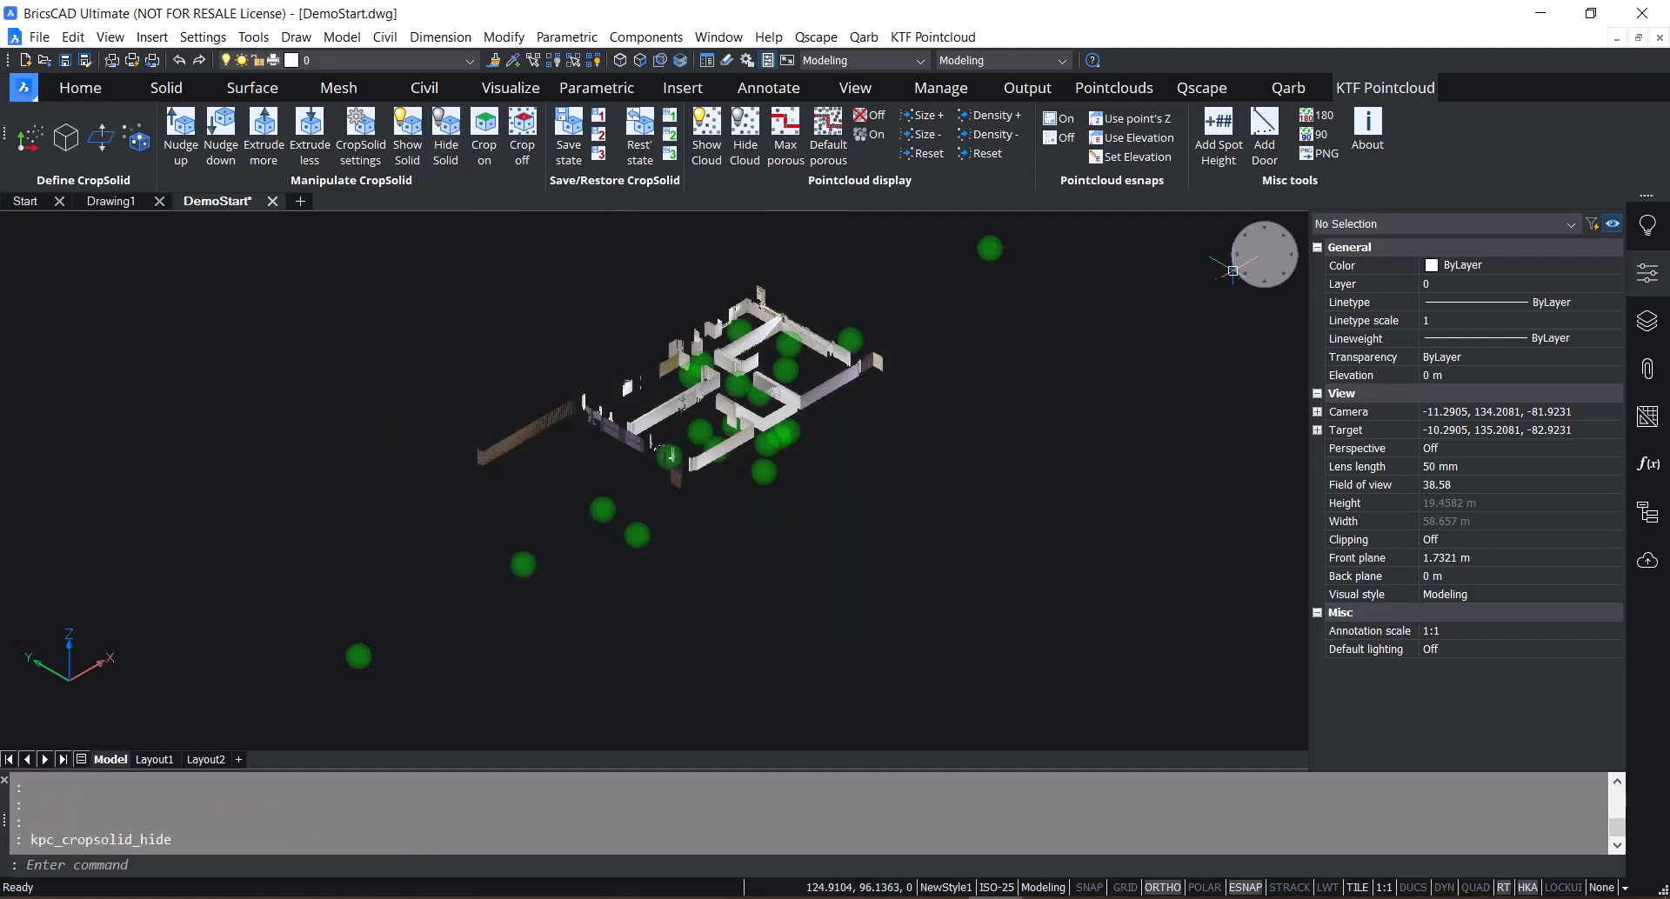
scroll("down", 3)
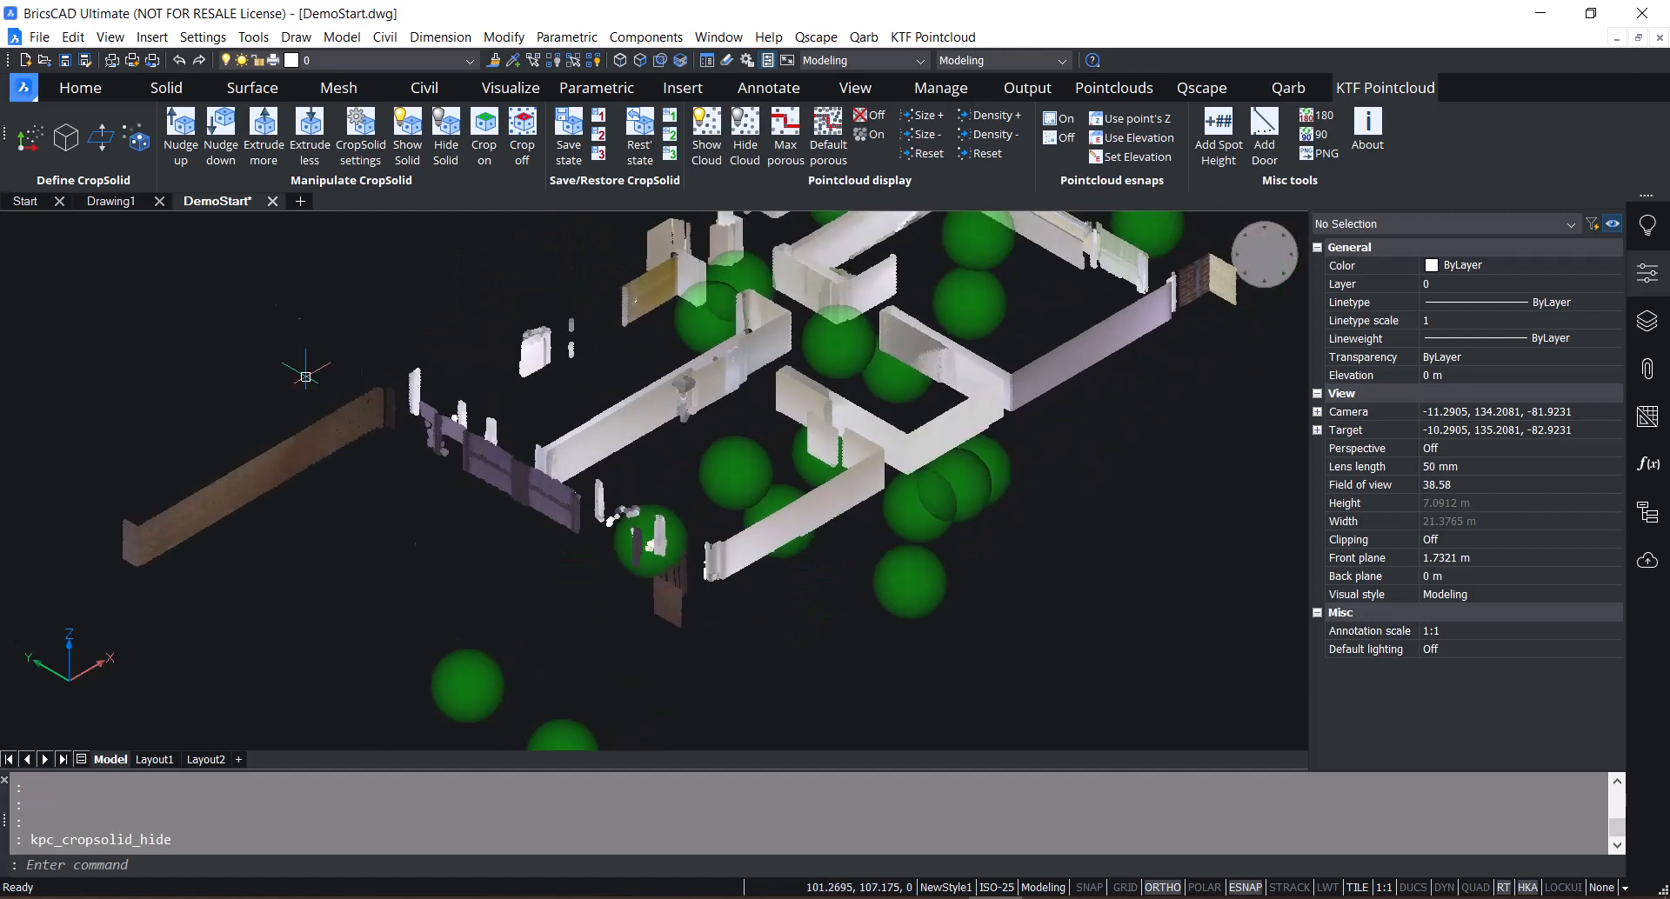
left_click(180, 135)
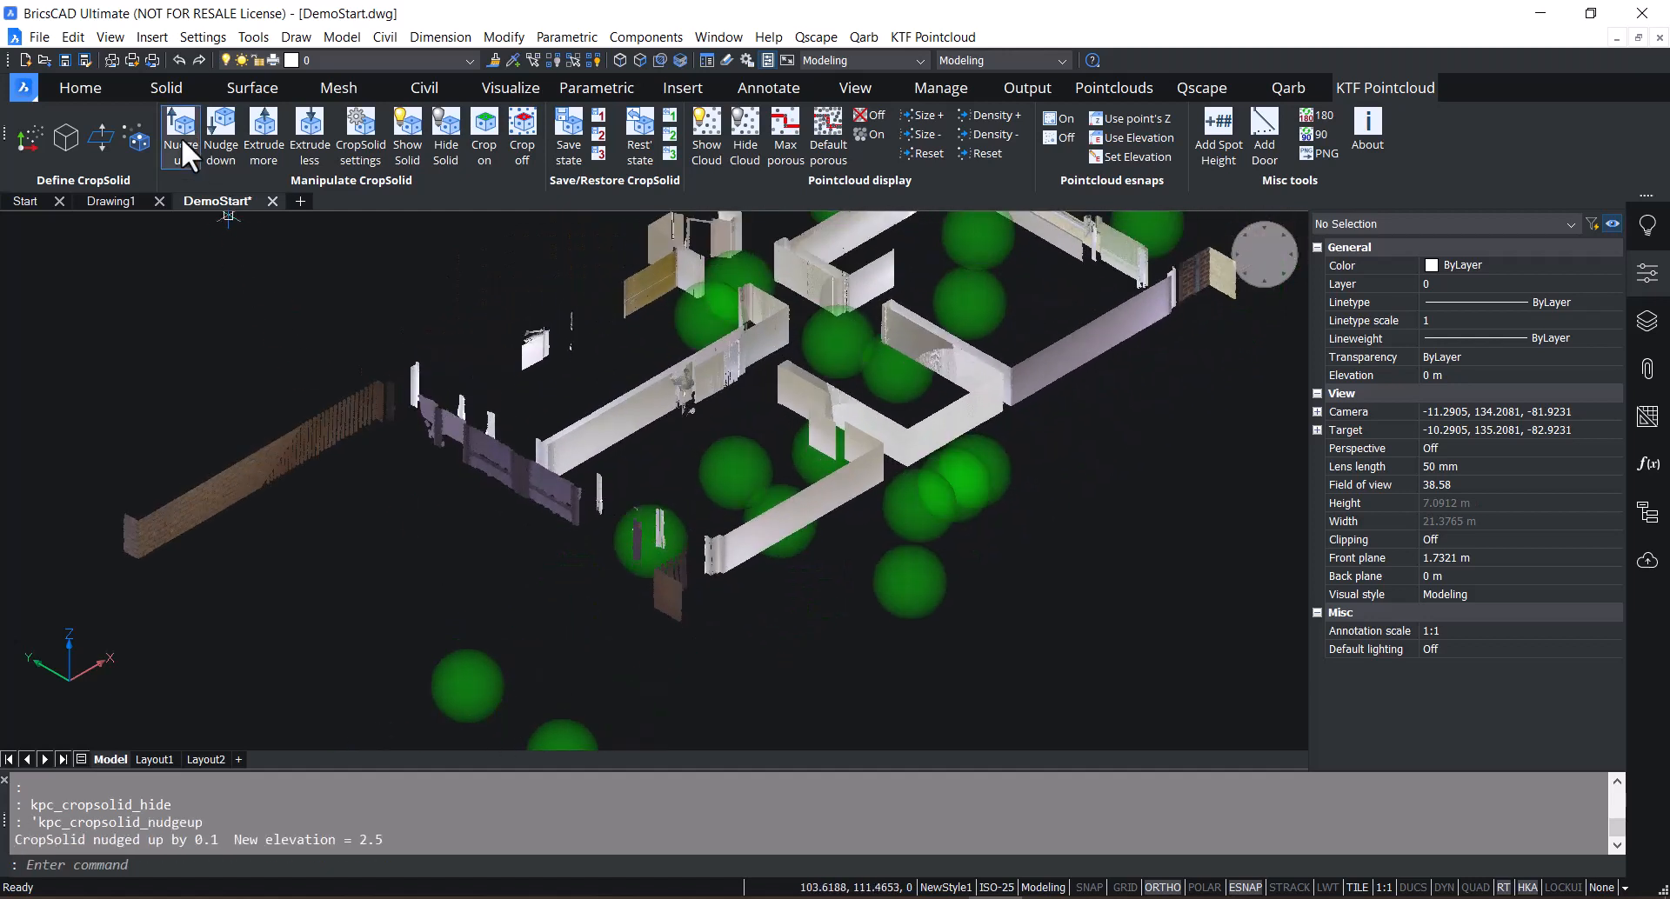
left_click(221, 136)
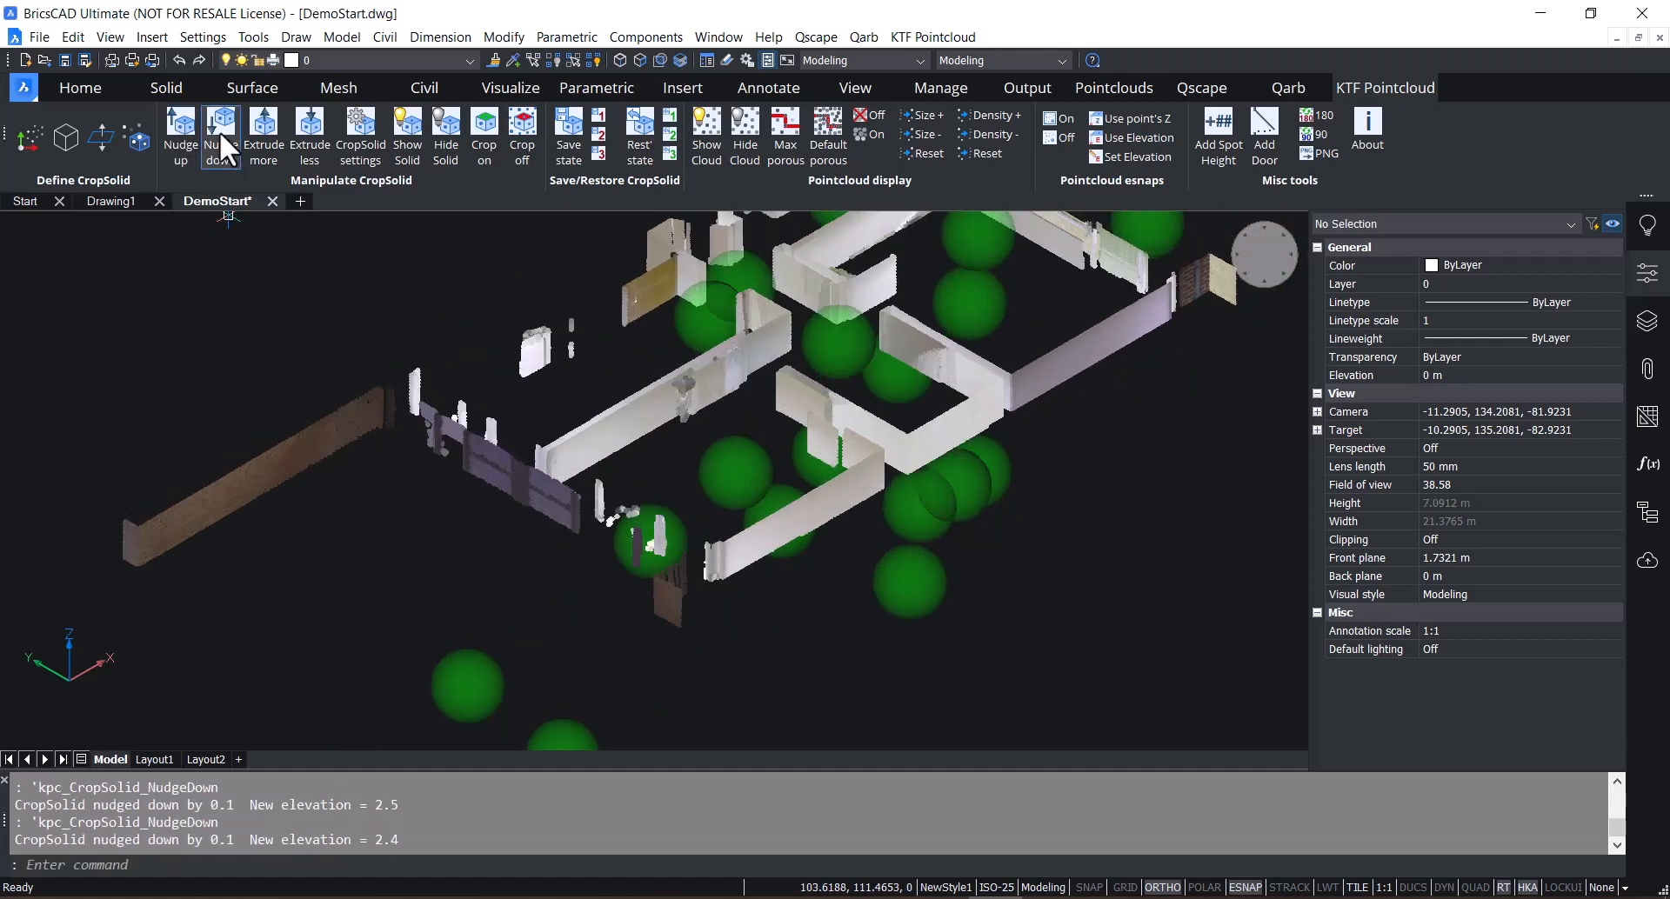
- Lower the slice to elevation 2.2, flash the crop solid on and off, and view the plan from above
left_click(221, 136)
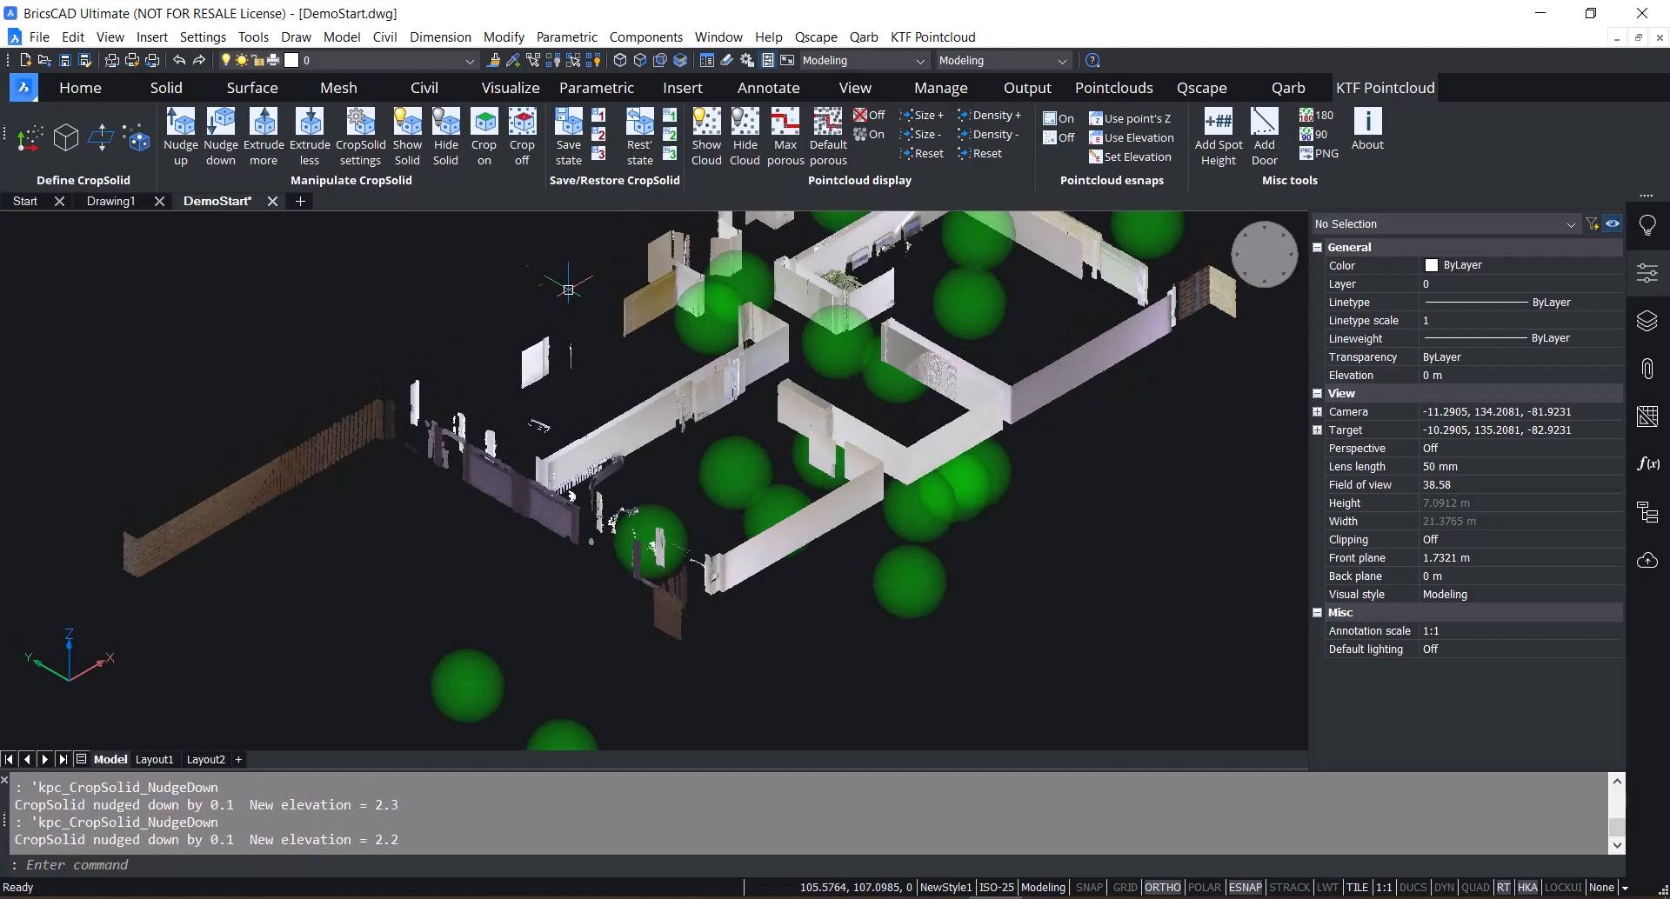
mouse_move(407, 139)
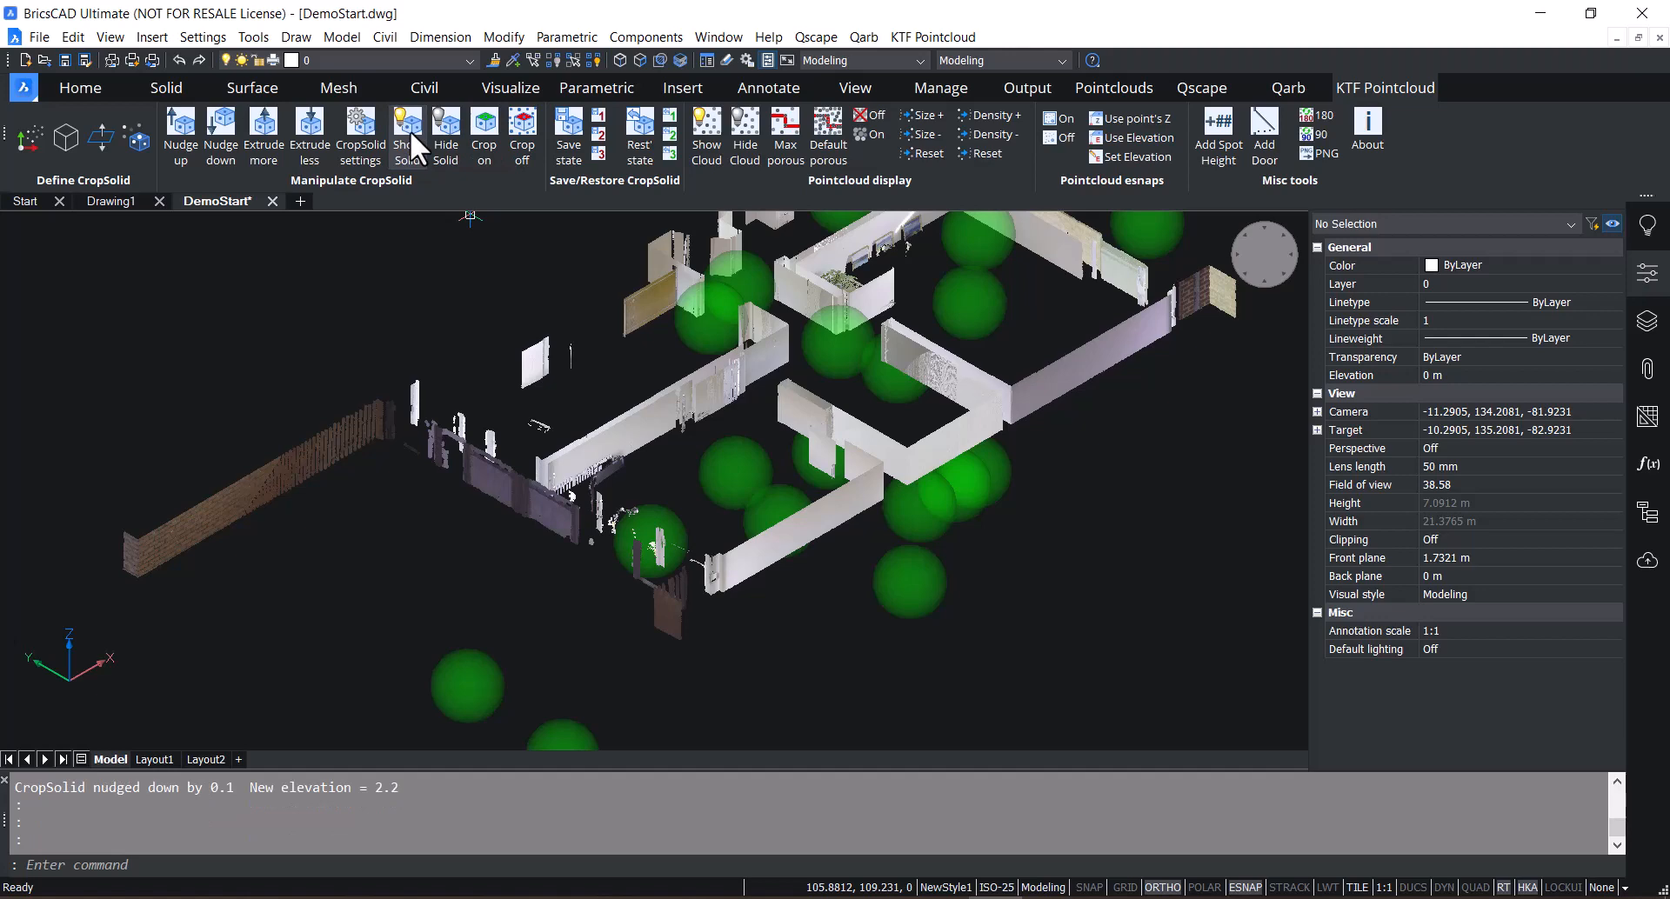
left_click(407, 136)
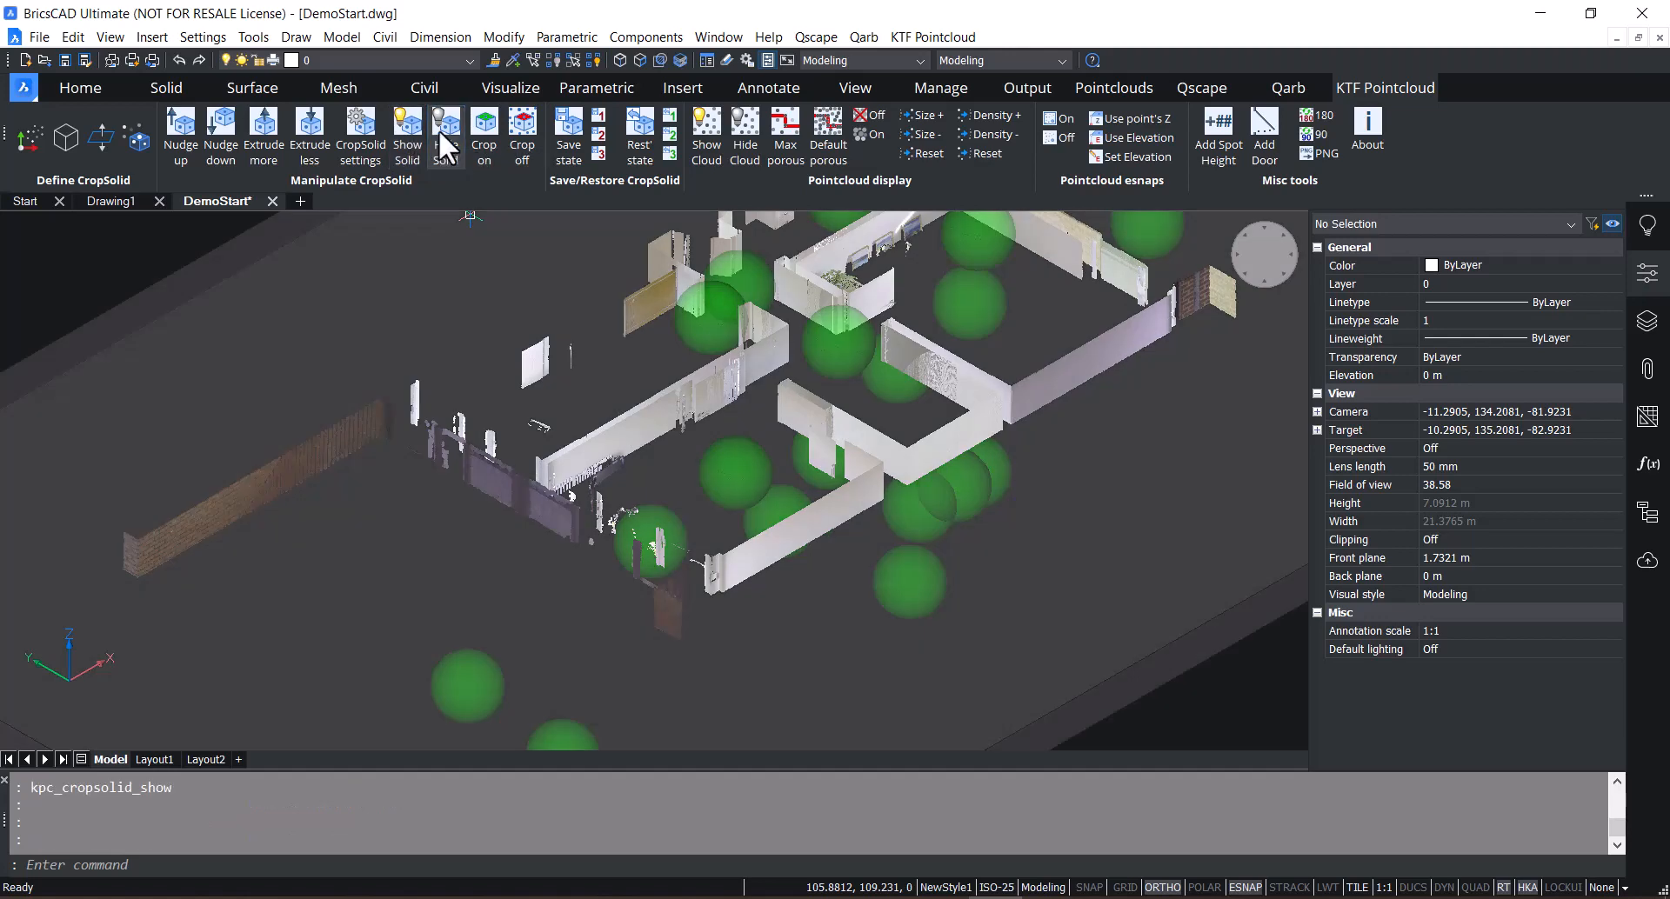
left_click(444, 136)
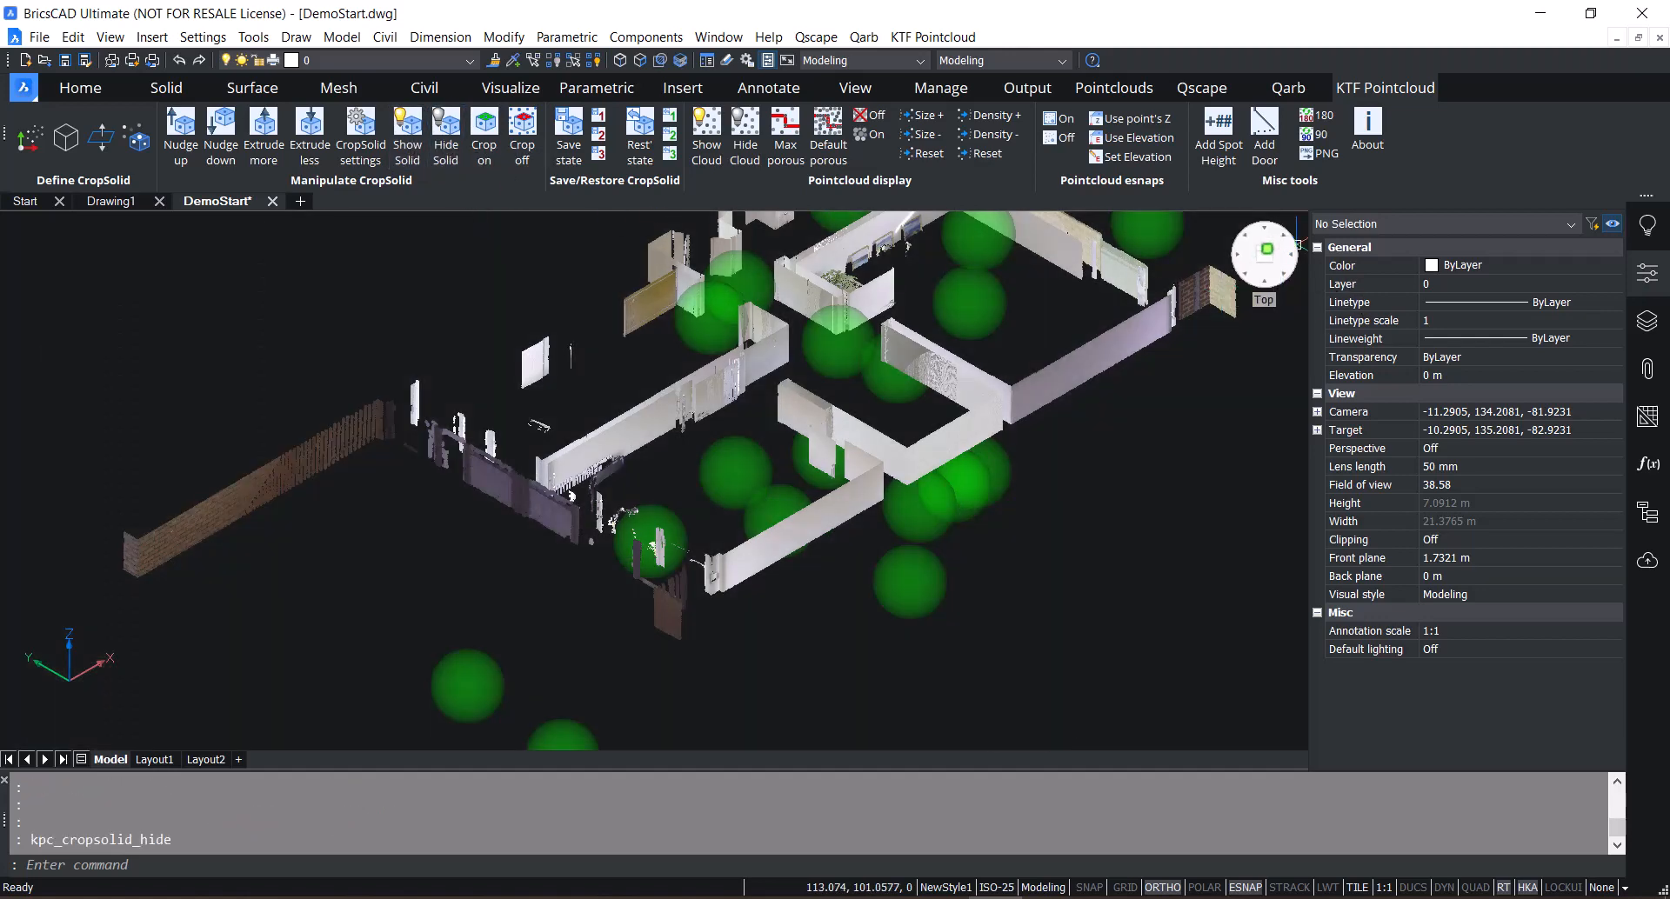
left_click(1263, 247)
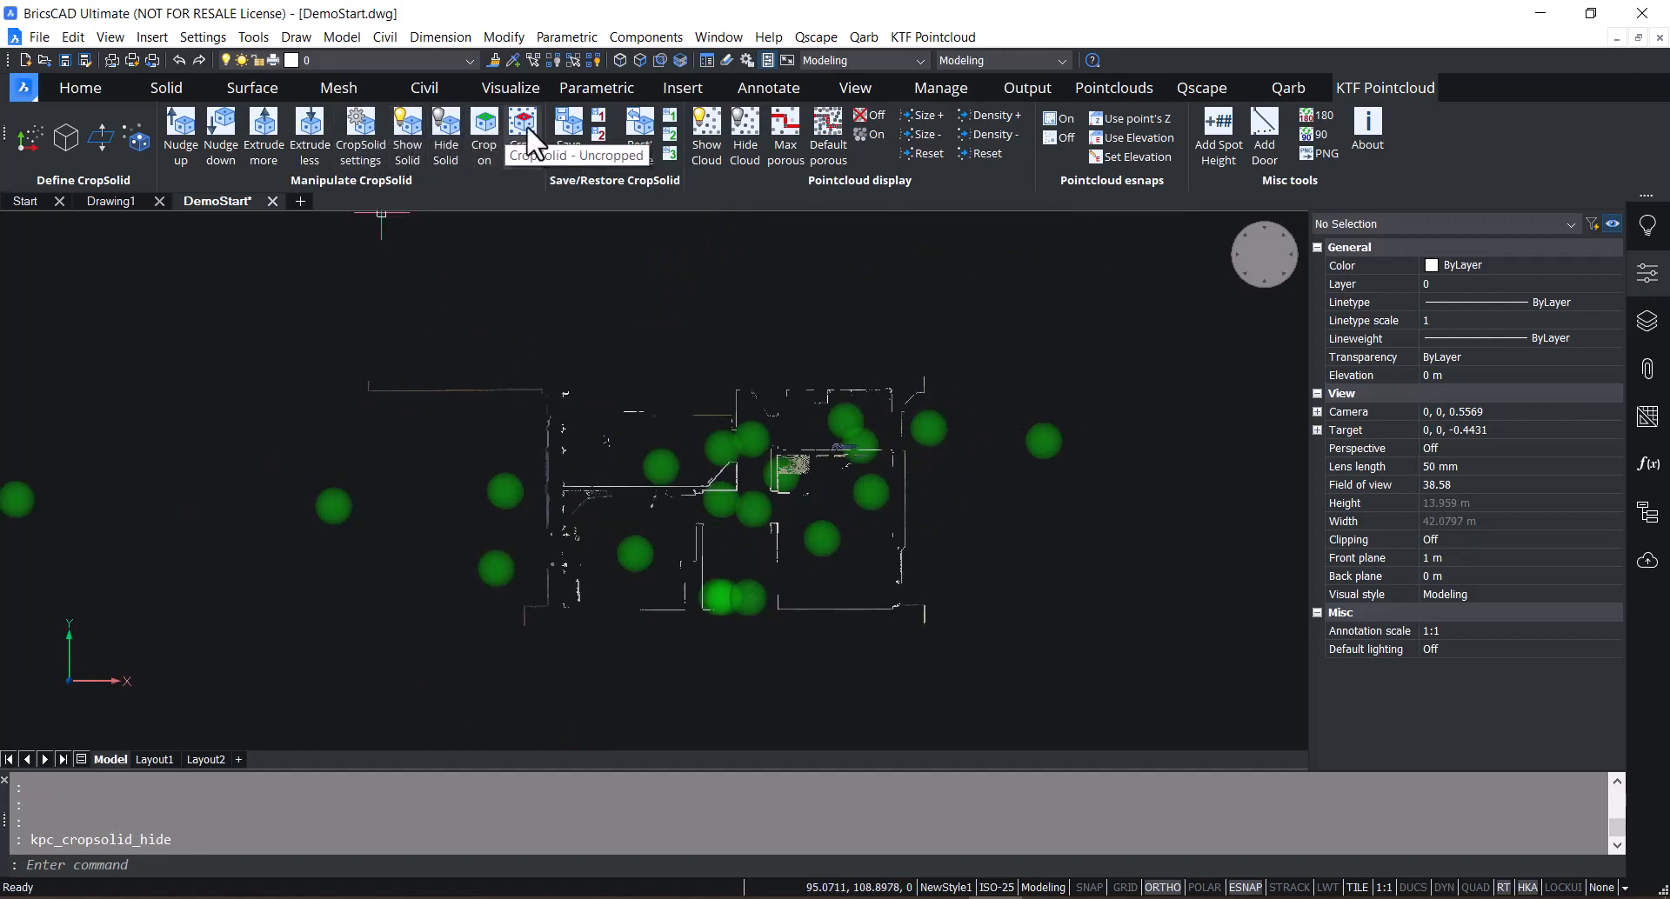
- Switch cropping off to see the full cloud, then back on to the house slice
left_click(520, 135)
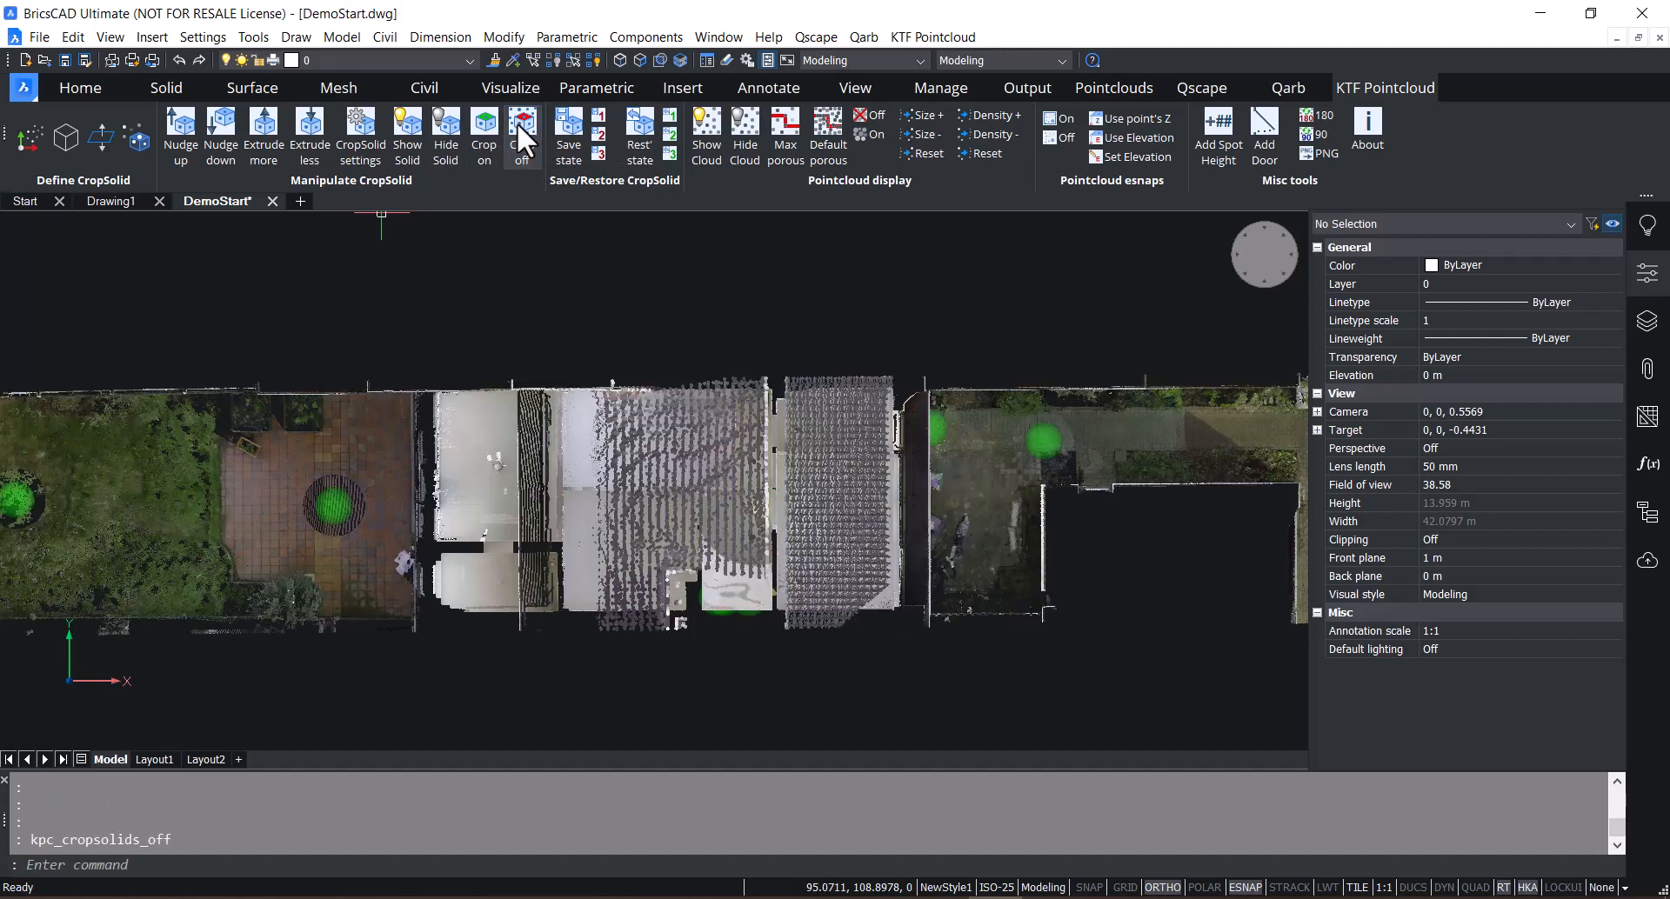
left_click(483, 128)
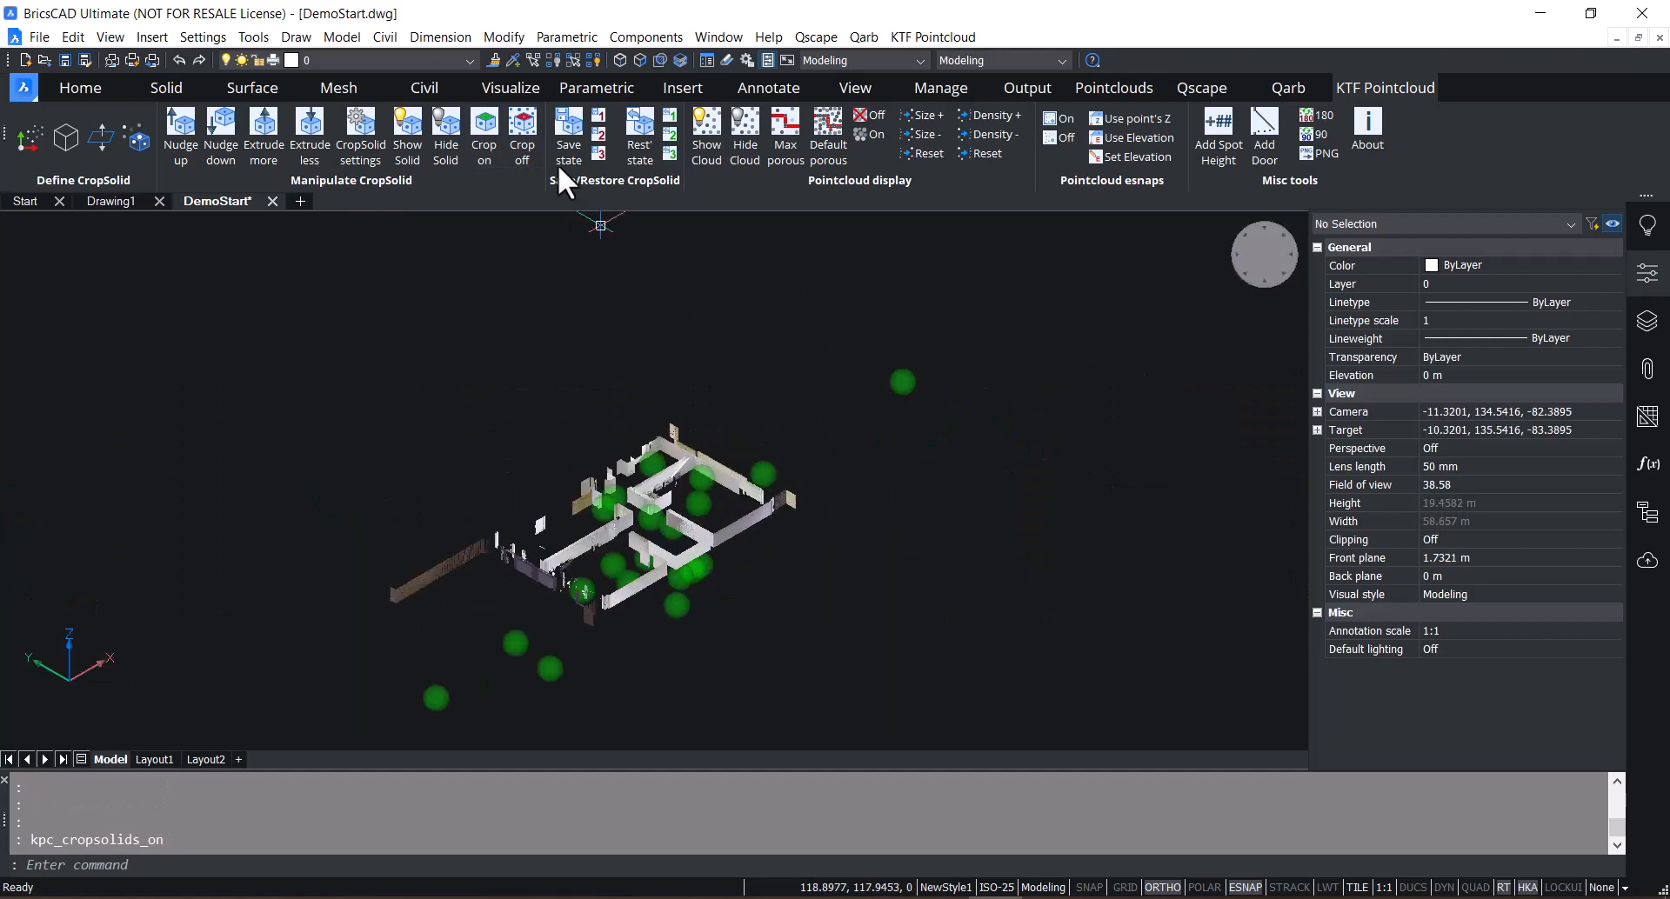
mouse_move(576, 139)
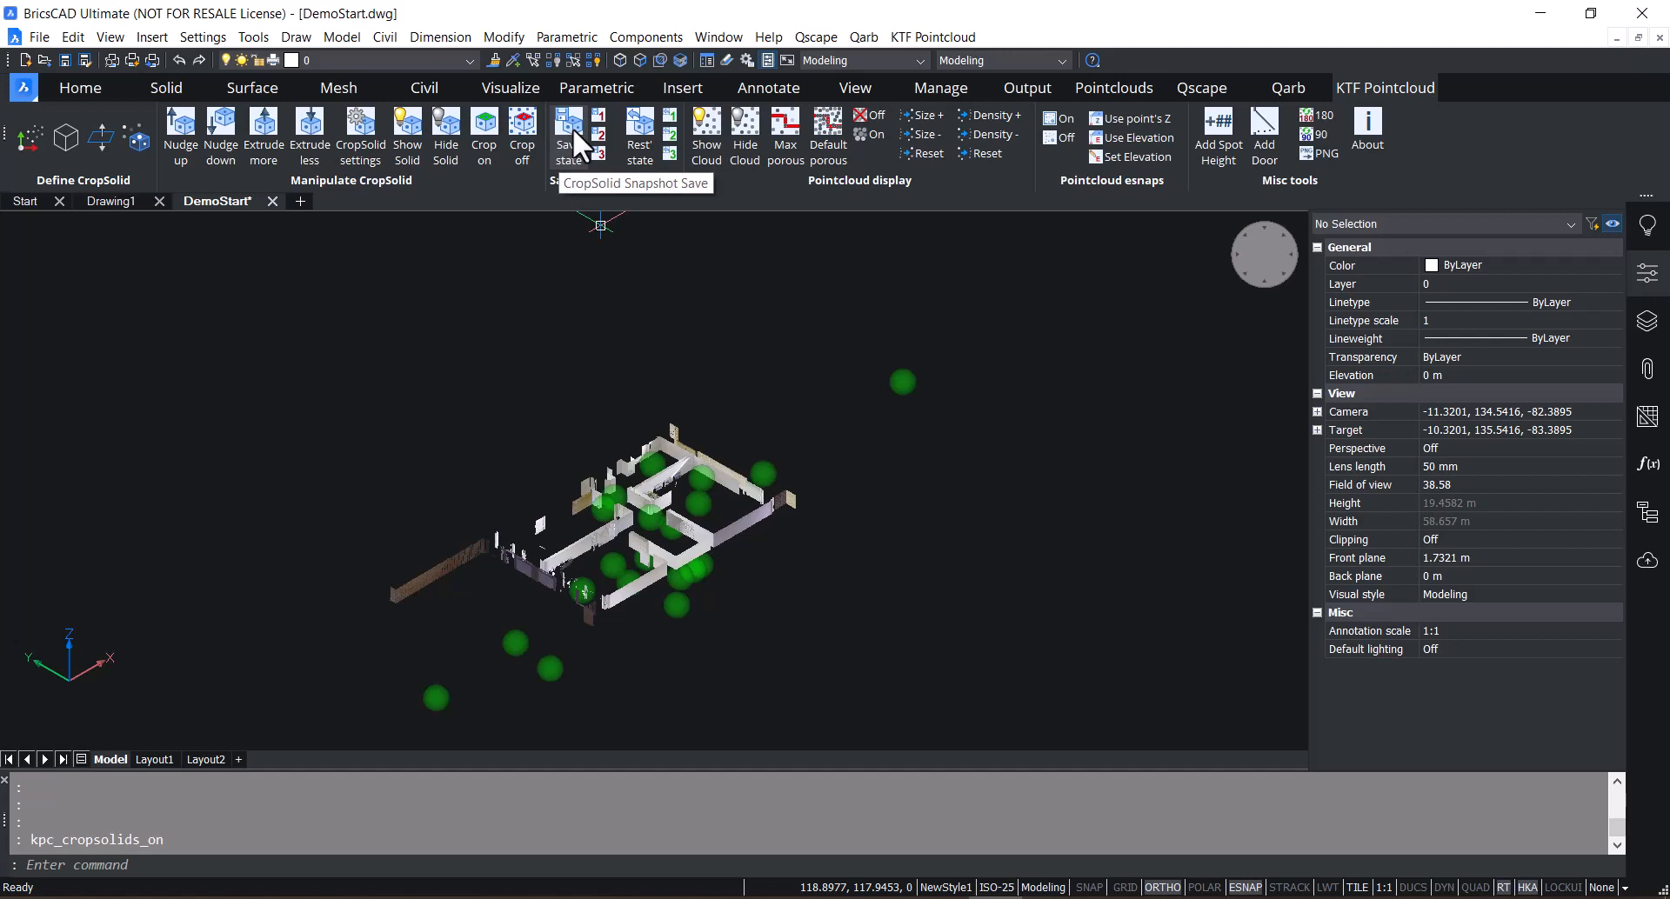
left_click(571, 136)
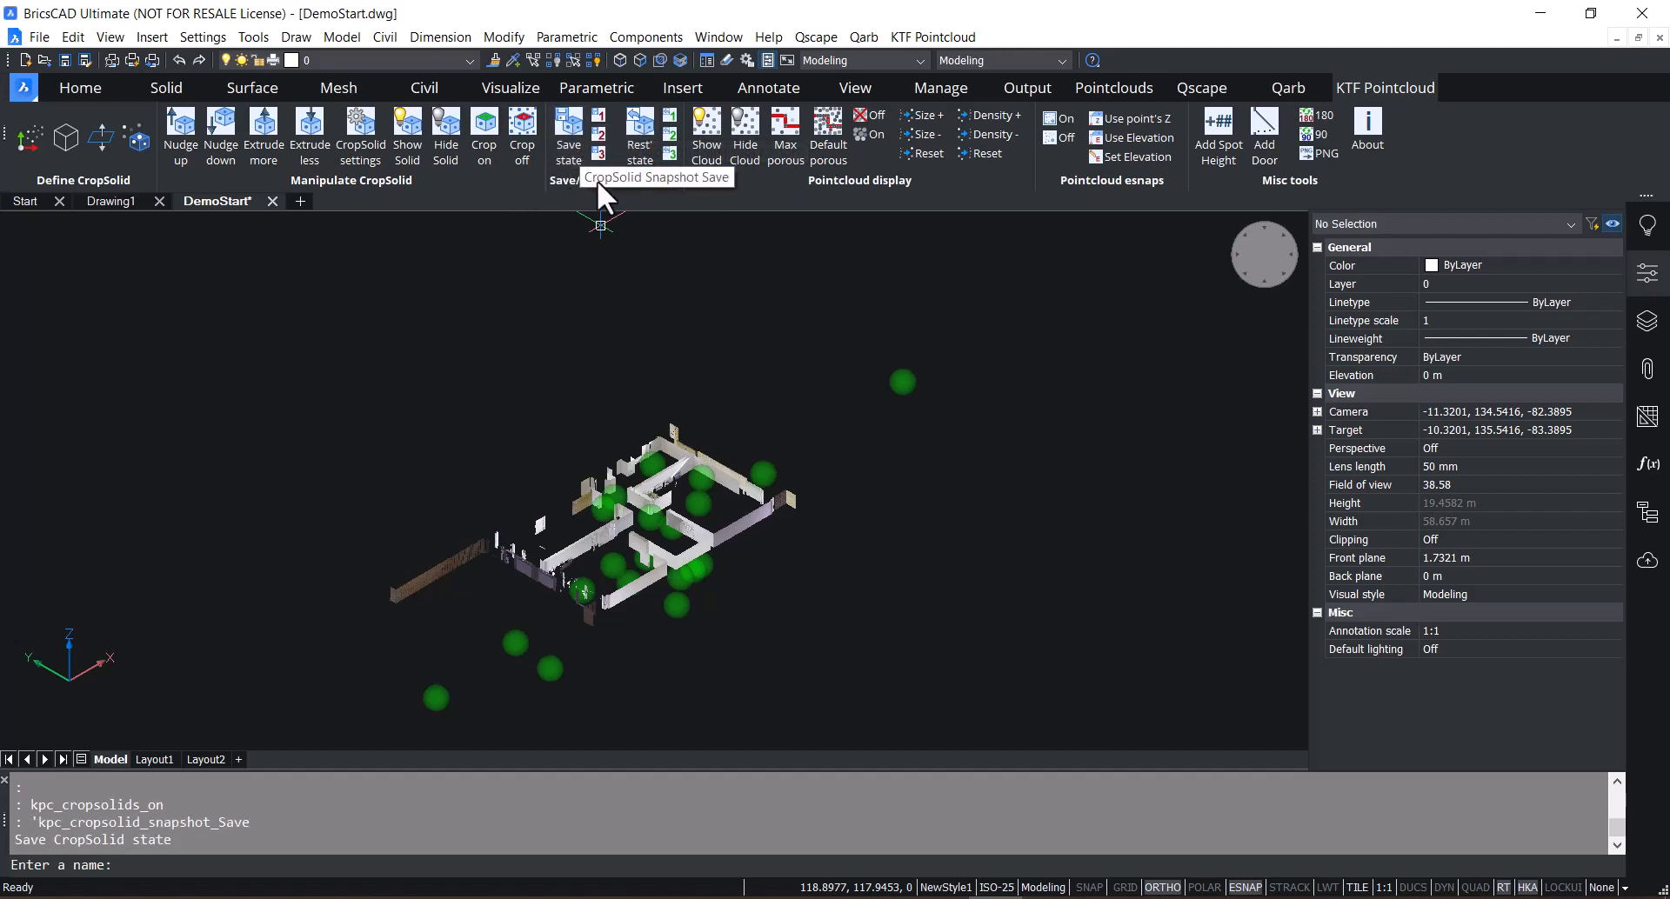
- Save the crop state as 'dan', raise the slice to 2.9, then restore the 'dan' state
type("dan")
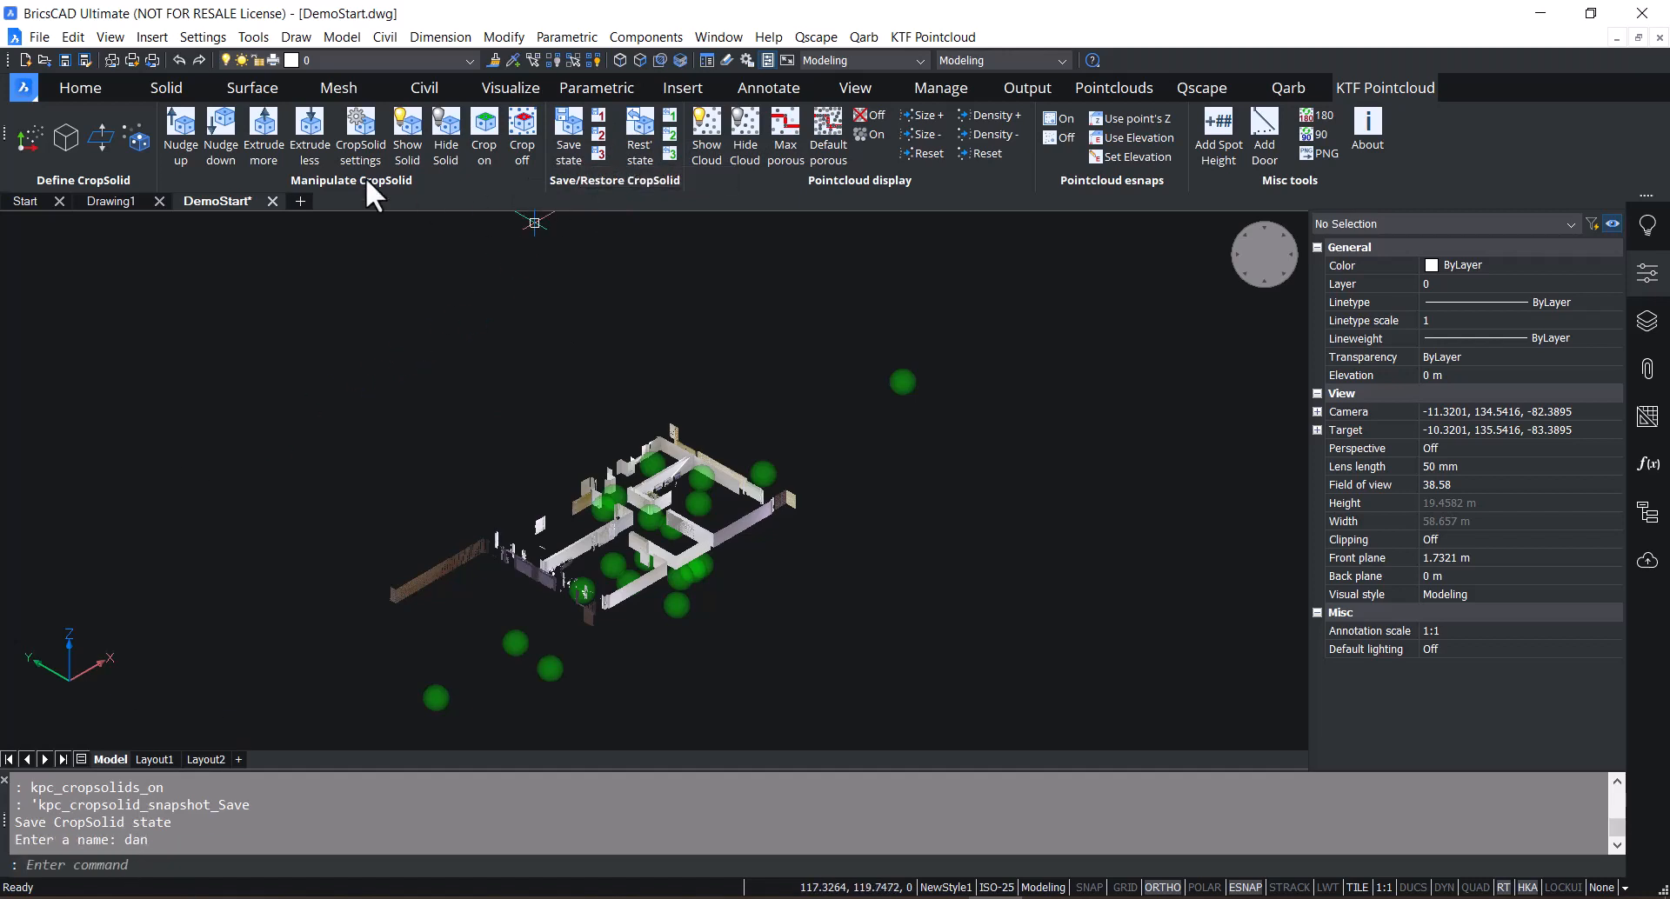
left_click(179, 136)
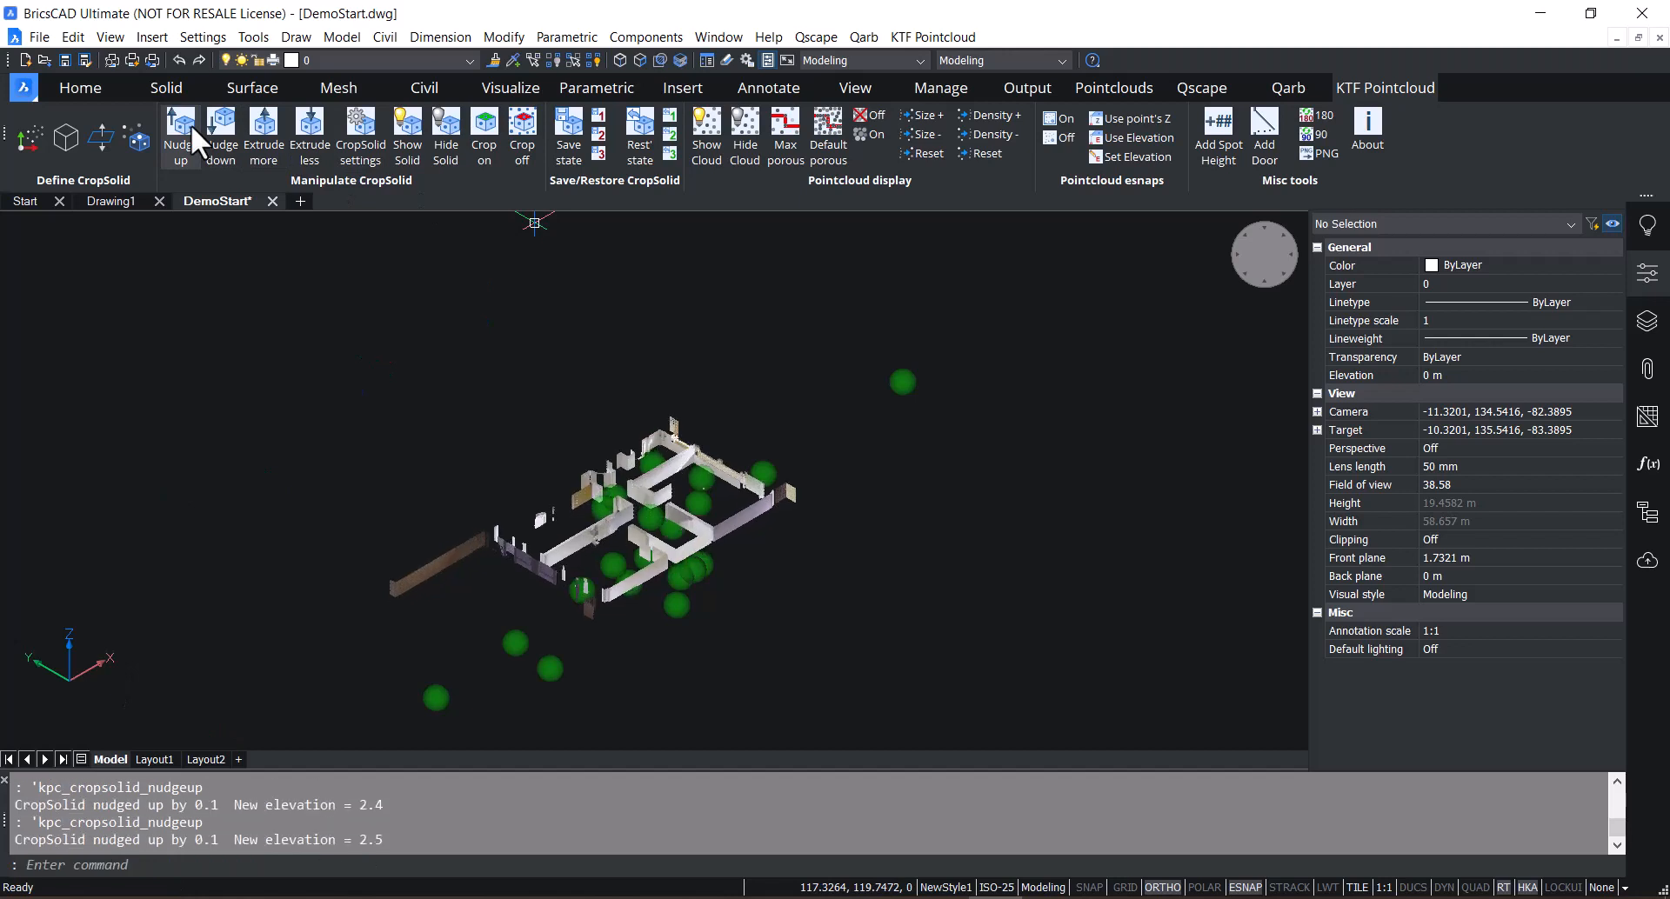
left_click(179, 139)
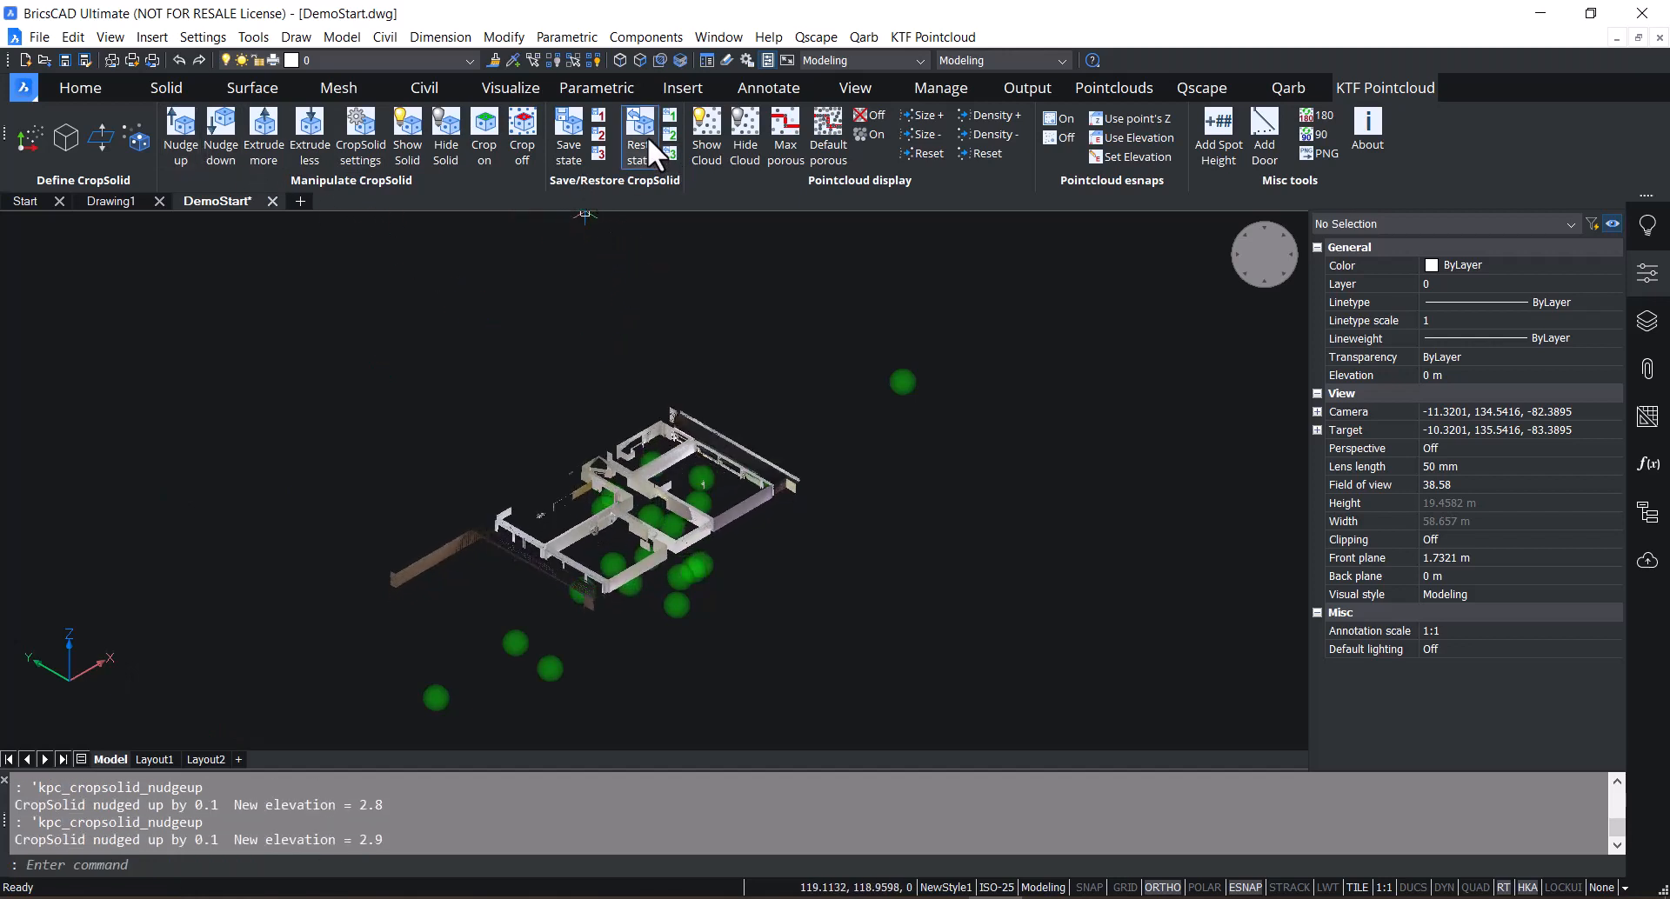
left_click(639, 128)
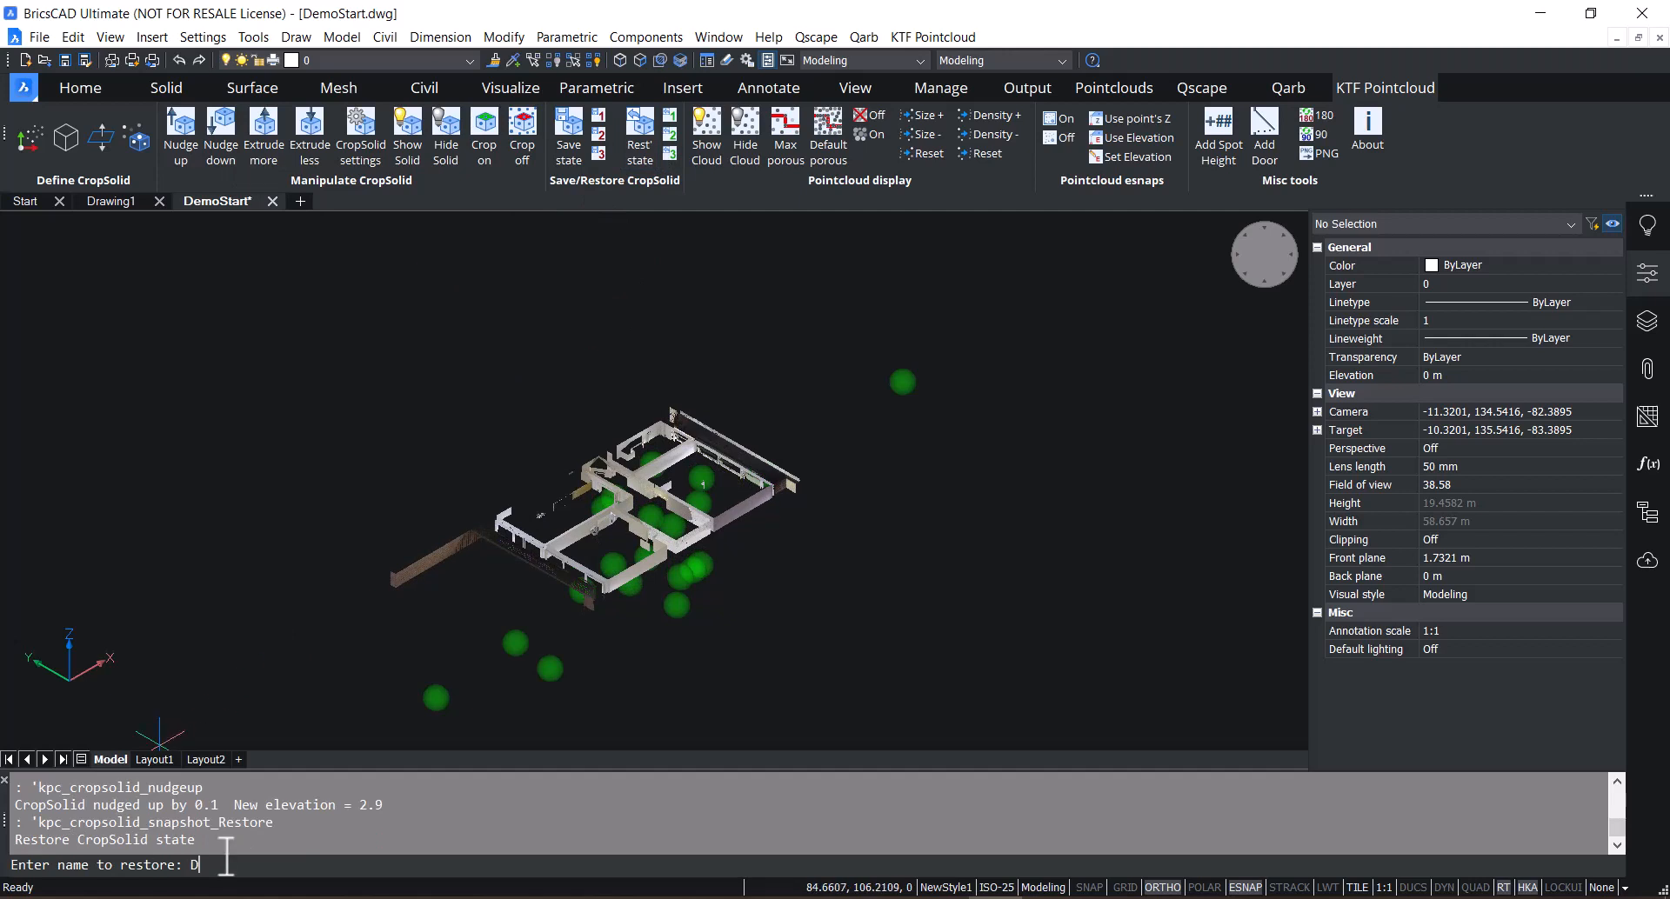
type("an")
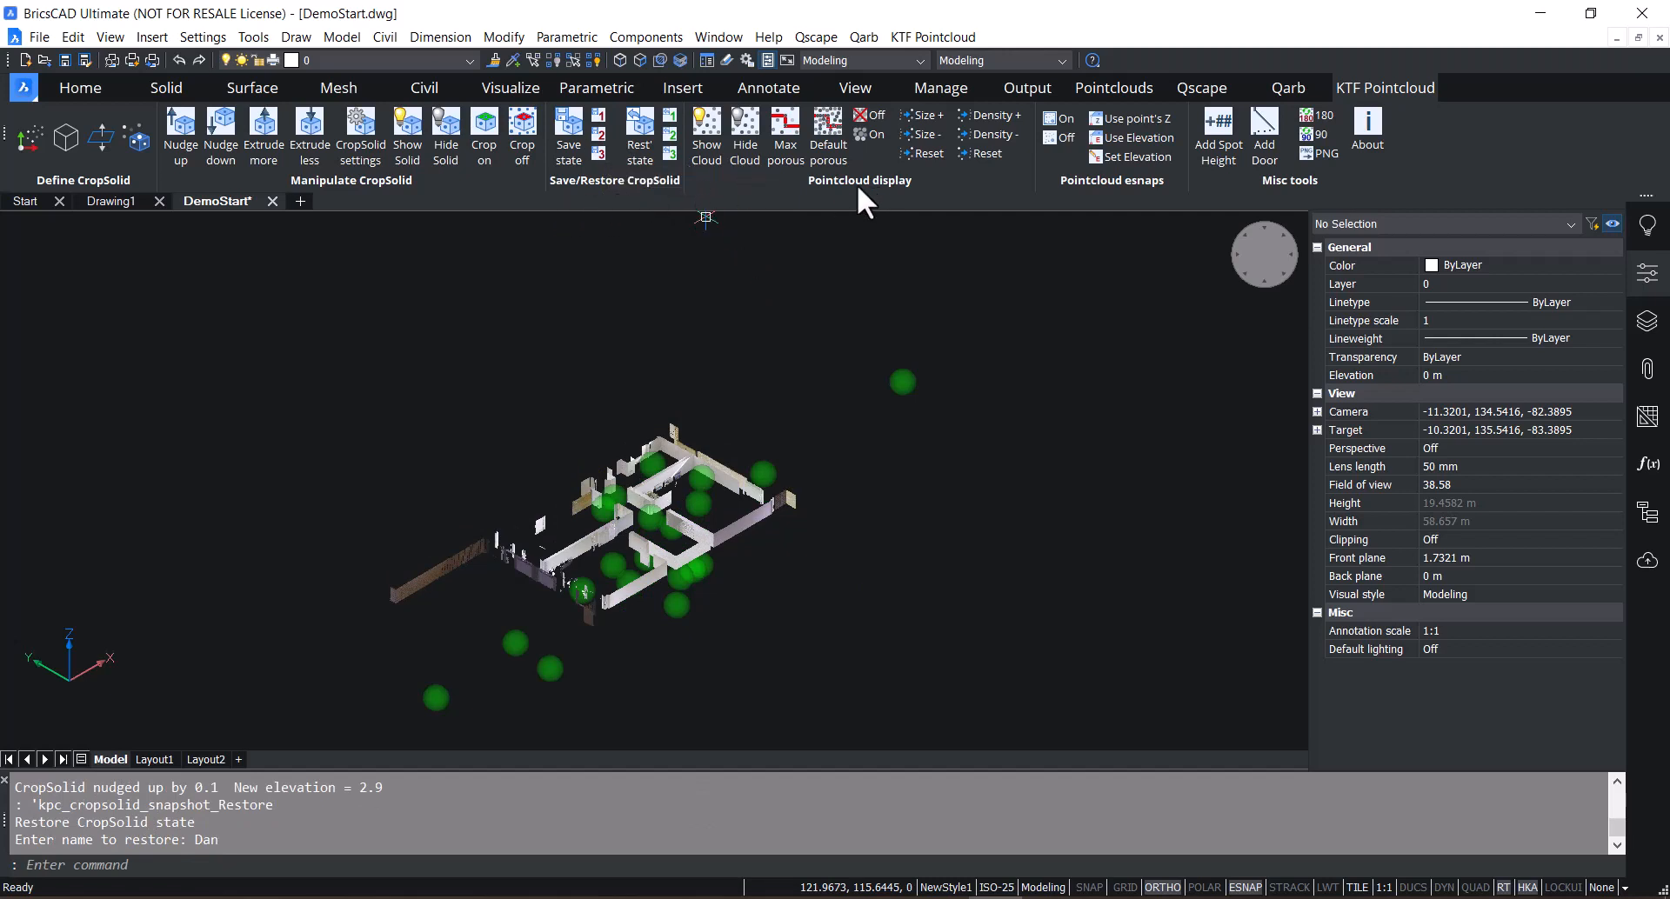
mouse_move(858, 202)
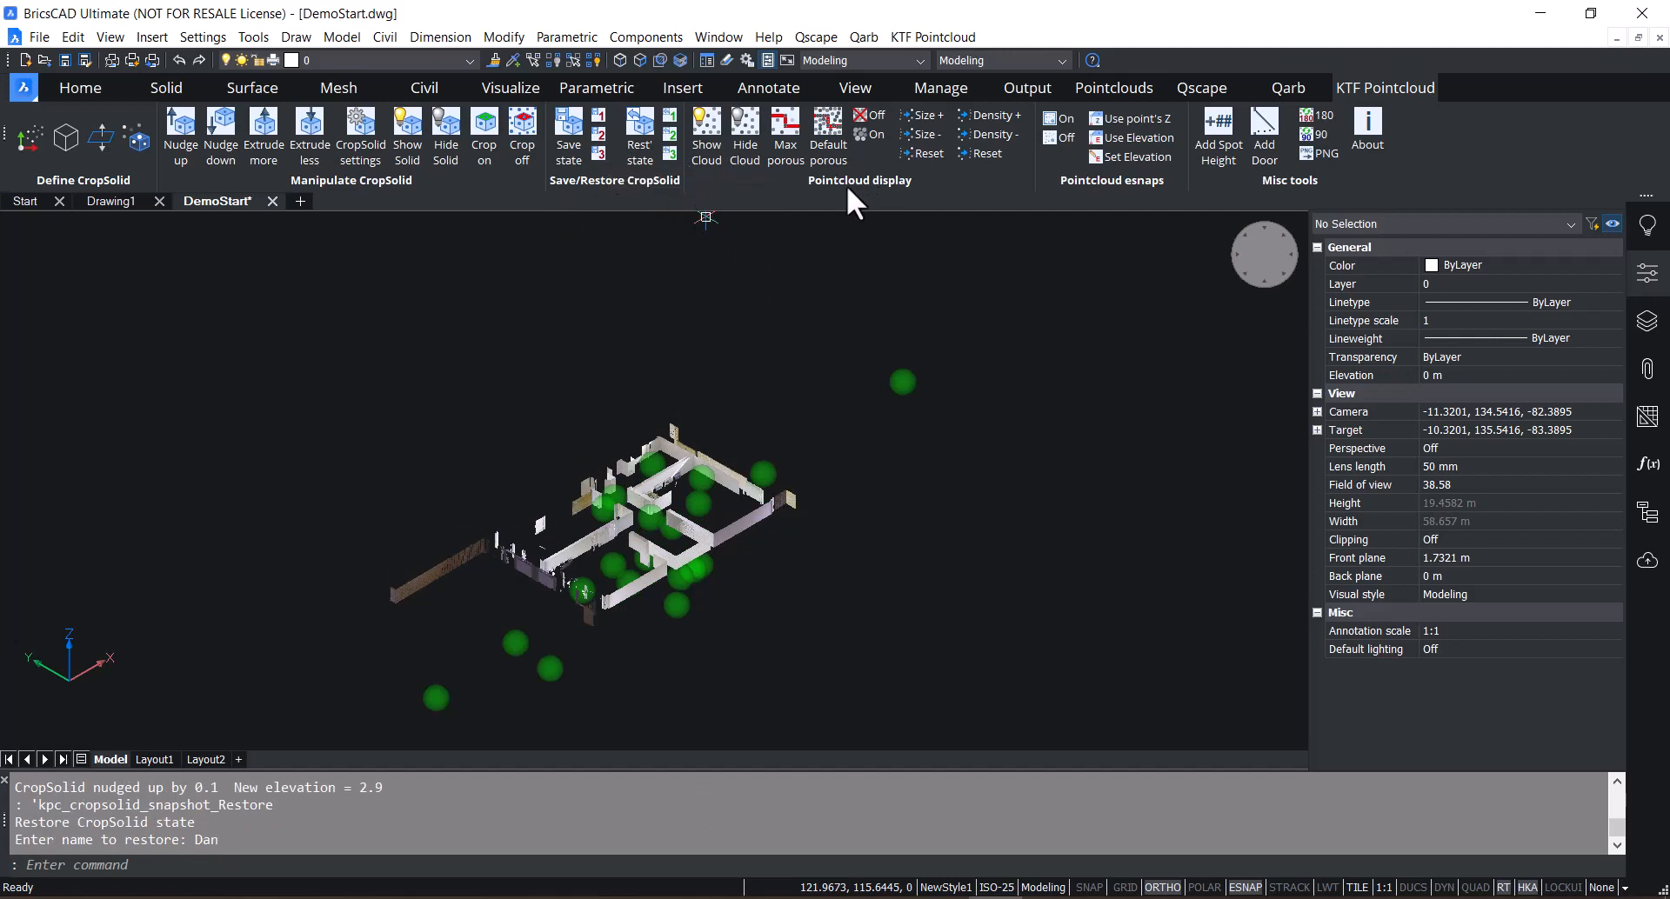
- Toggle the point cloud off and on, switch to Top view and start a polyline (PL)
left_click(742, 136)
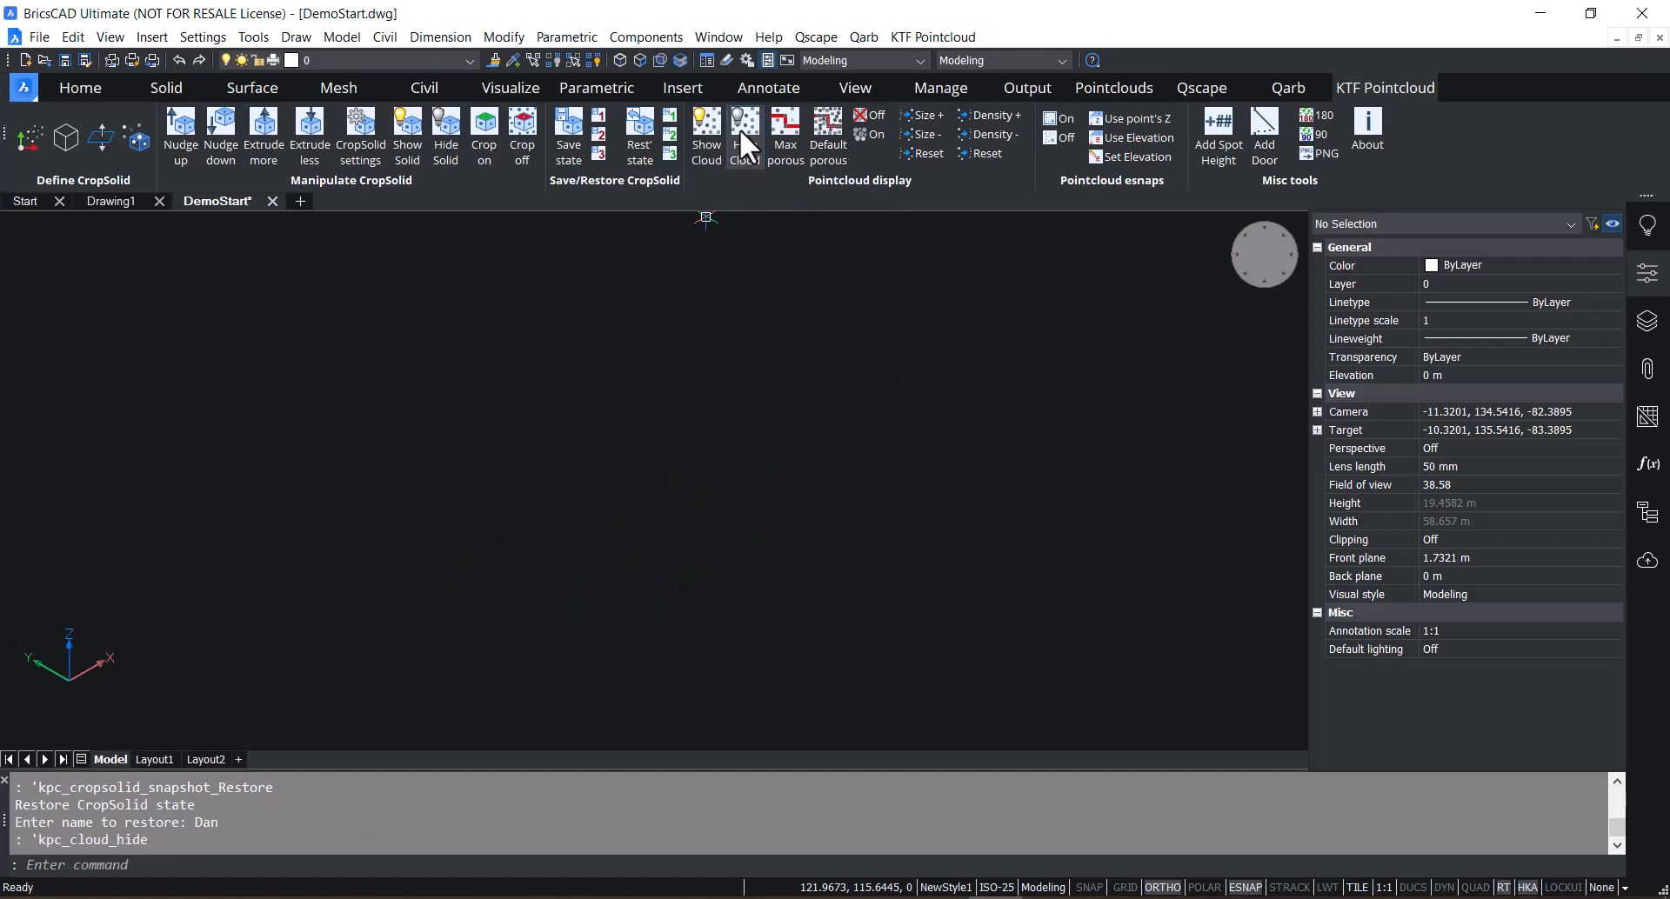
left_click(705, 136)
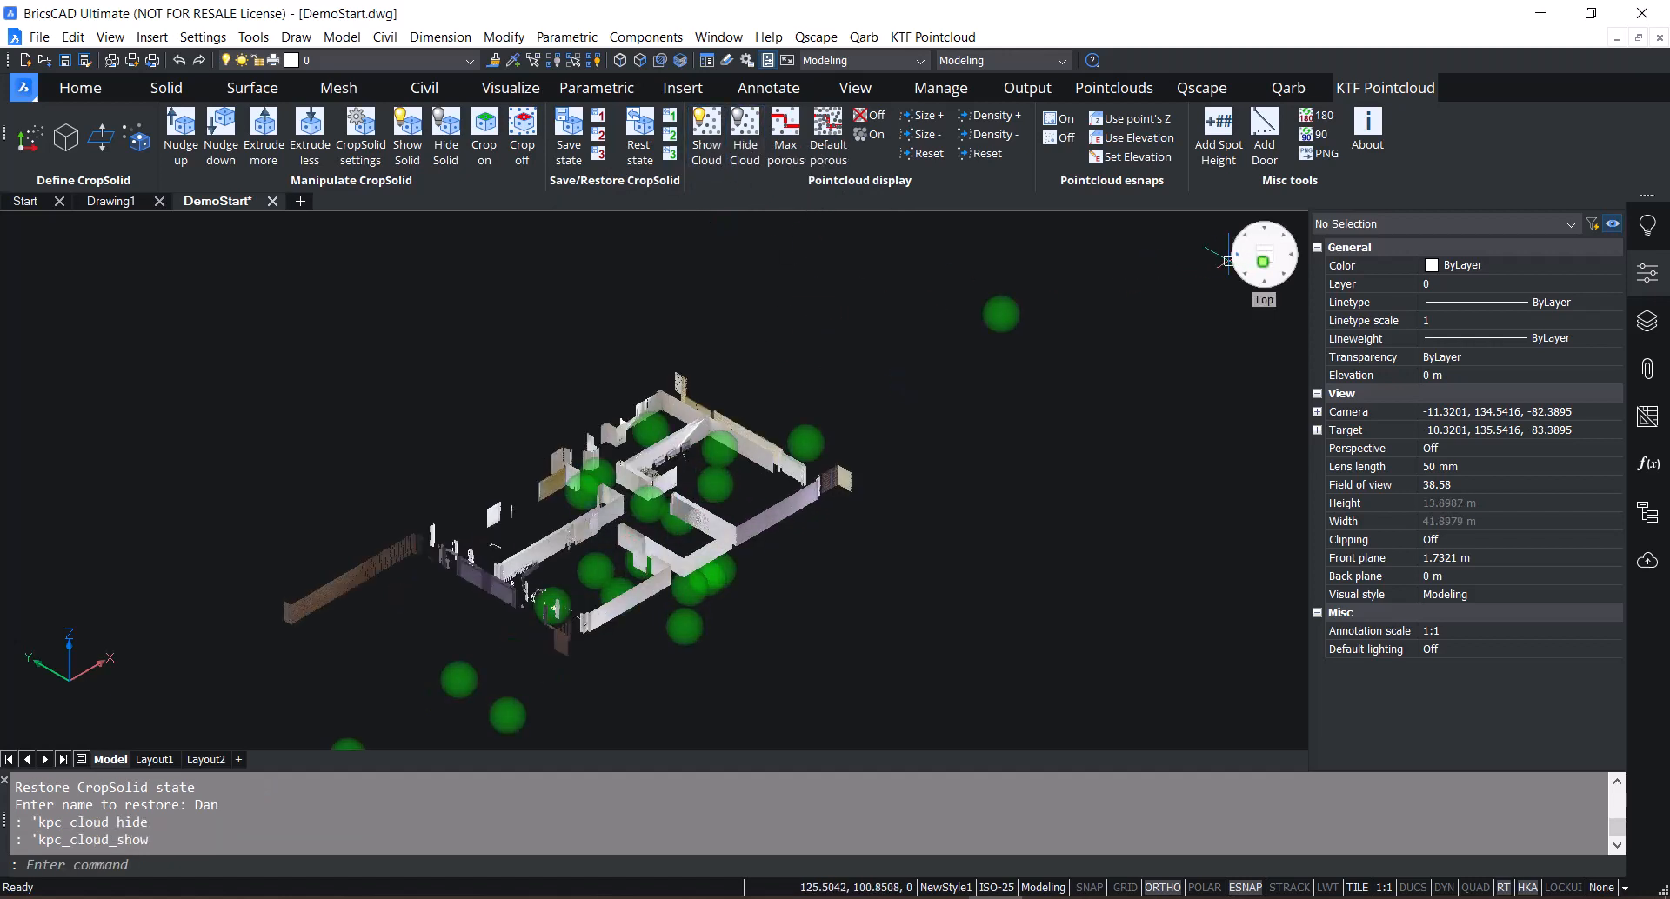
left_click(1263, 260)
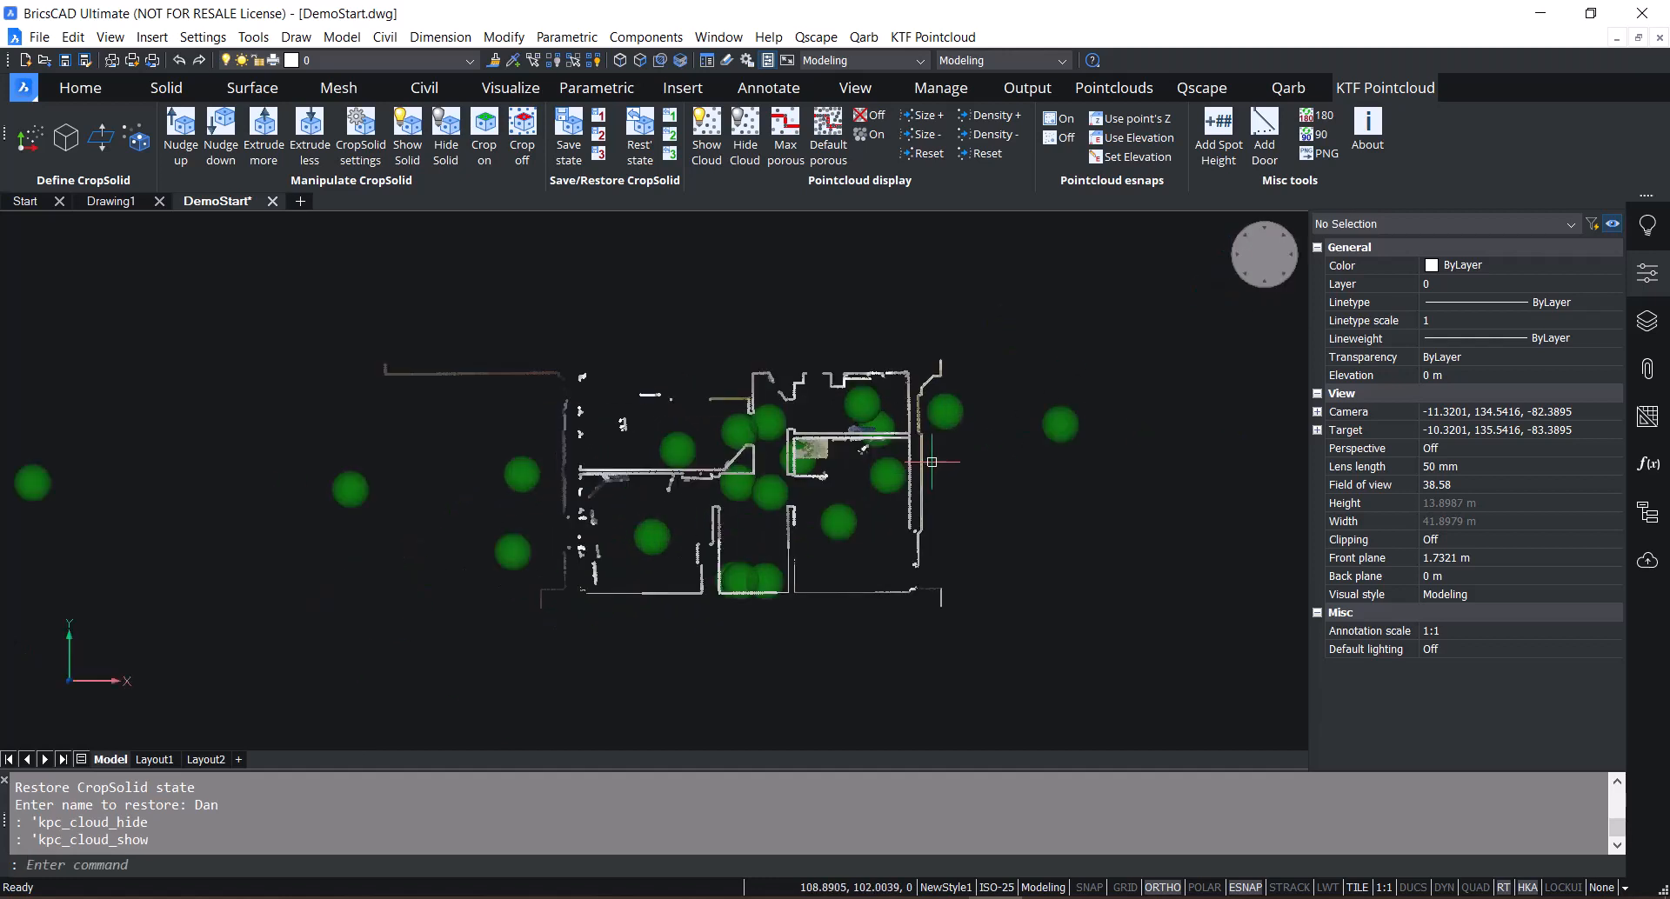
type("pl")
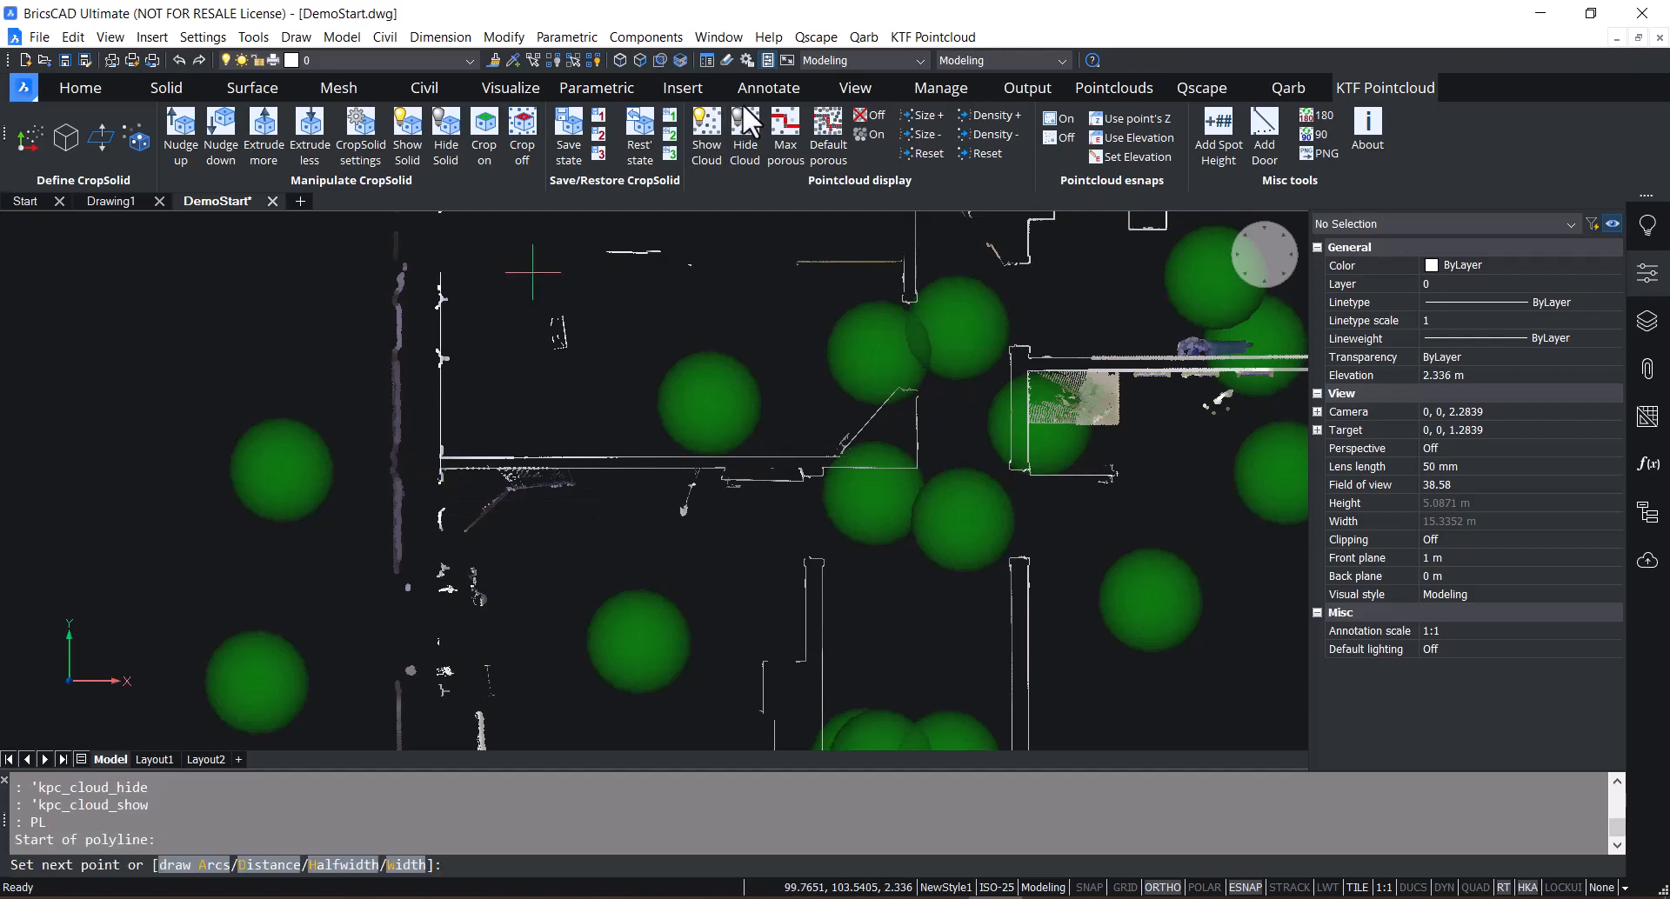
- Set the cloud to max porous, restore default density, and continue the wall polyline
left_click(786, 136)
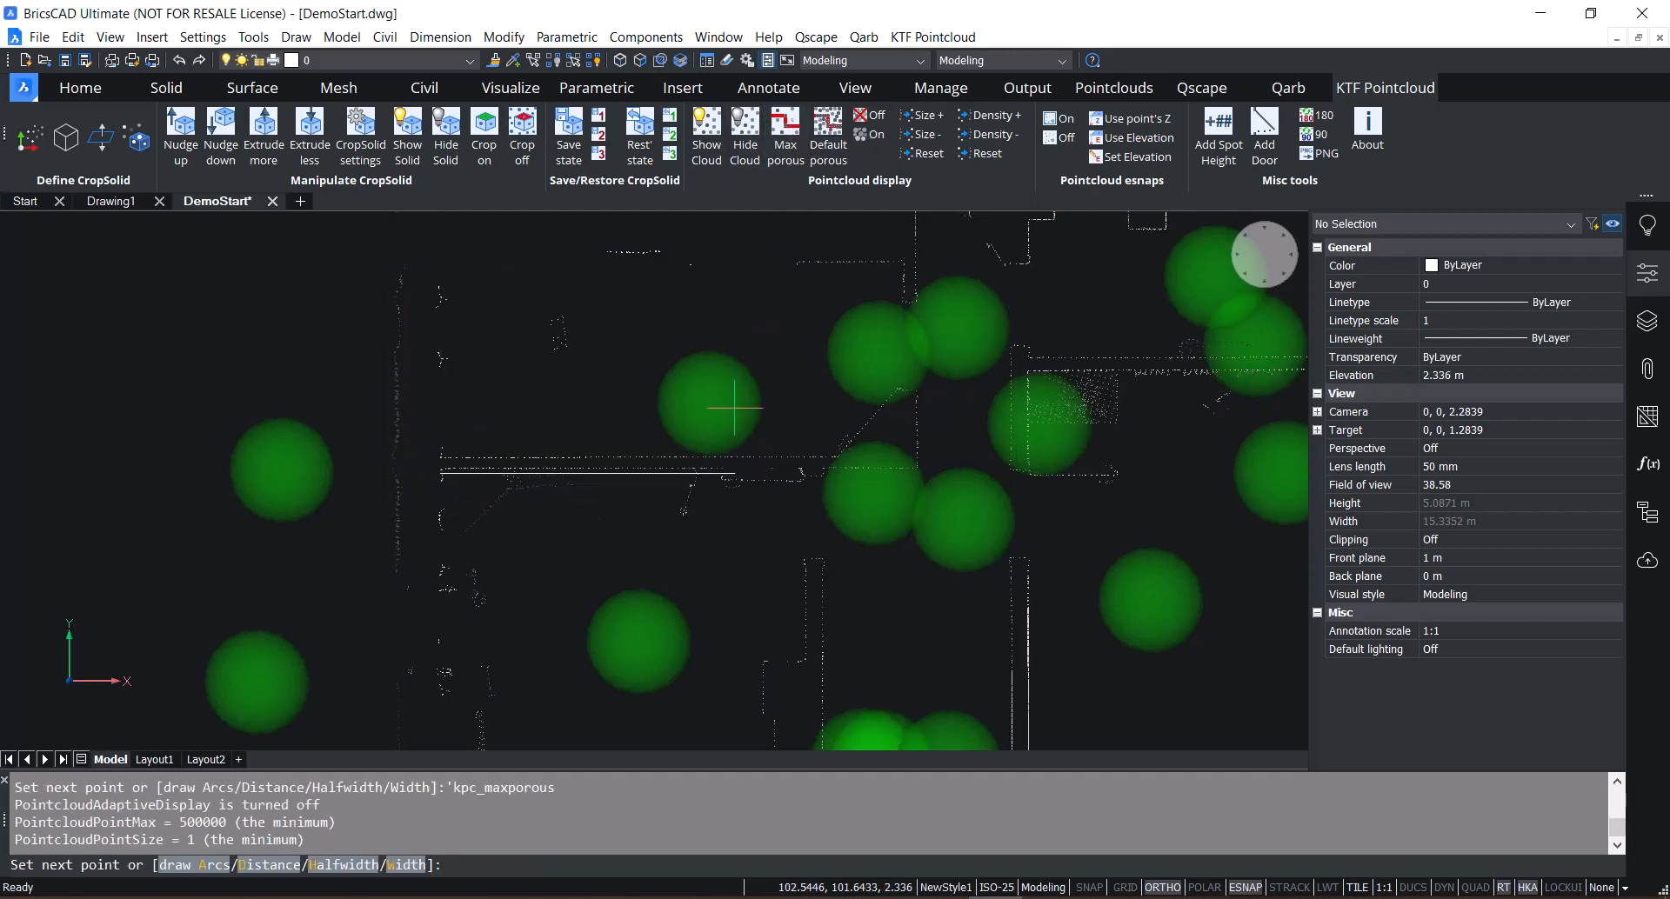
mouse_move(814, 470)
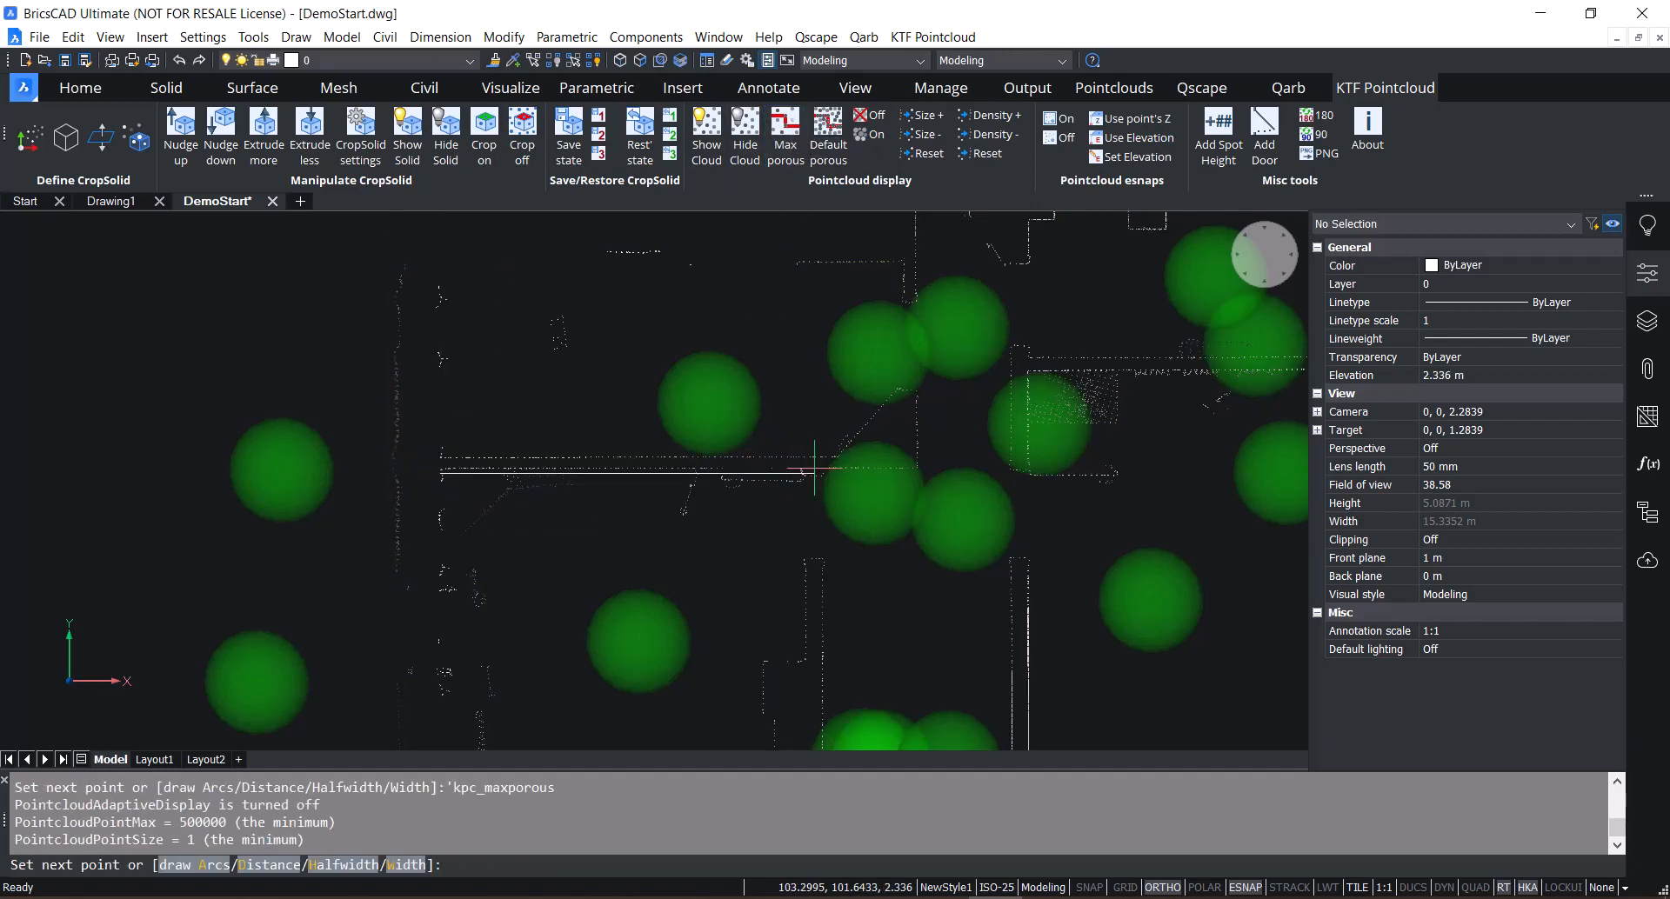
mouse_move(806, 470)
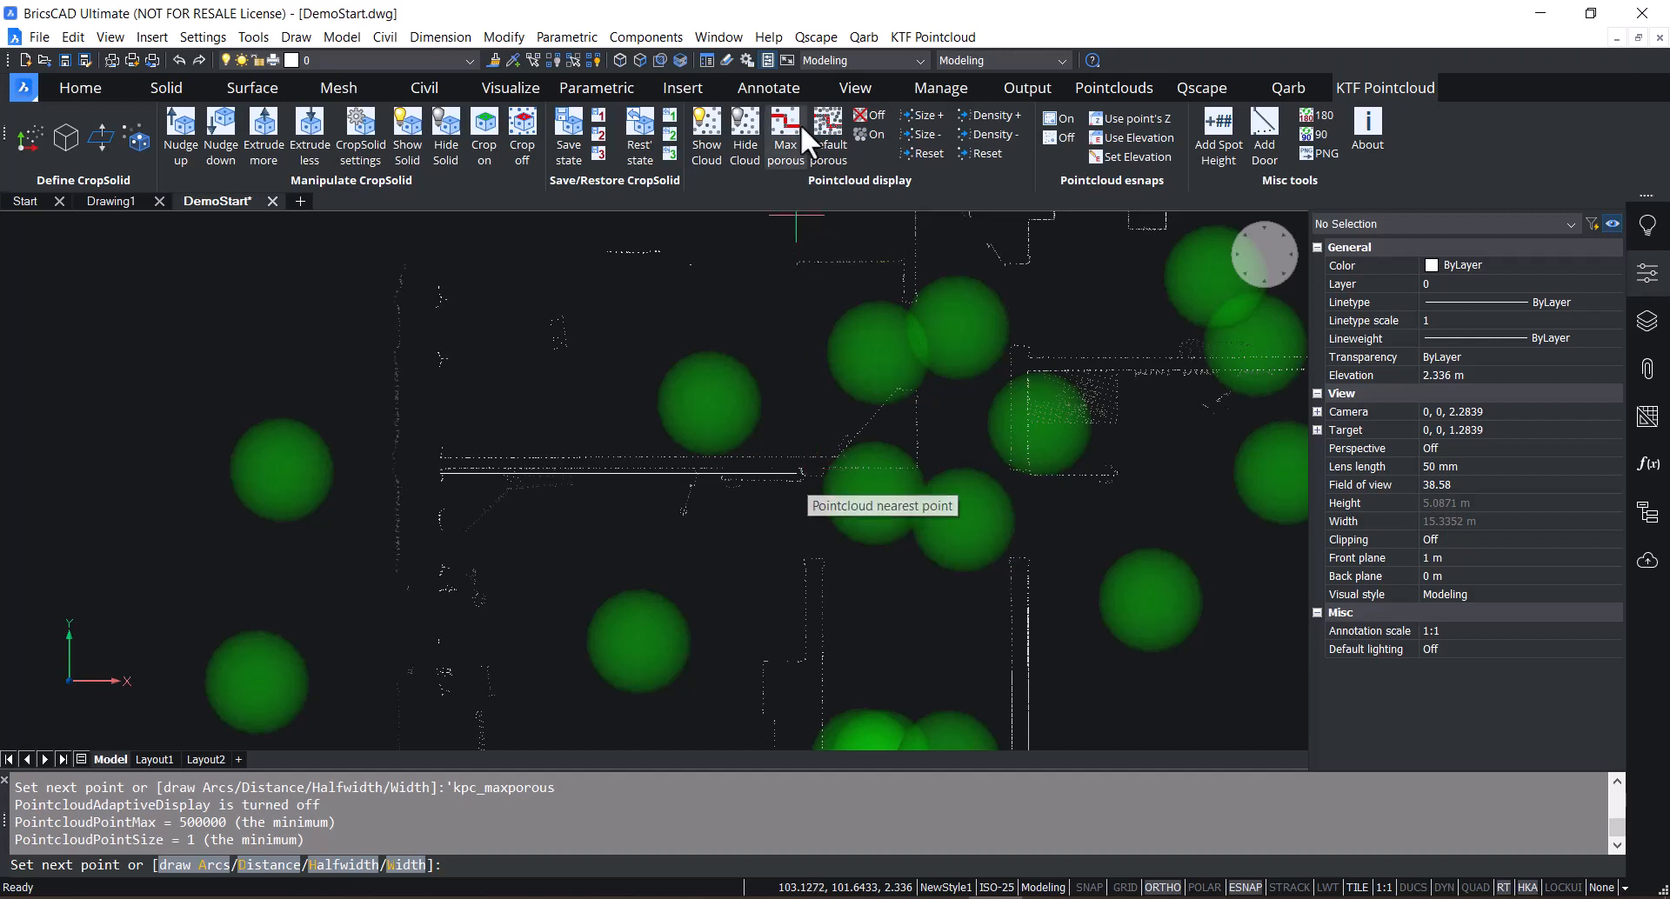
left_click(828, 134)
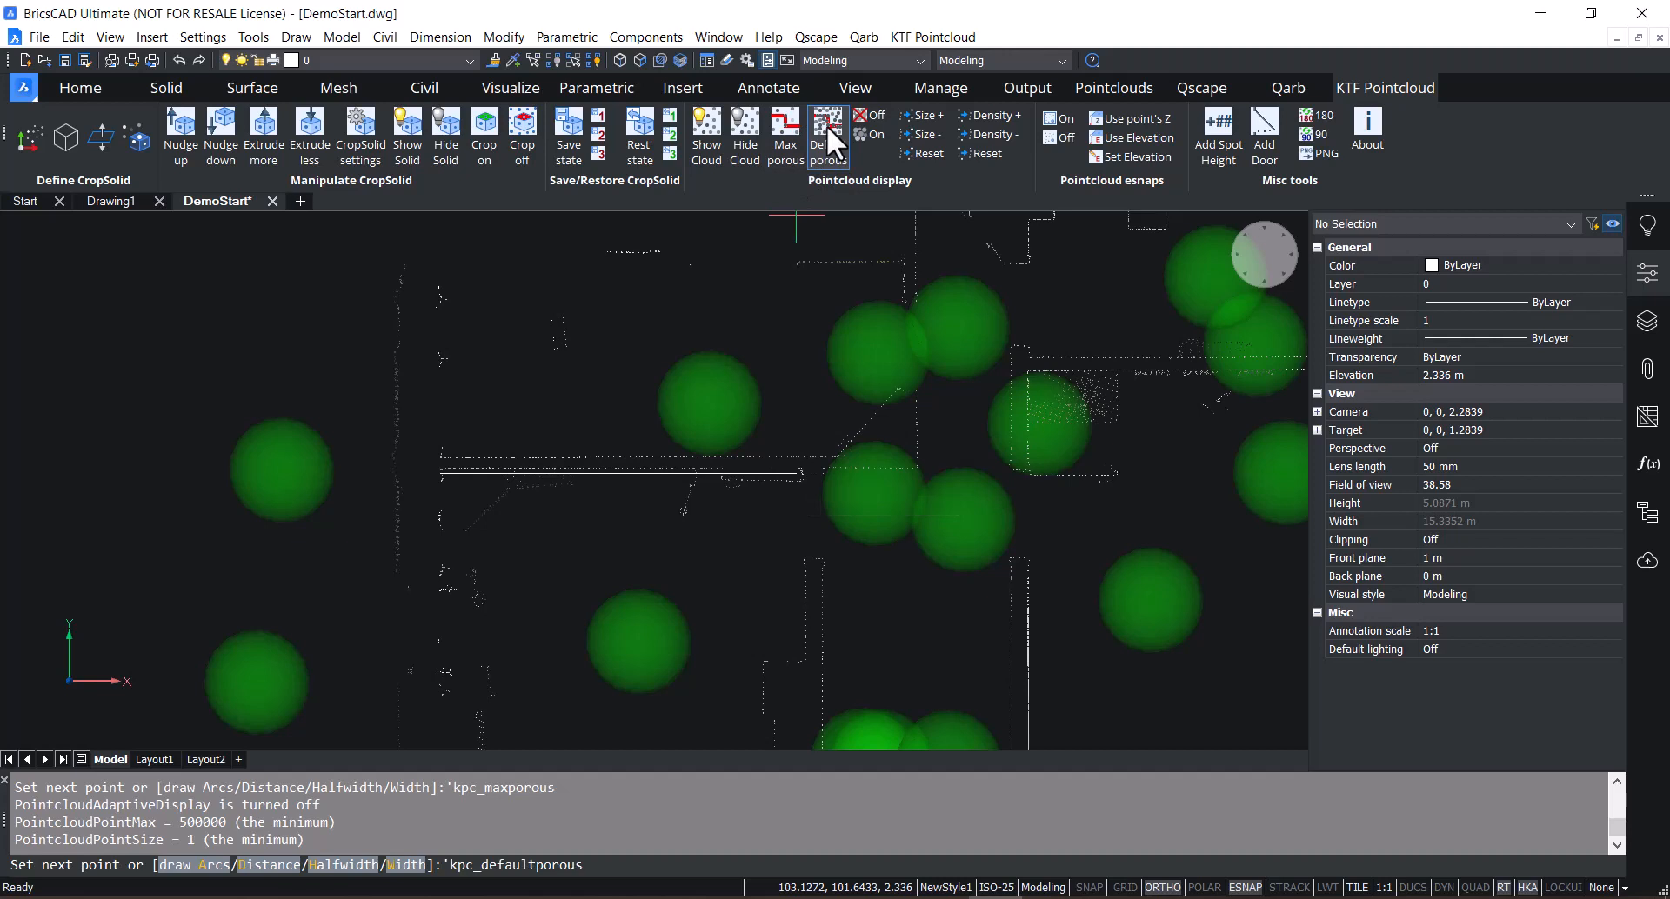
left_click(828, 145)
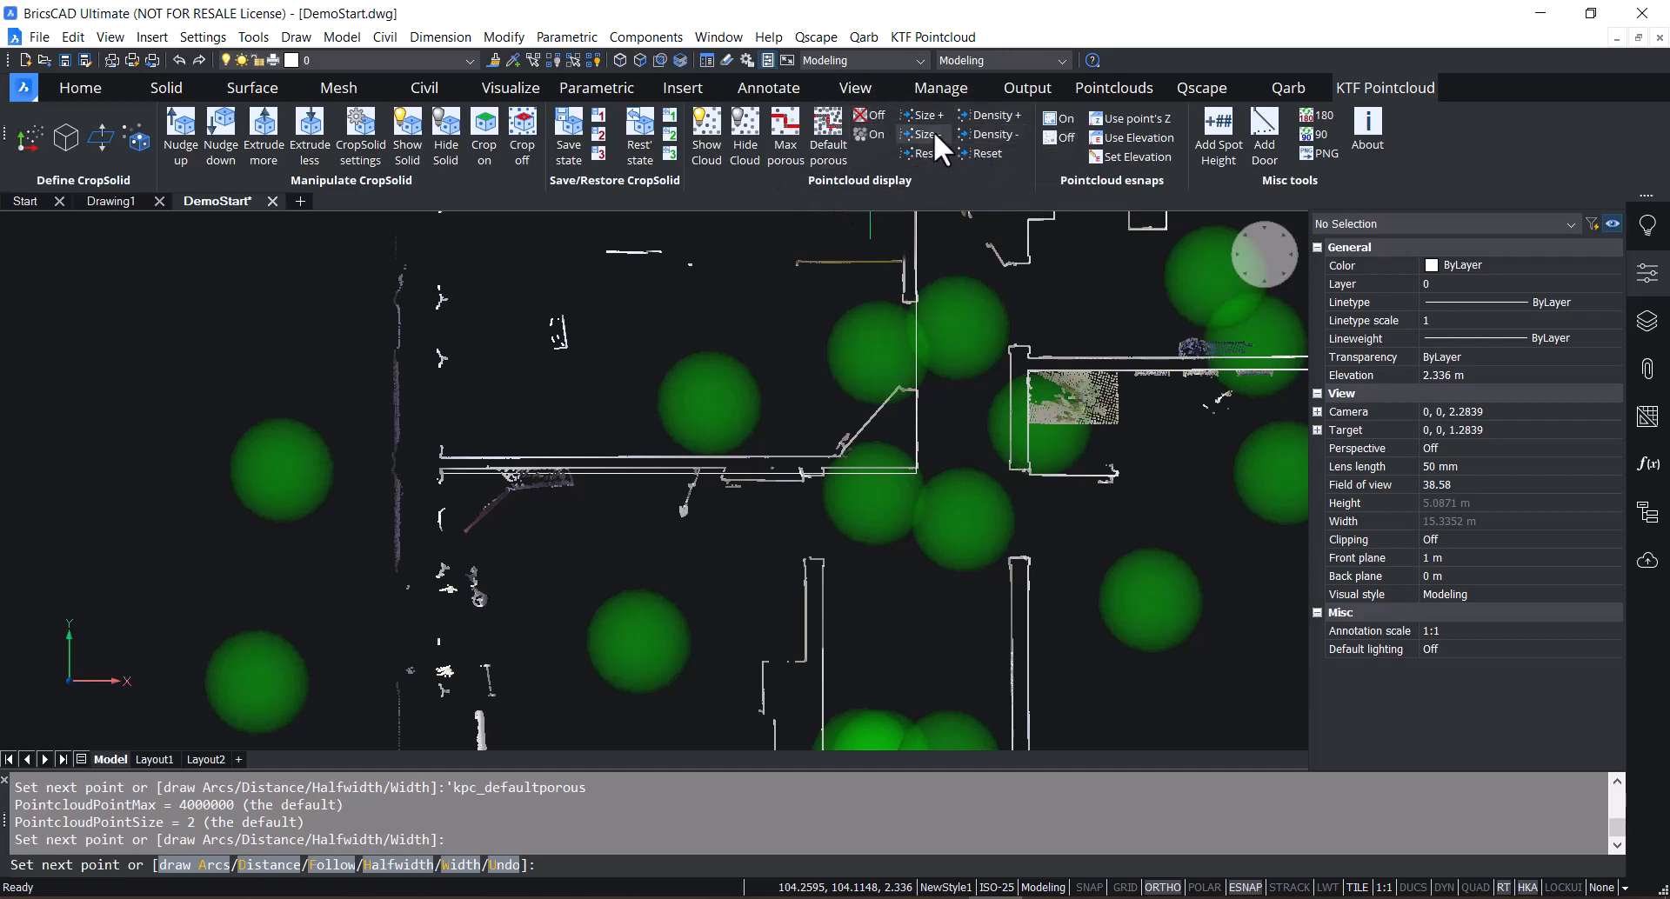
mouse_move(933, 134)
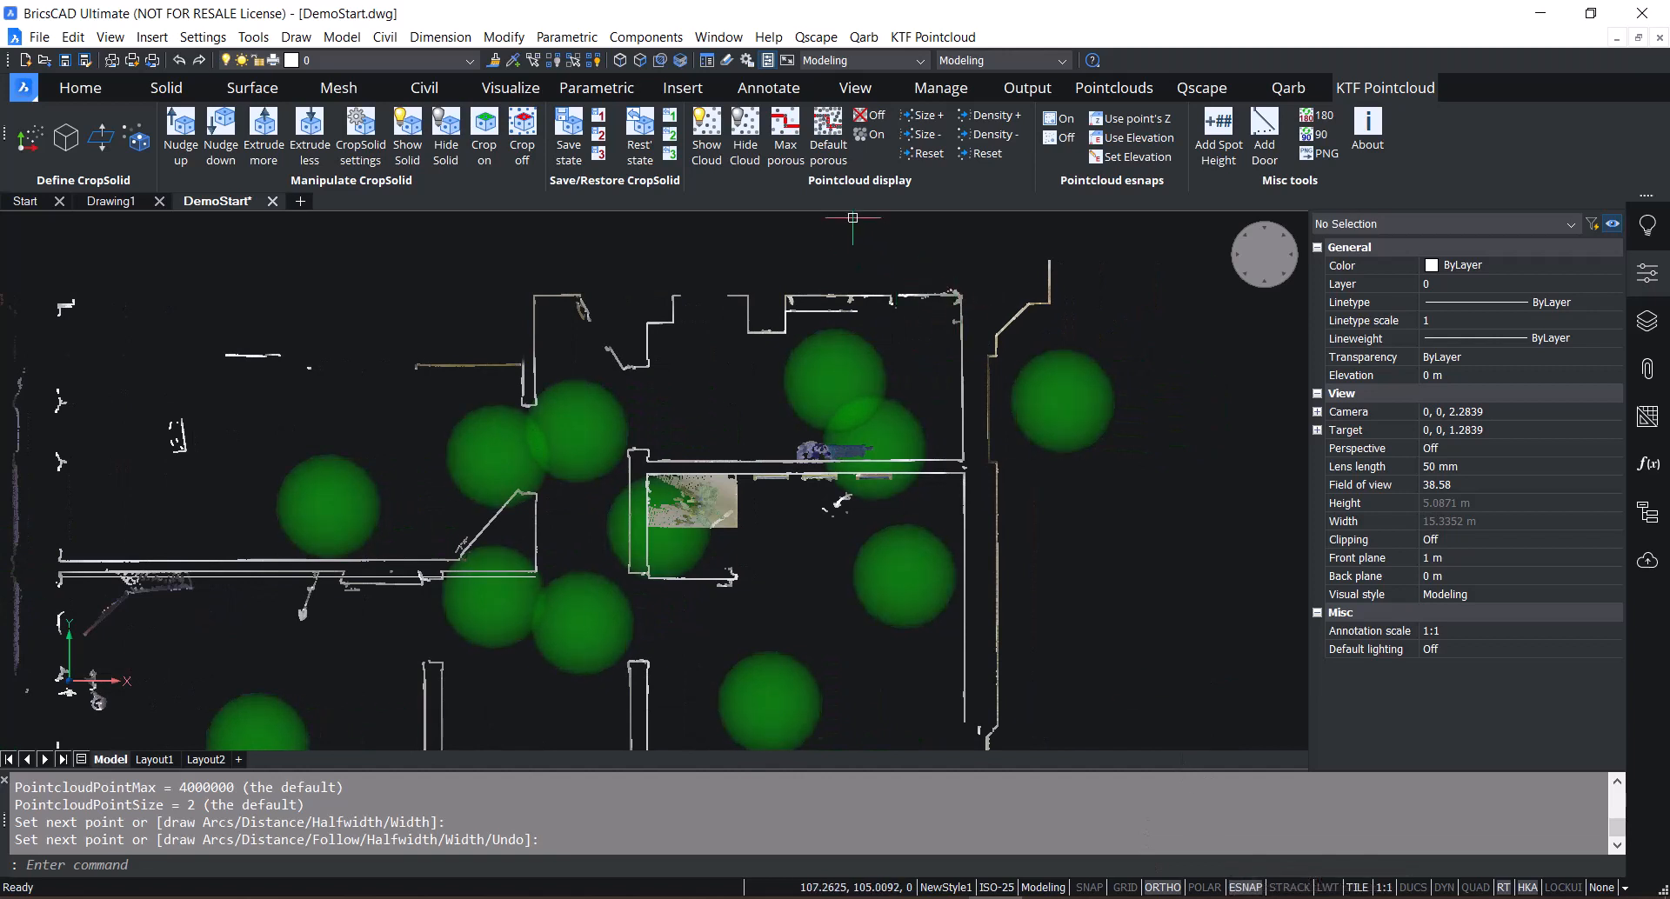
mouse_move(913, 261)
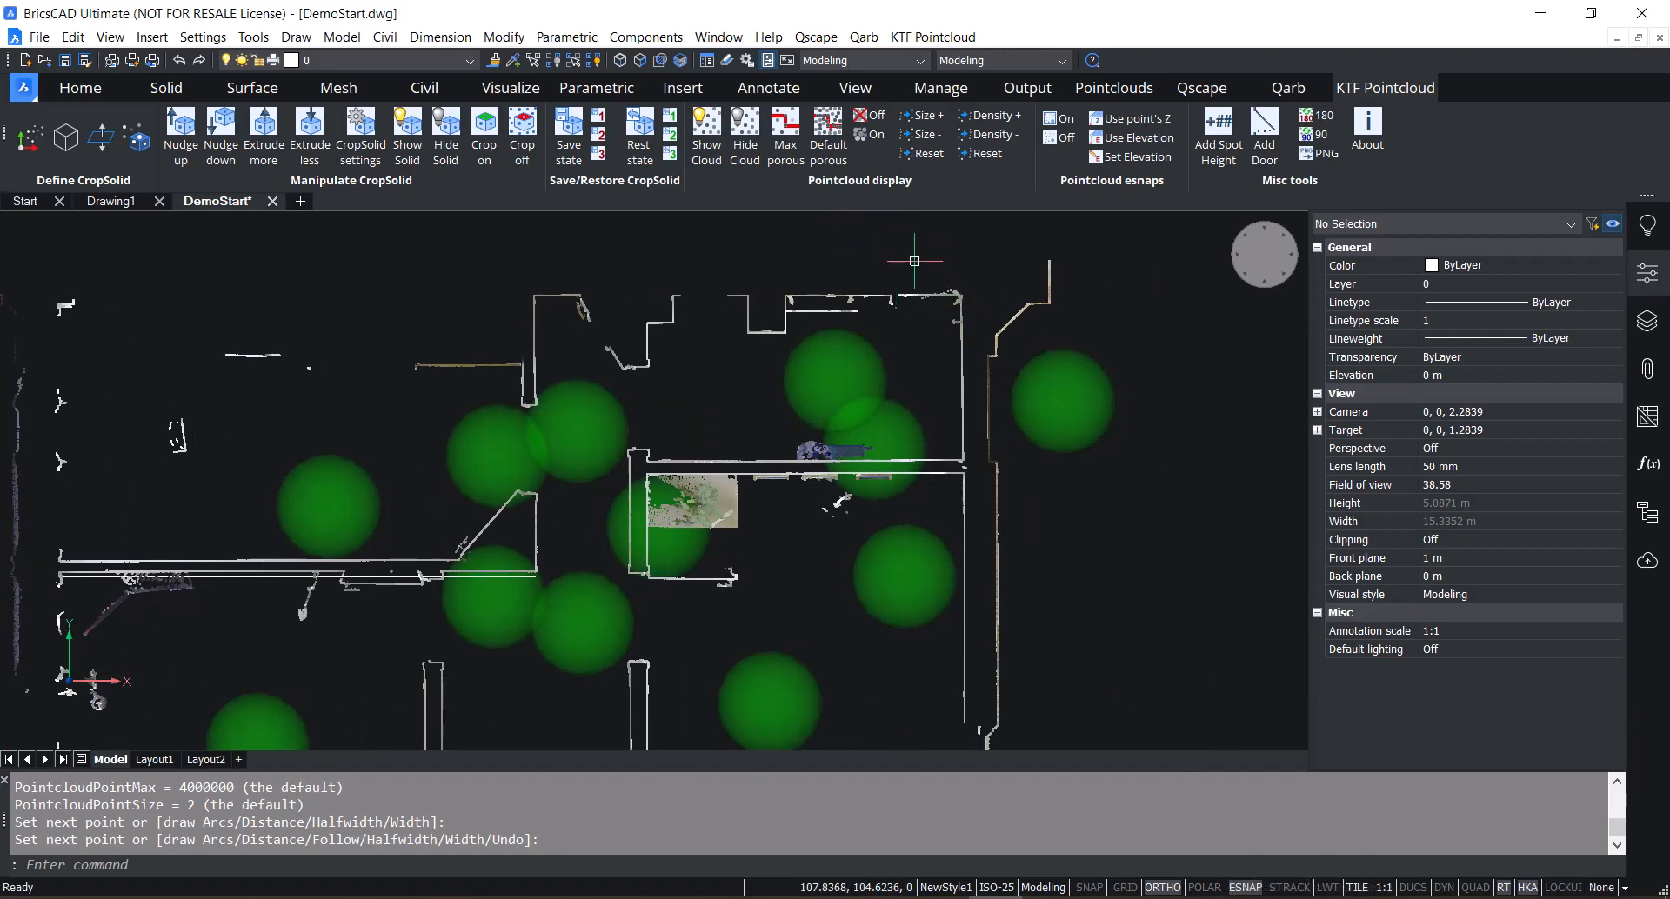
mouse_move(1085, 240)
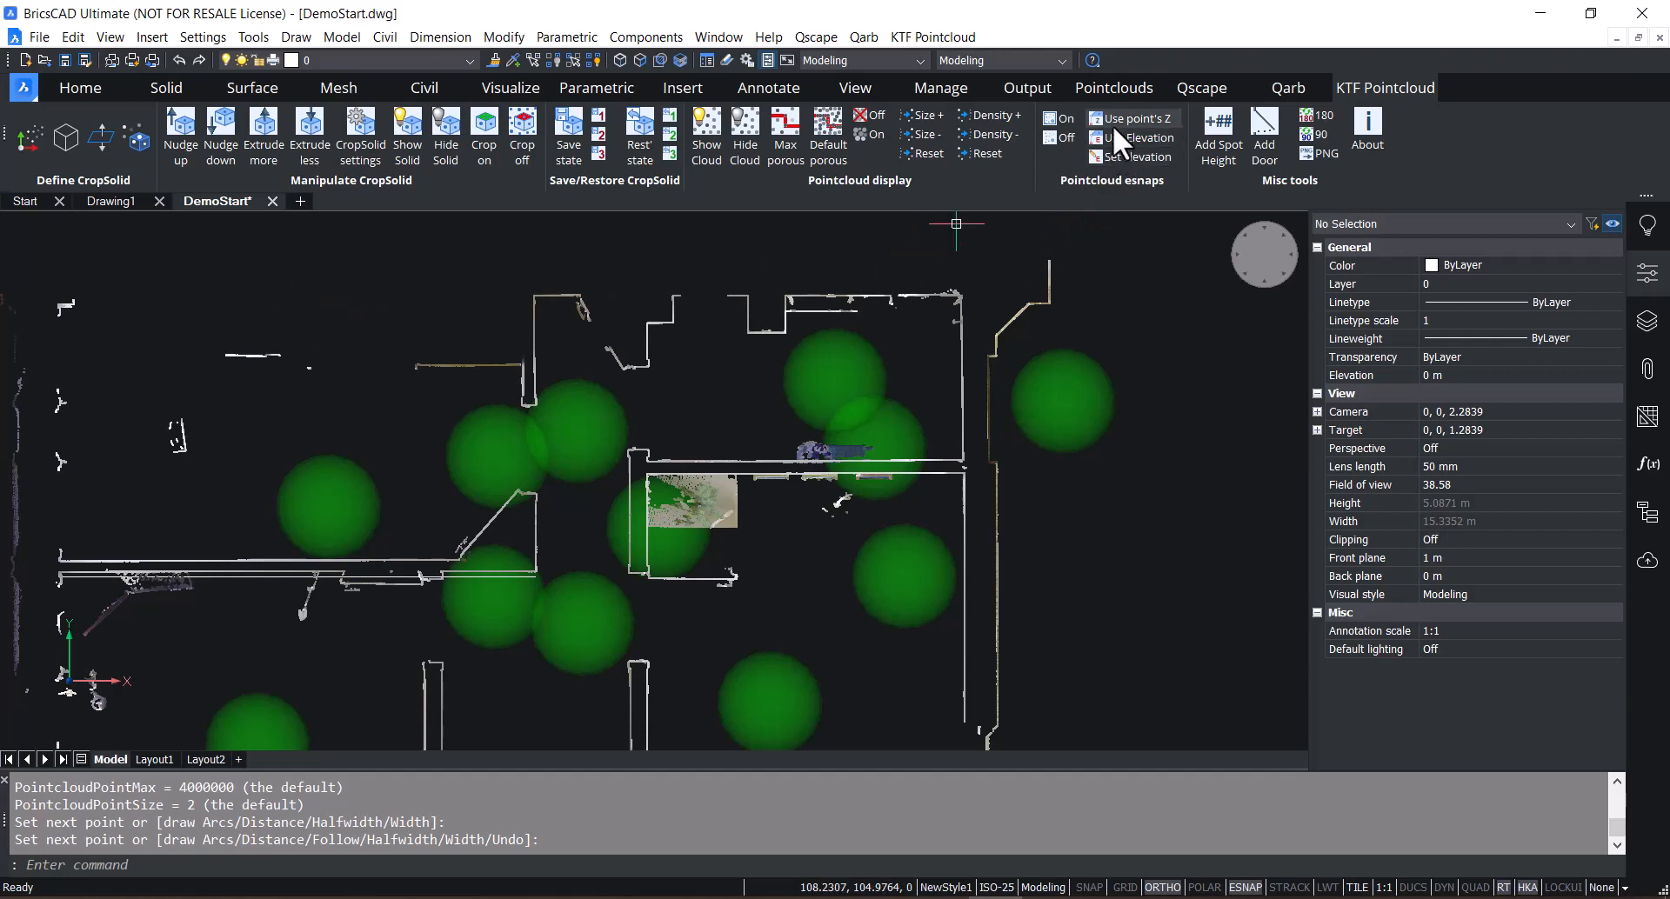
- Enable Use point's Z esnap and draw a polyline on the upper-right wall at about 2.55 m elevation
left_click(1056, 118)
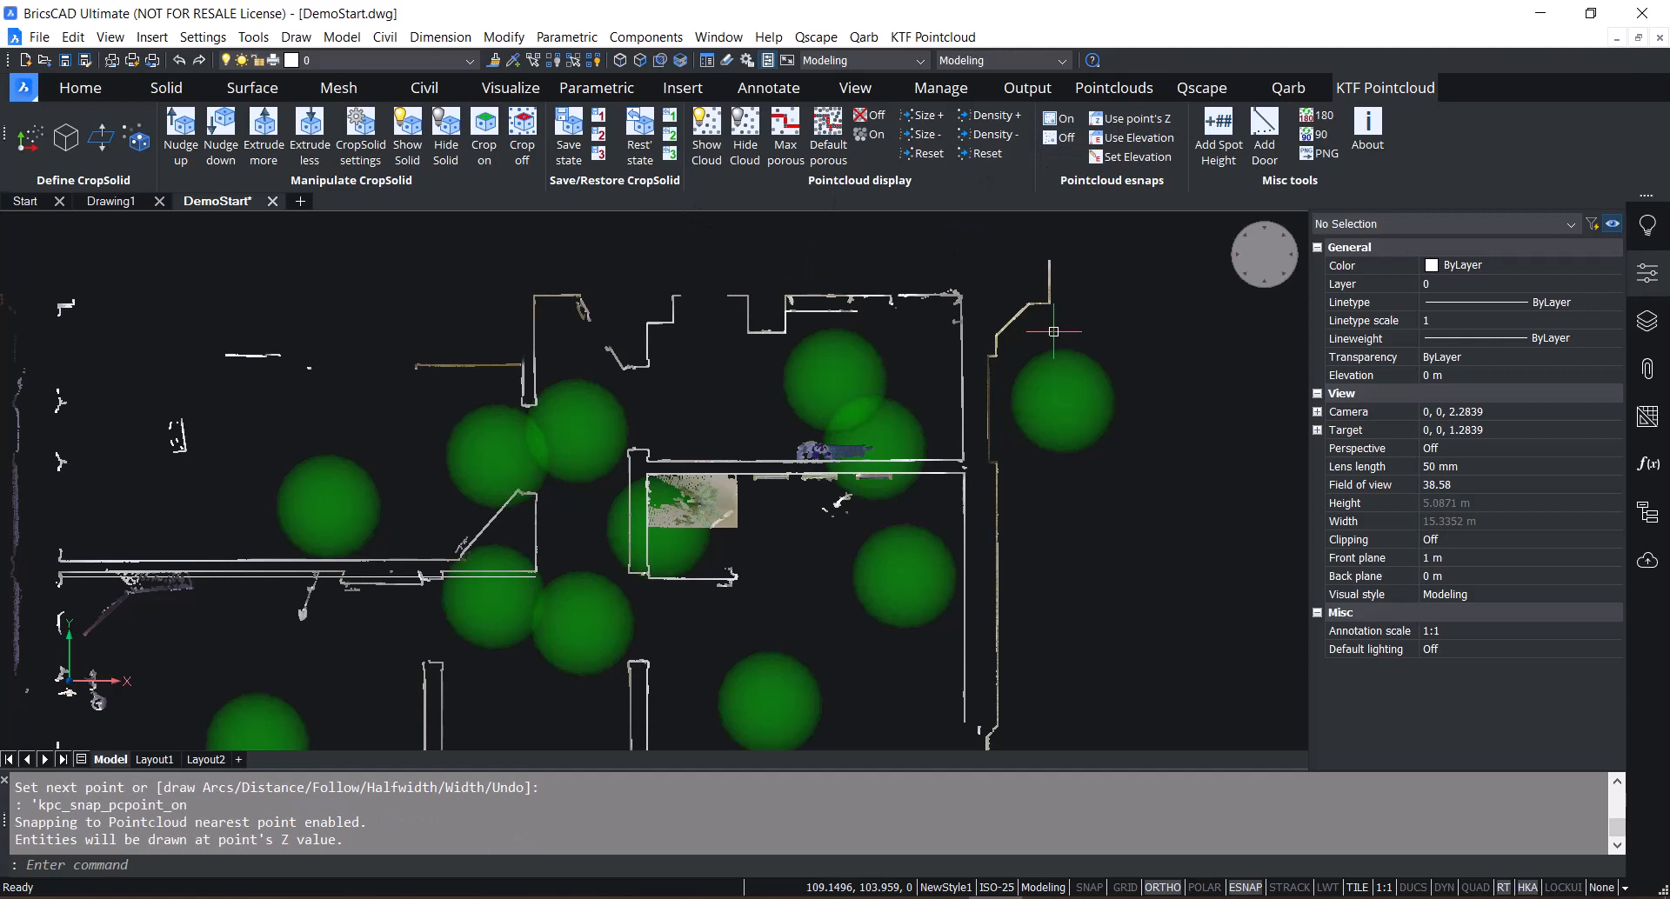
type("pl")
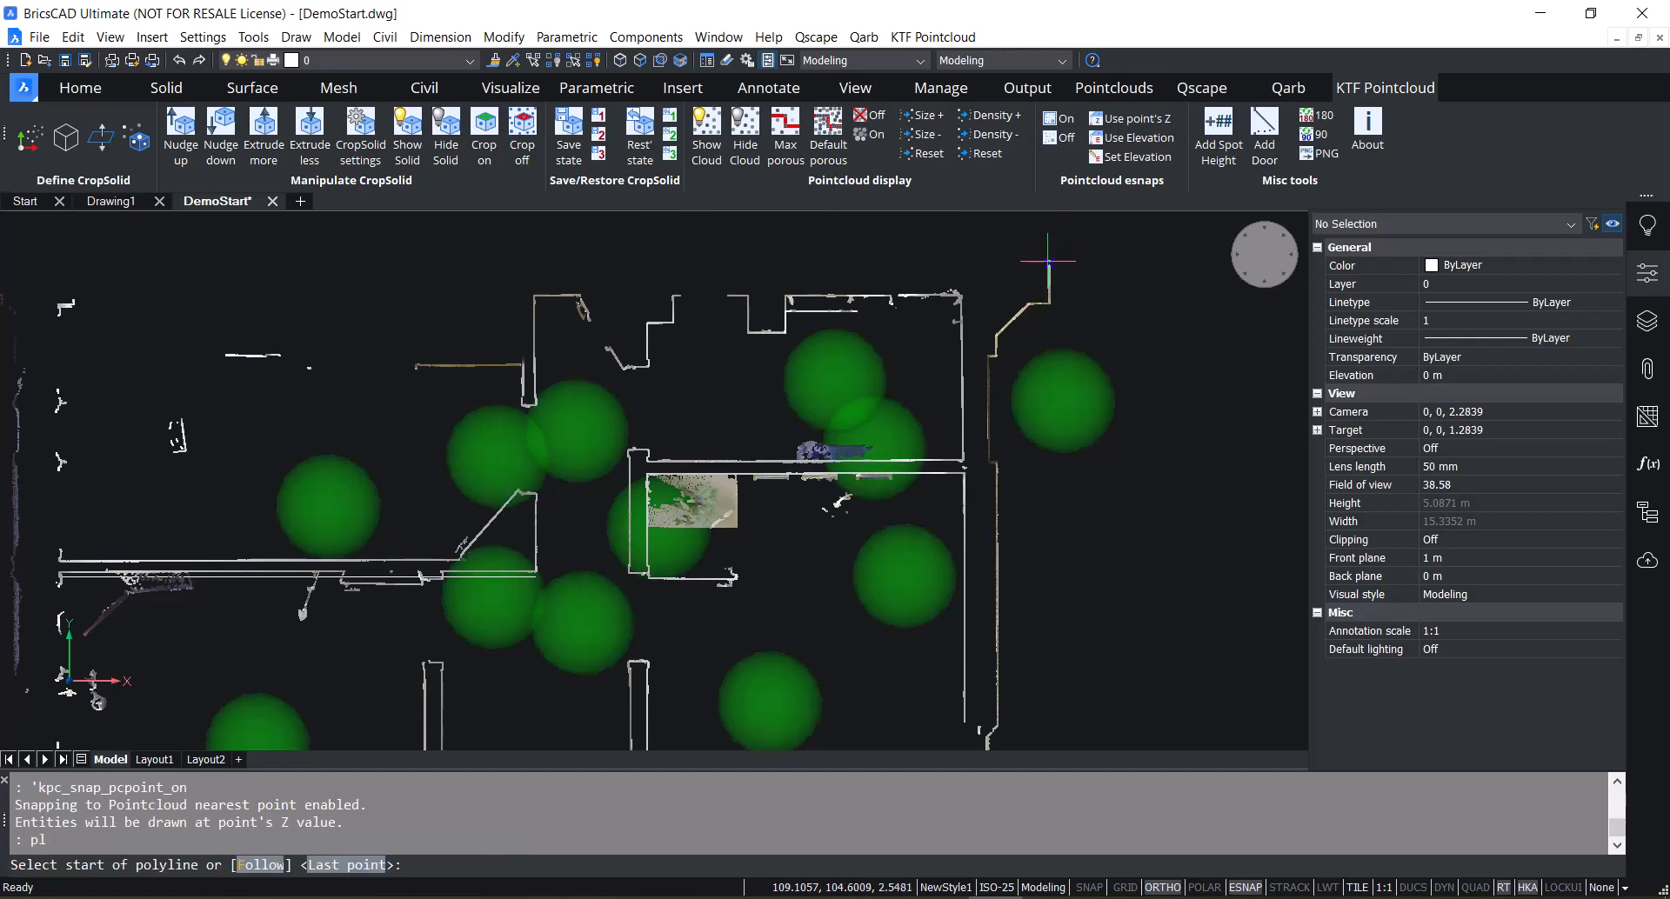
left_click(1075, 259)
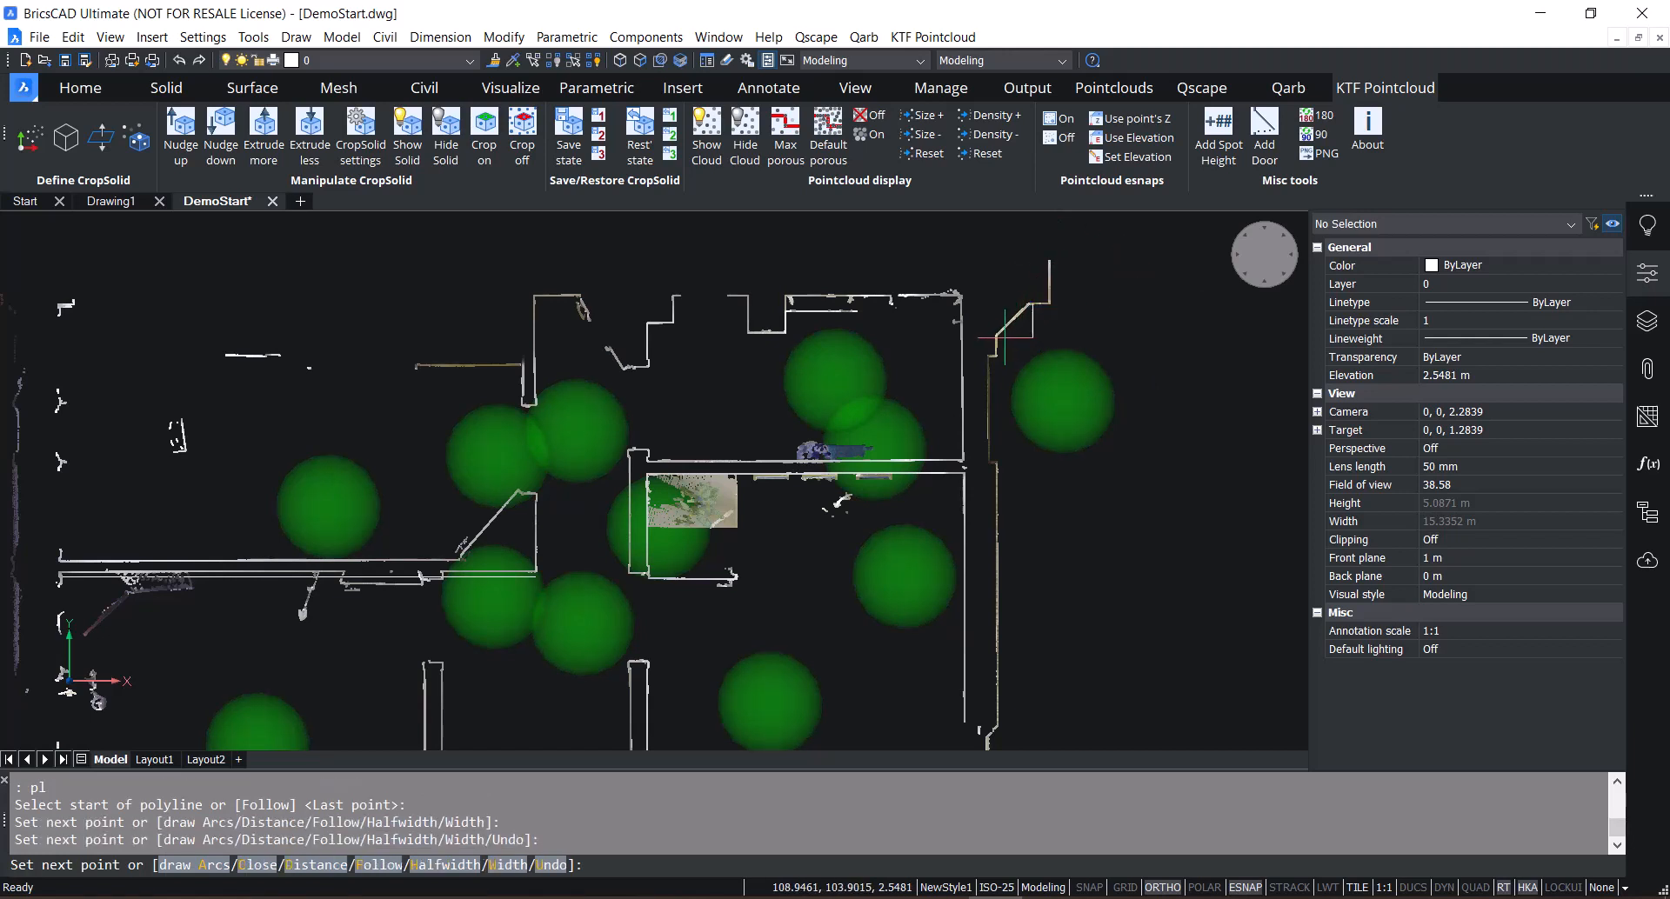
left_click(1039, 336)
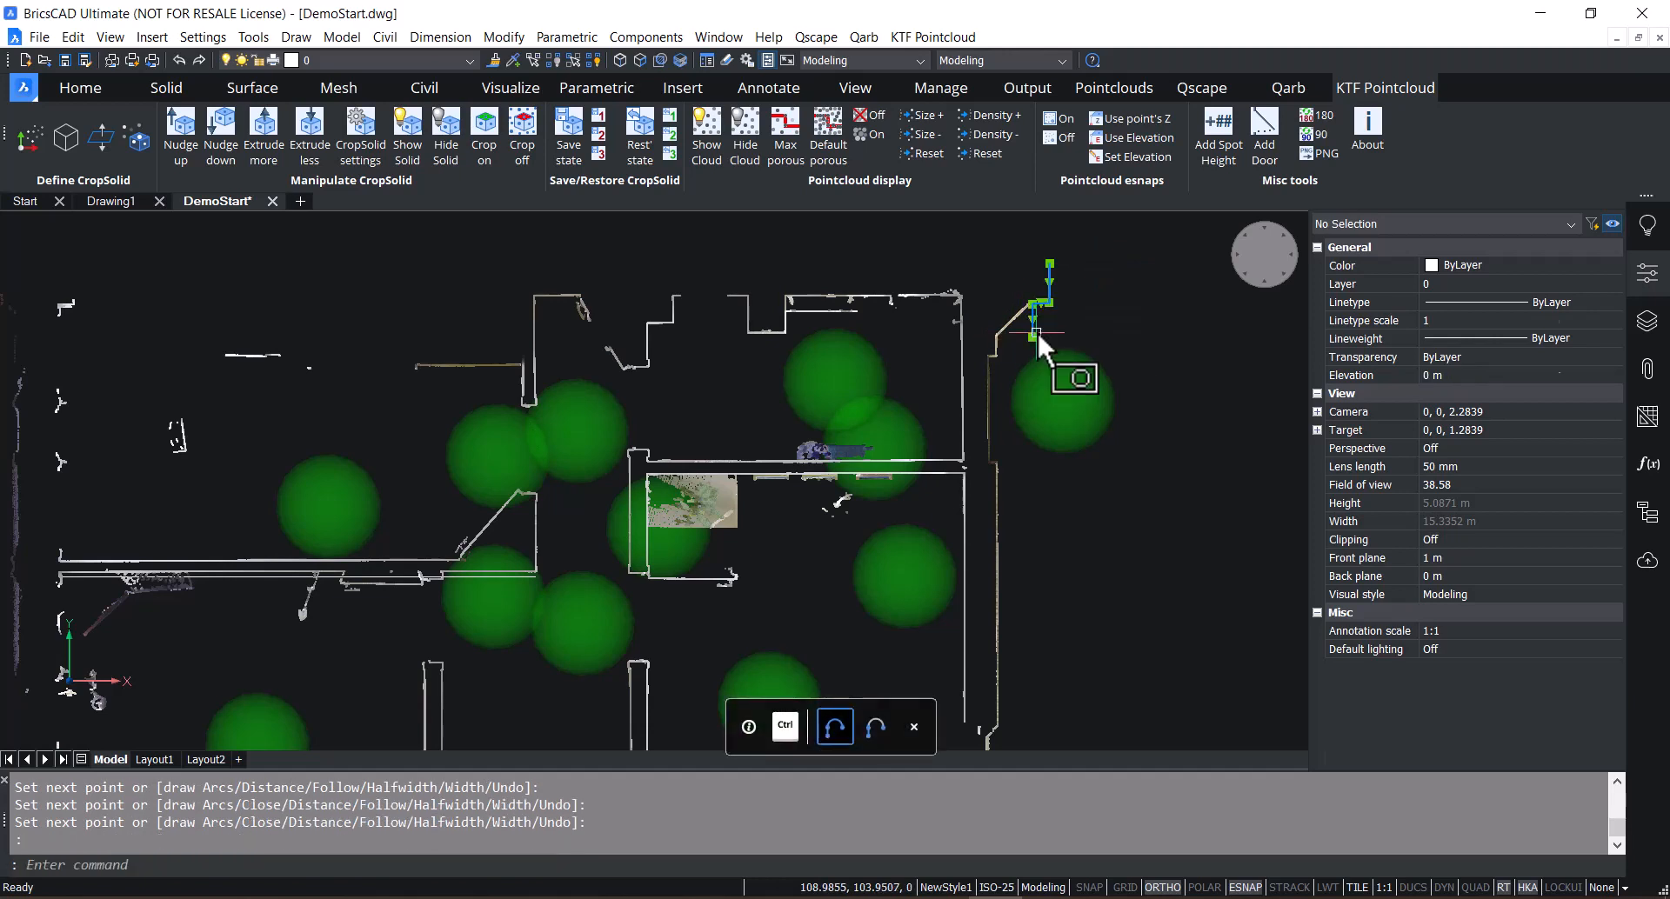
left_click(1038, 330)
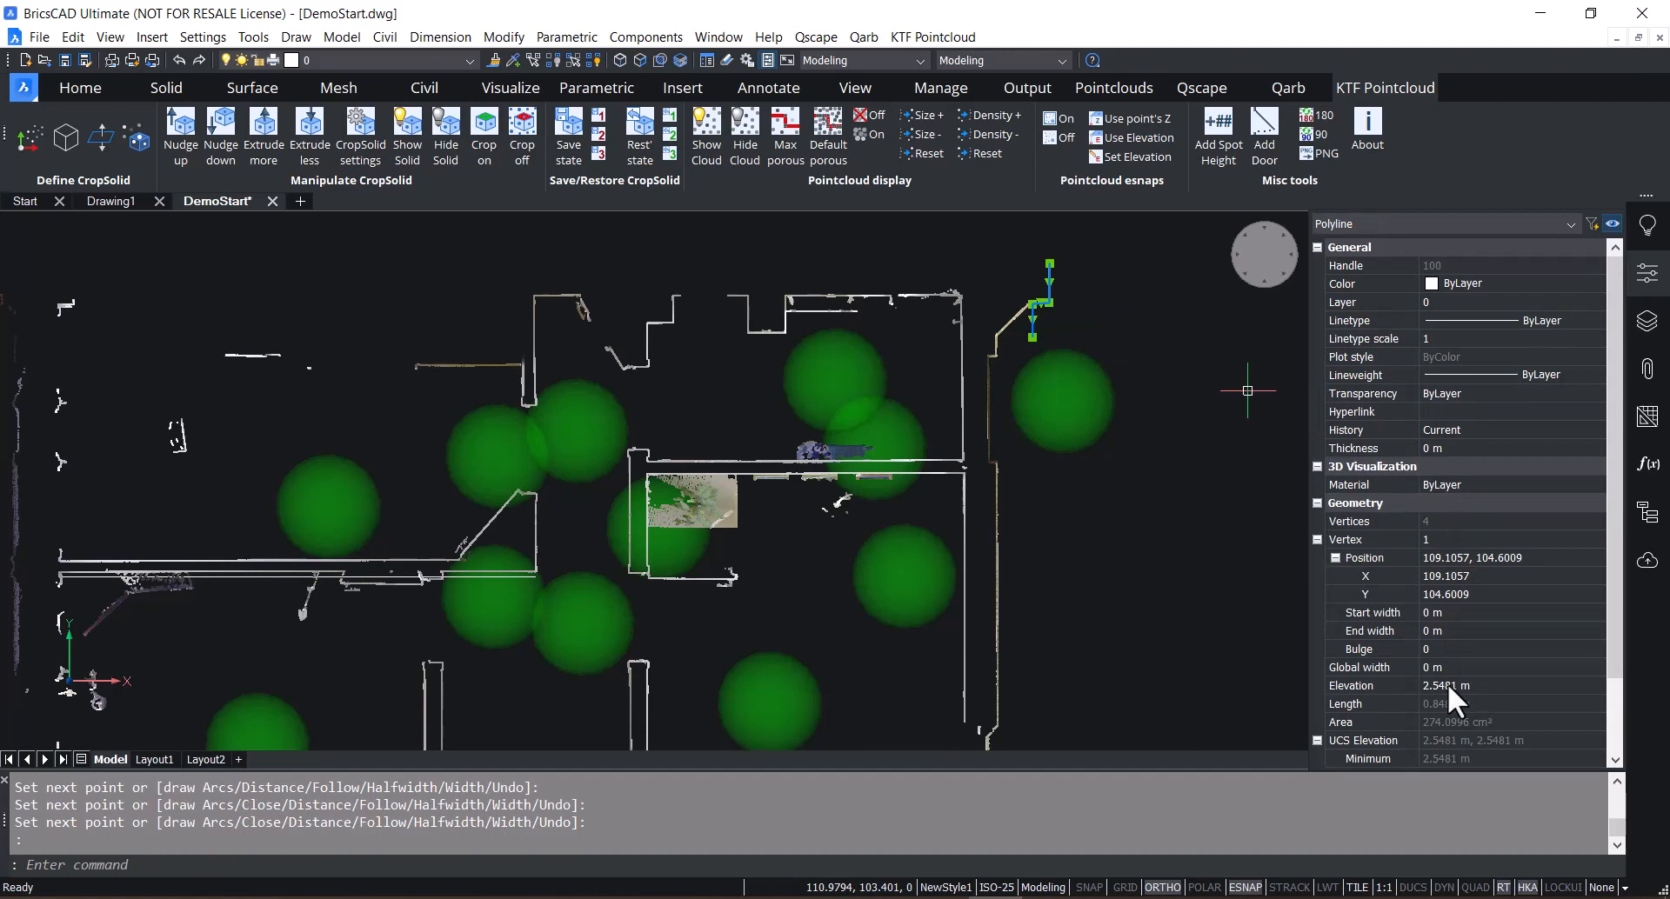
mouse_move(1125, 430)
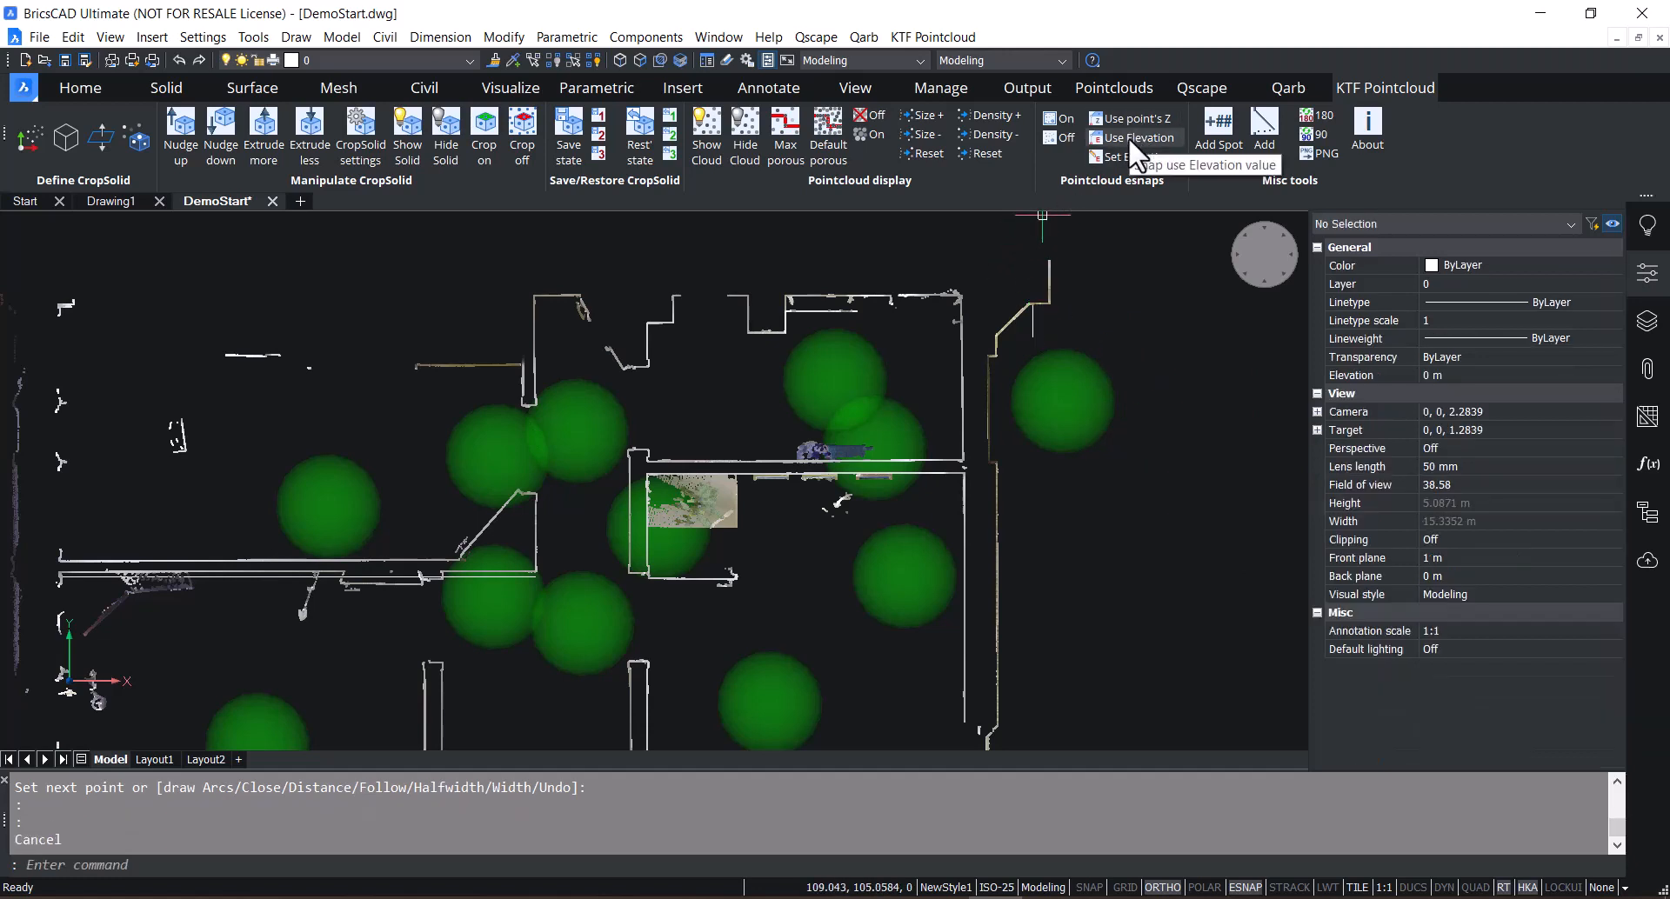
left_click(1131, 137)
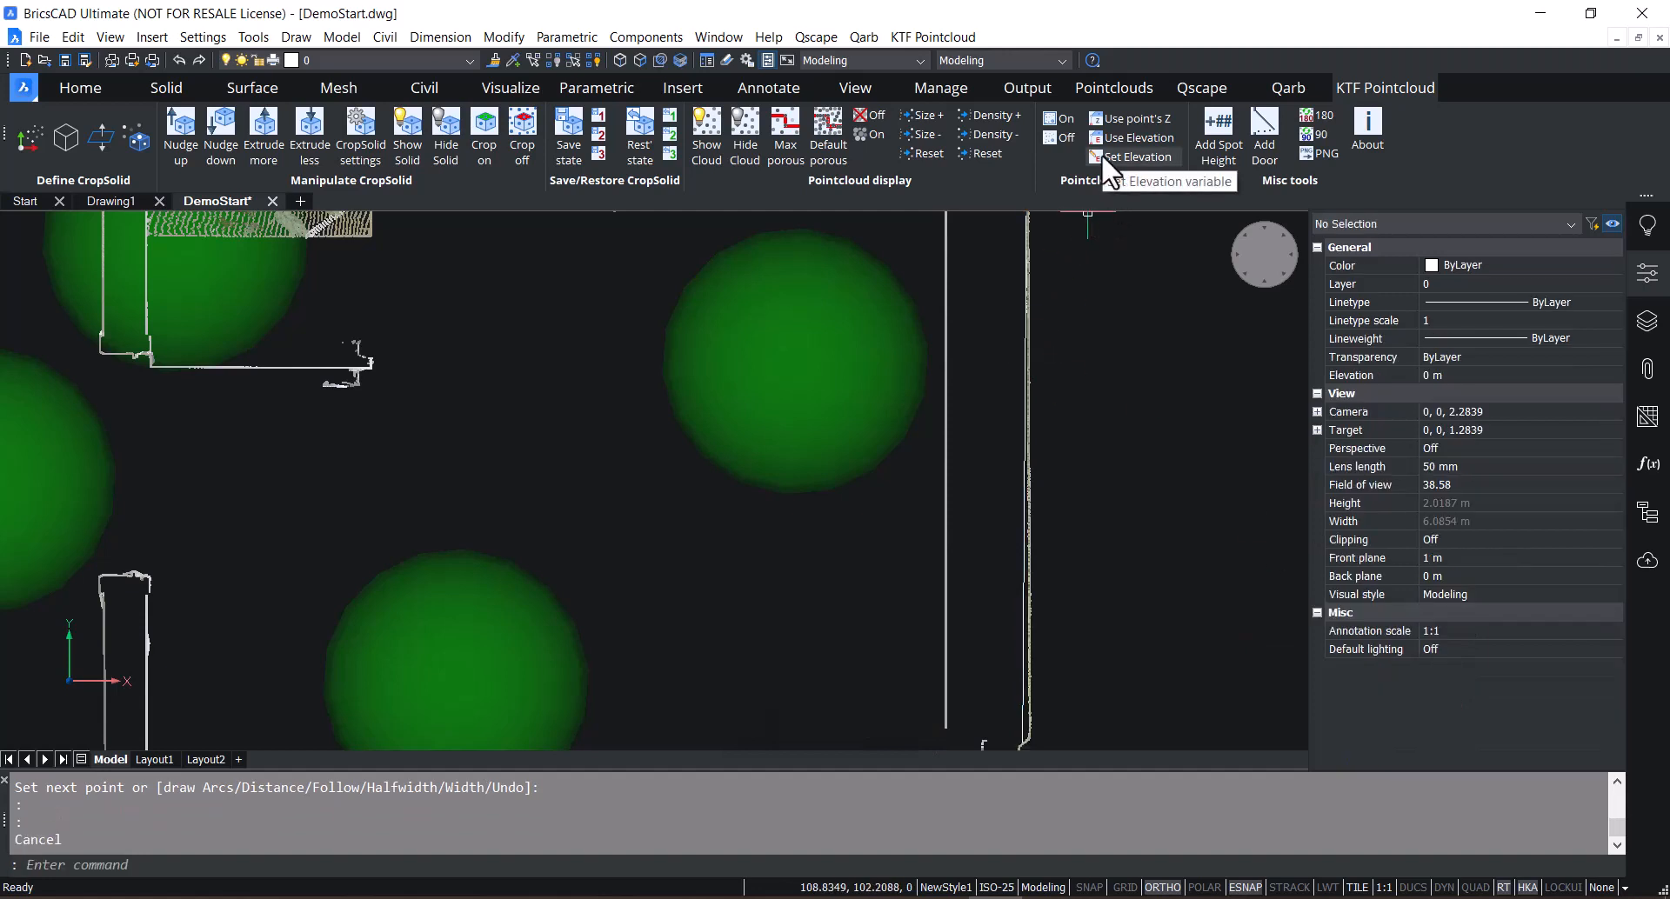
mouse_move(1113, 177)
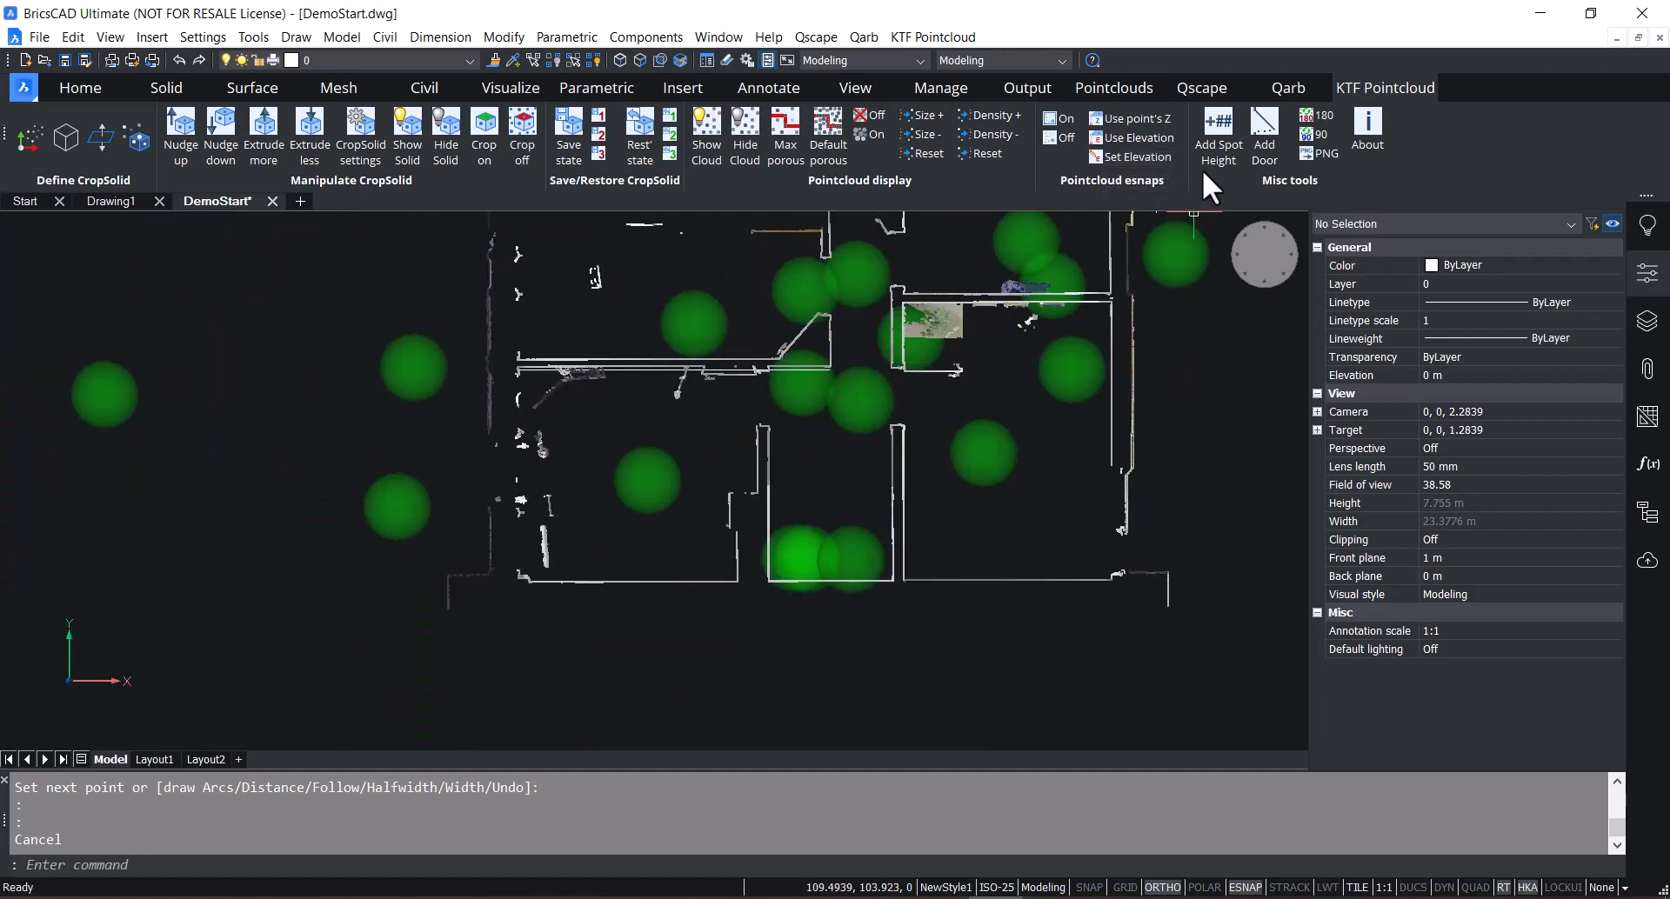
mouse_move(1218, 129)
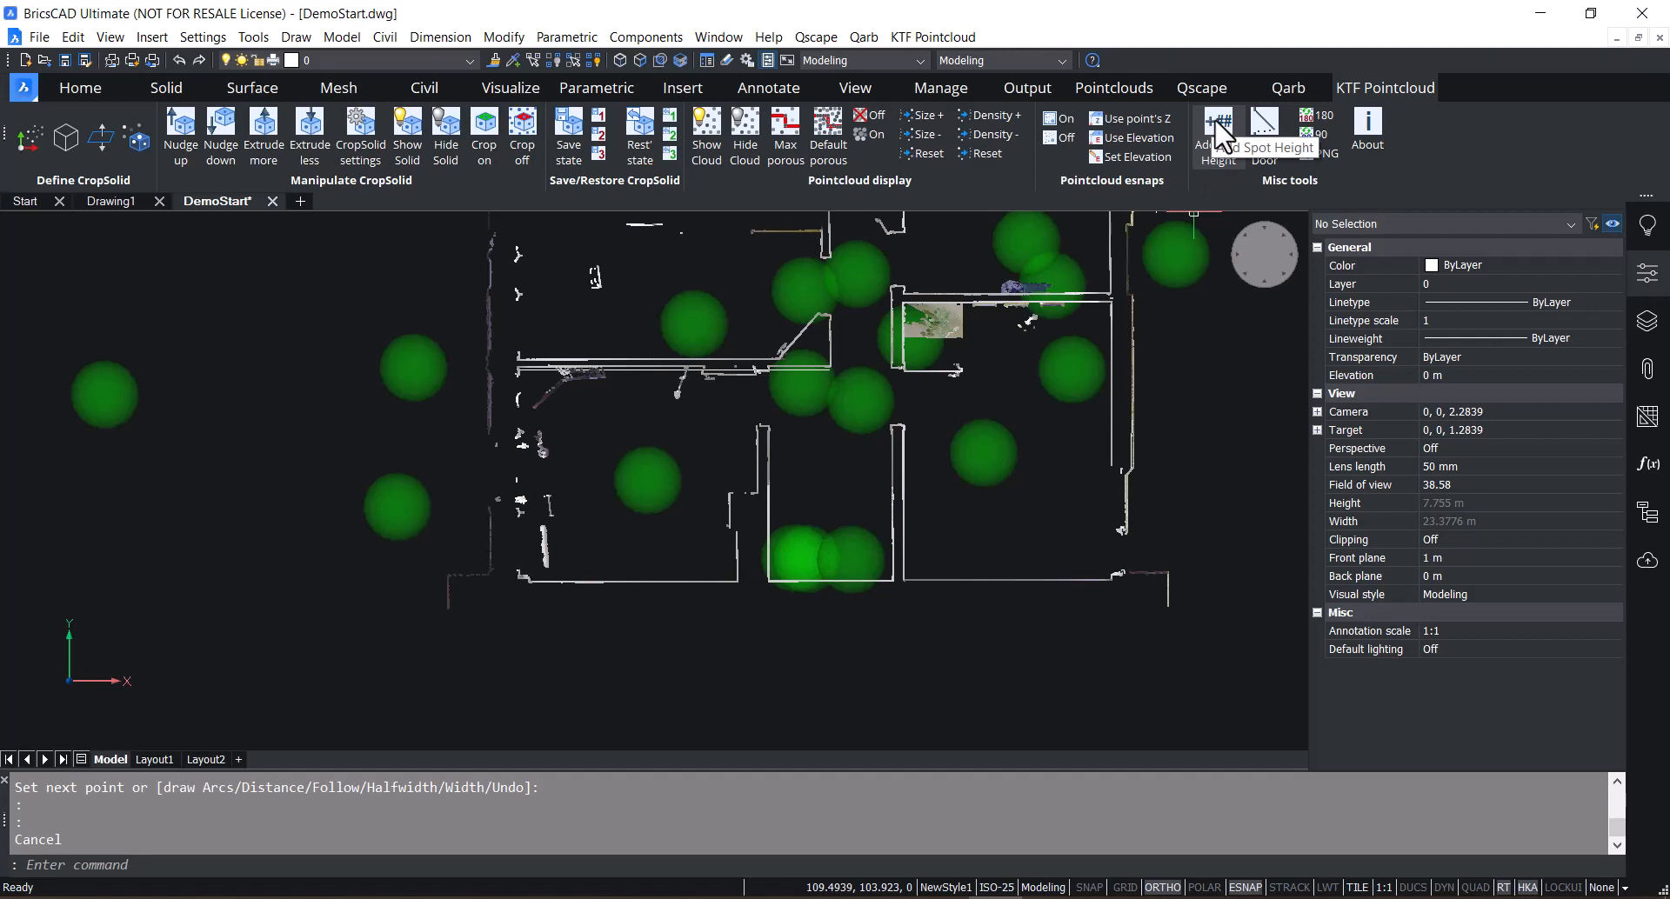
- Place a 2.21 spot height label, then start a door with hinge and latch points
left_click(1218, 129)
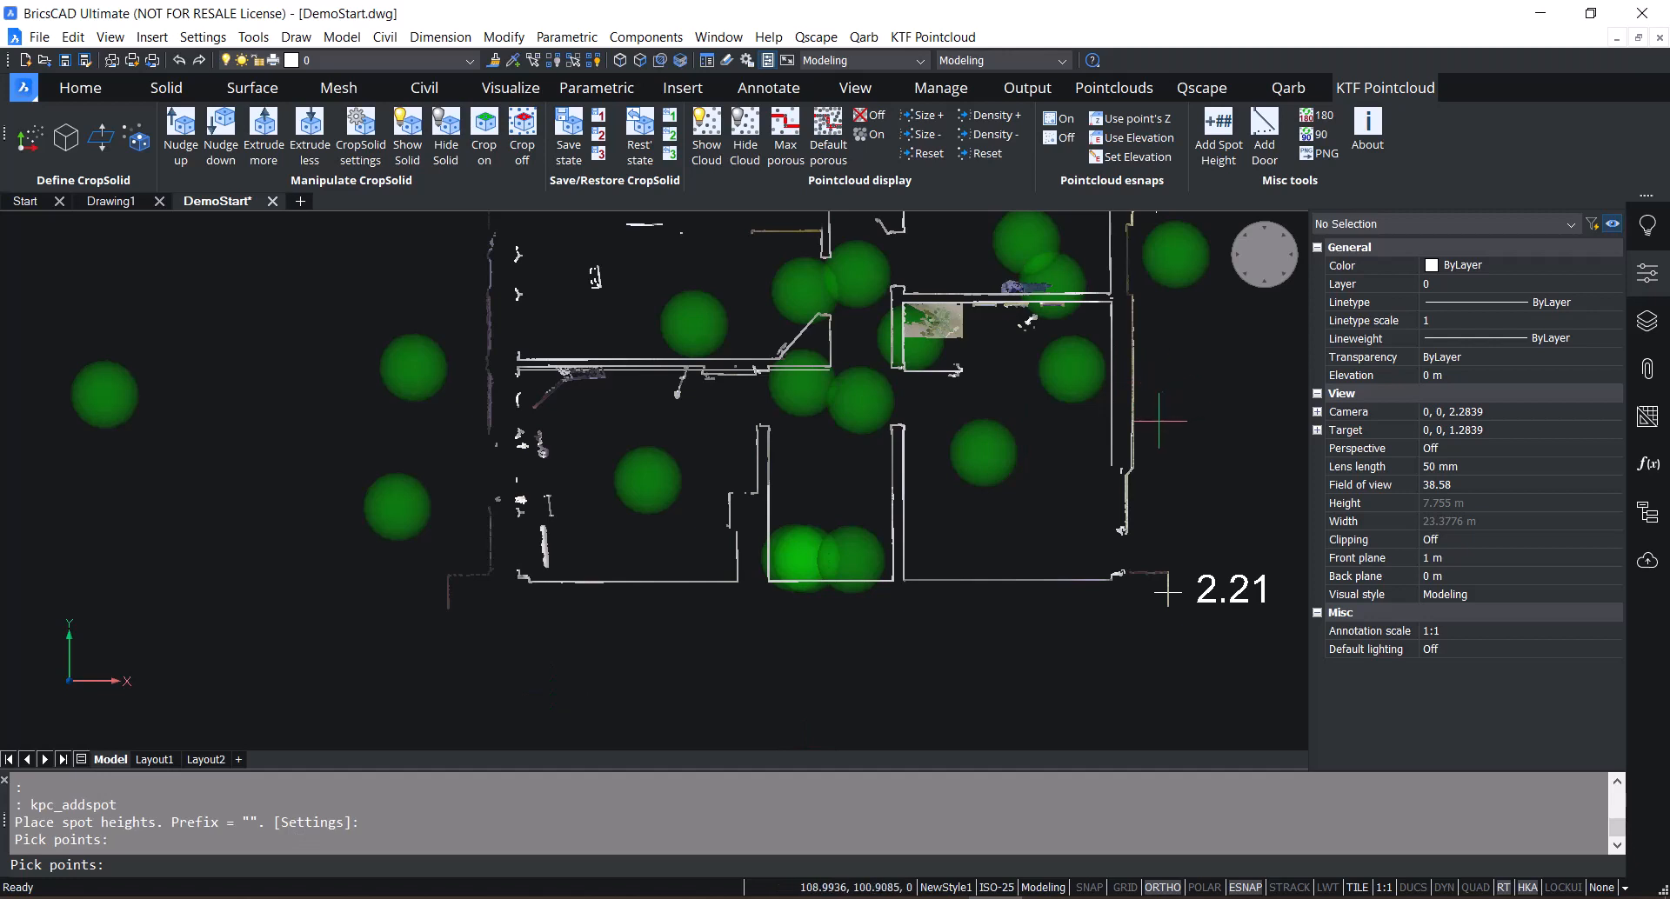
left_click(1207, 228)
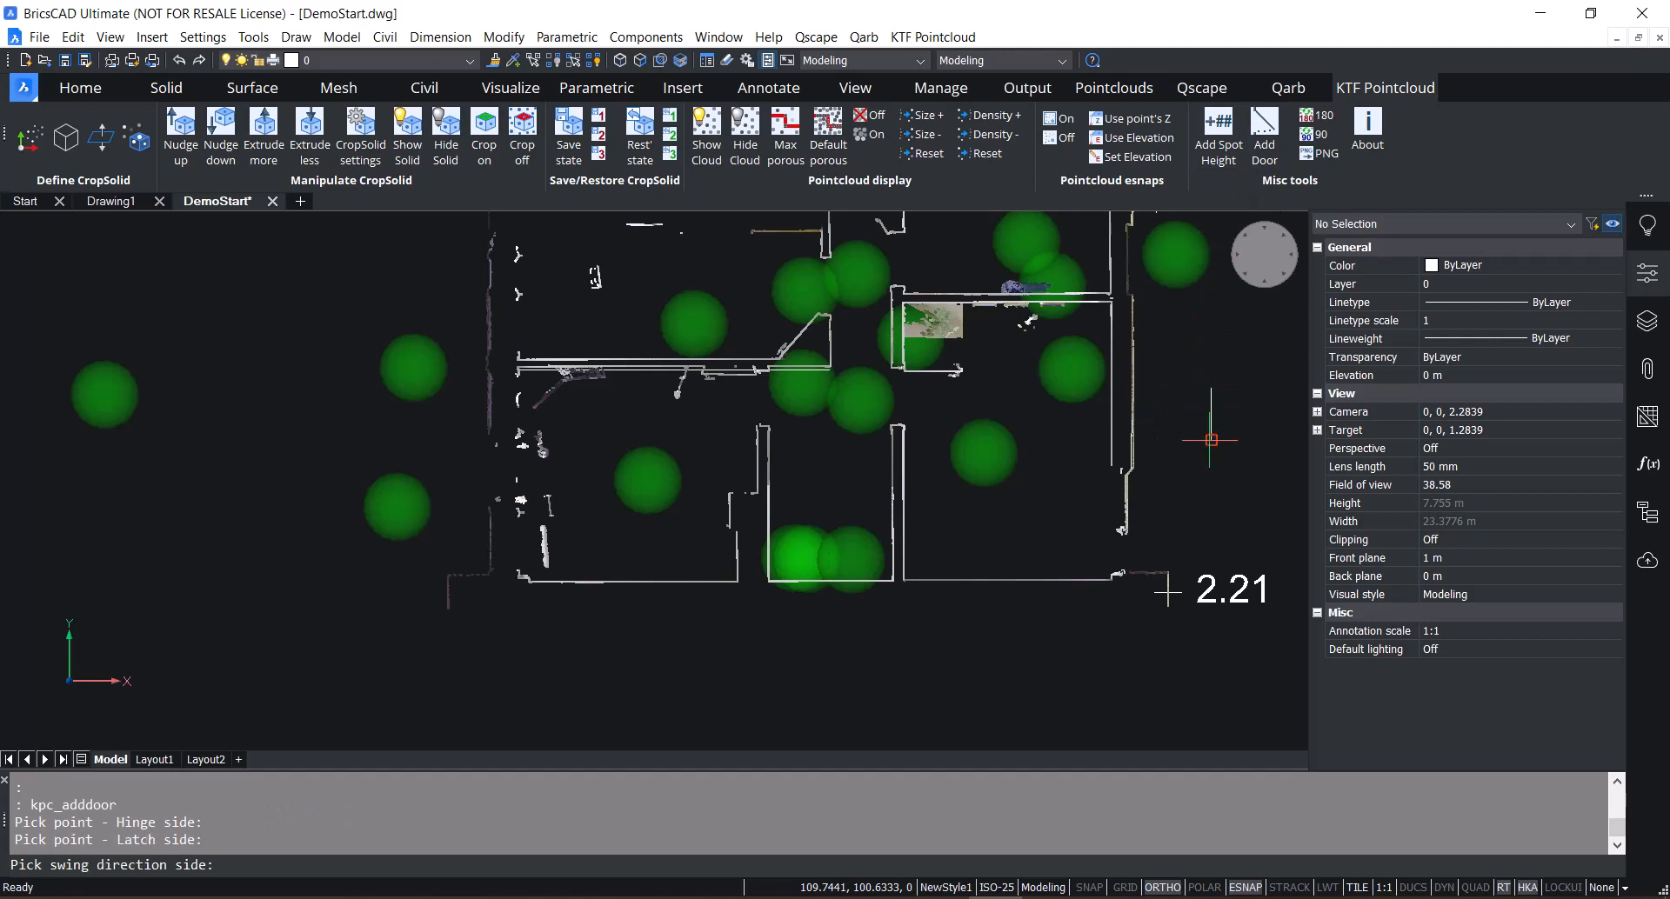
mouse_move(1230, 432)
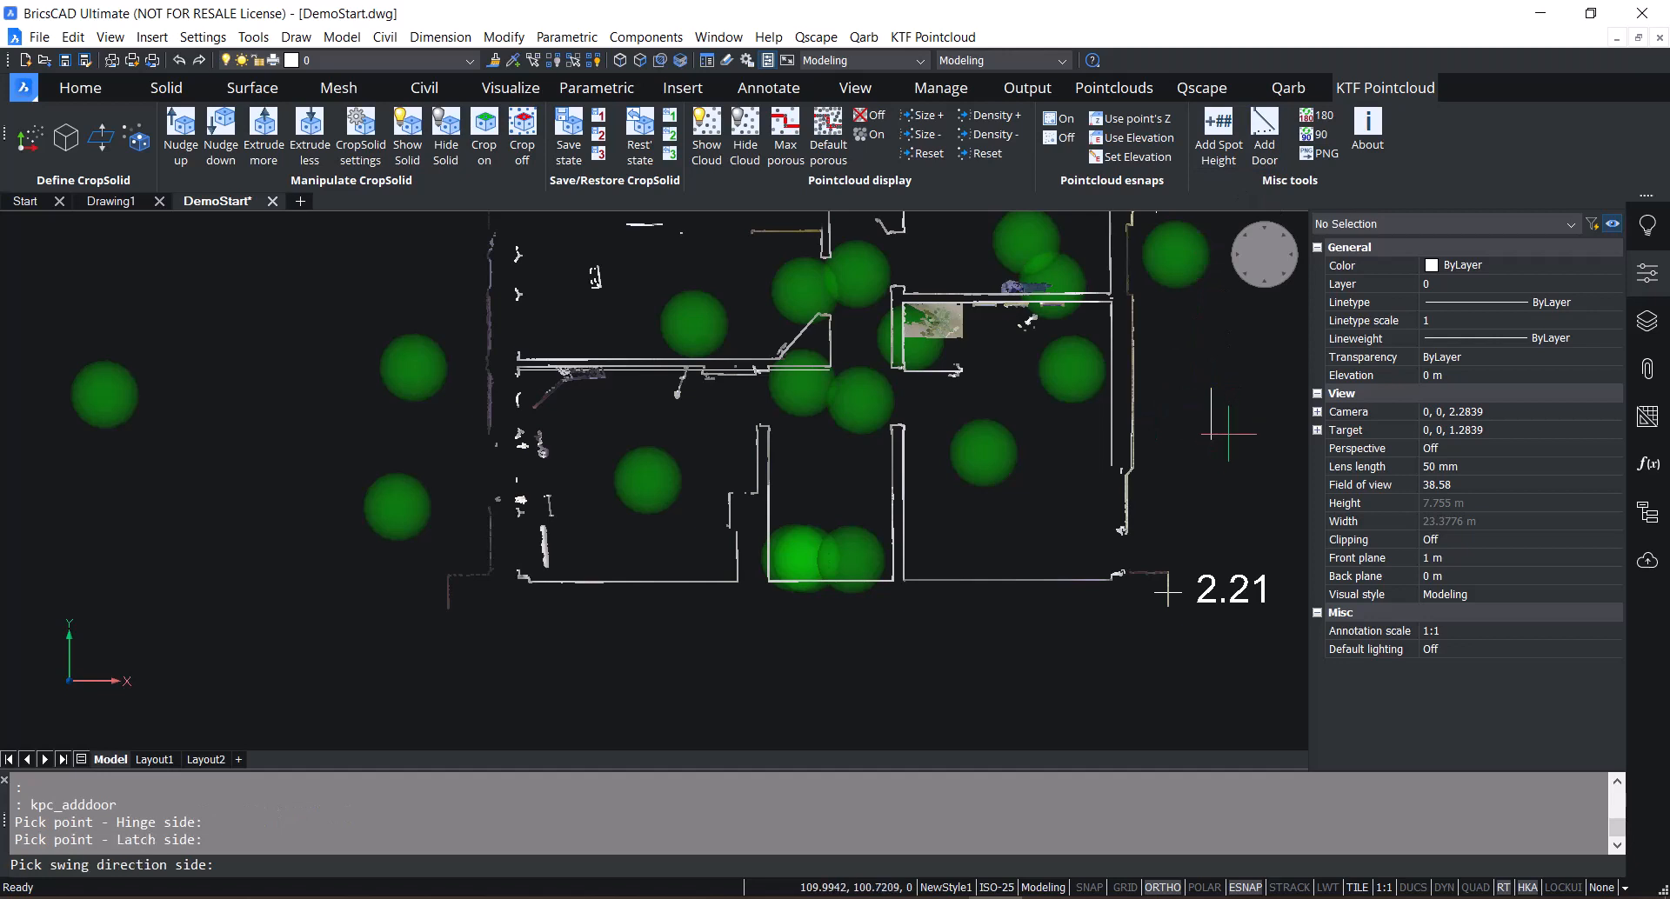